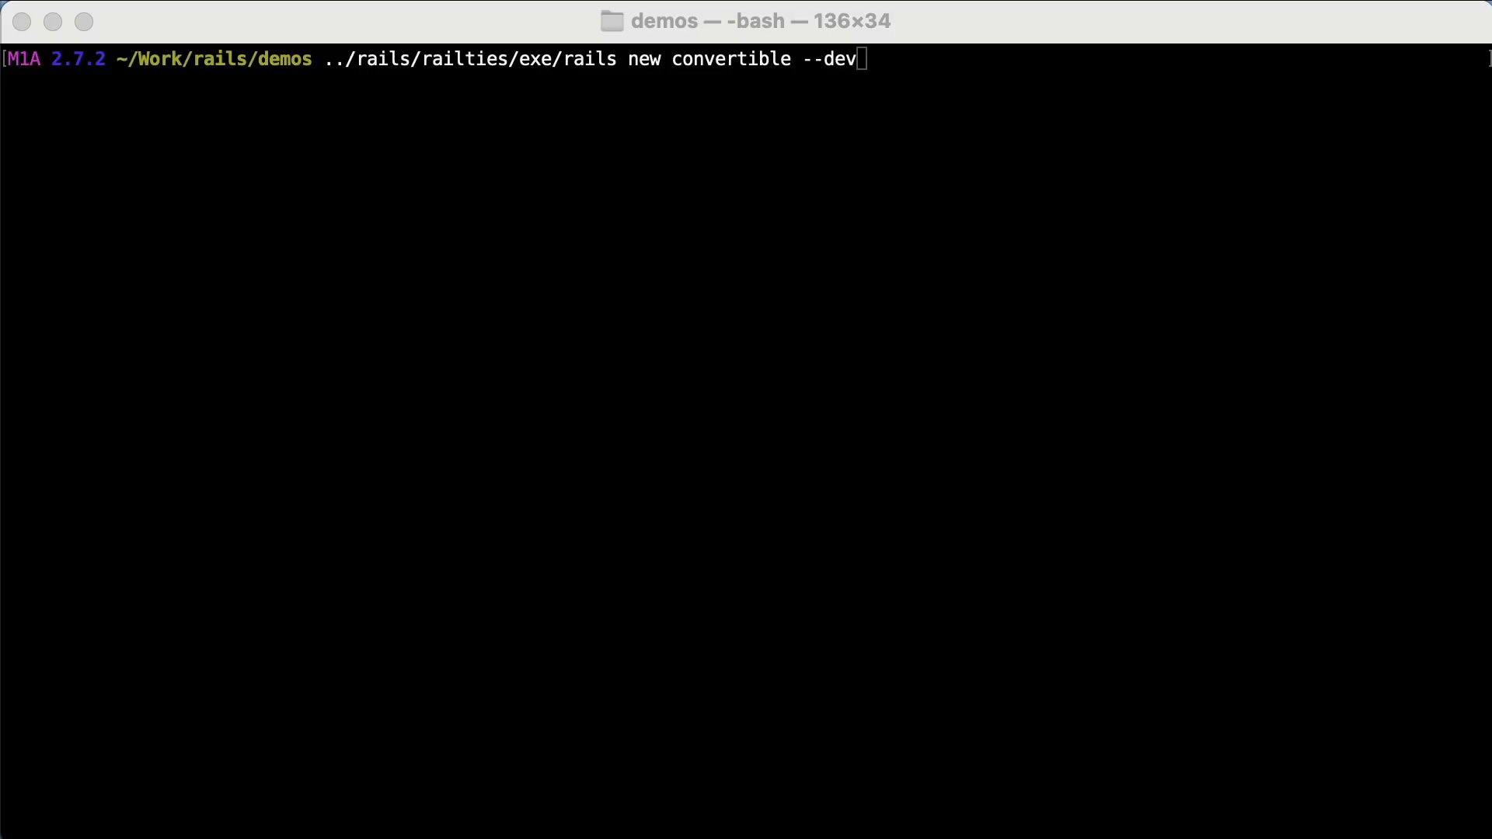
mouse_move(1046, 659)
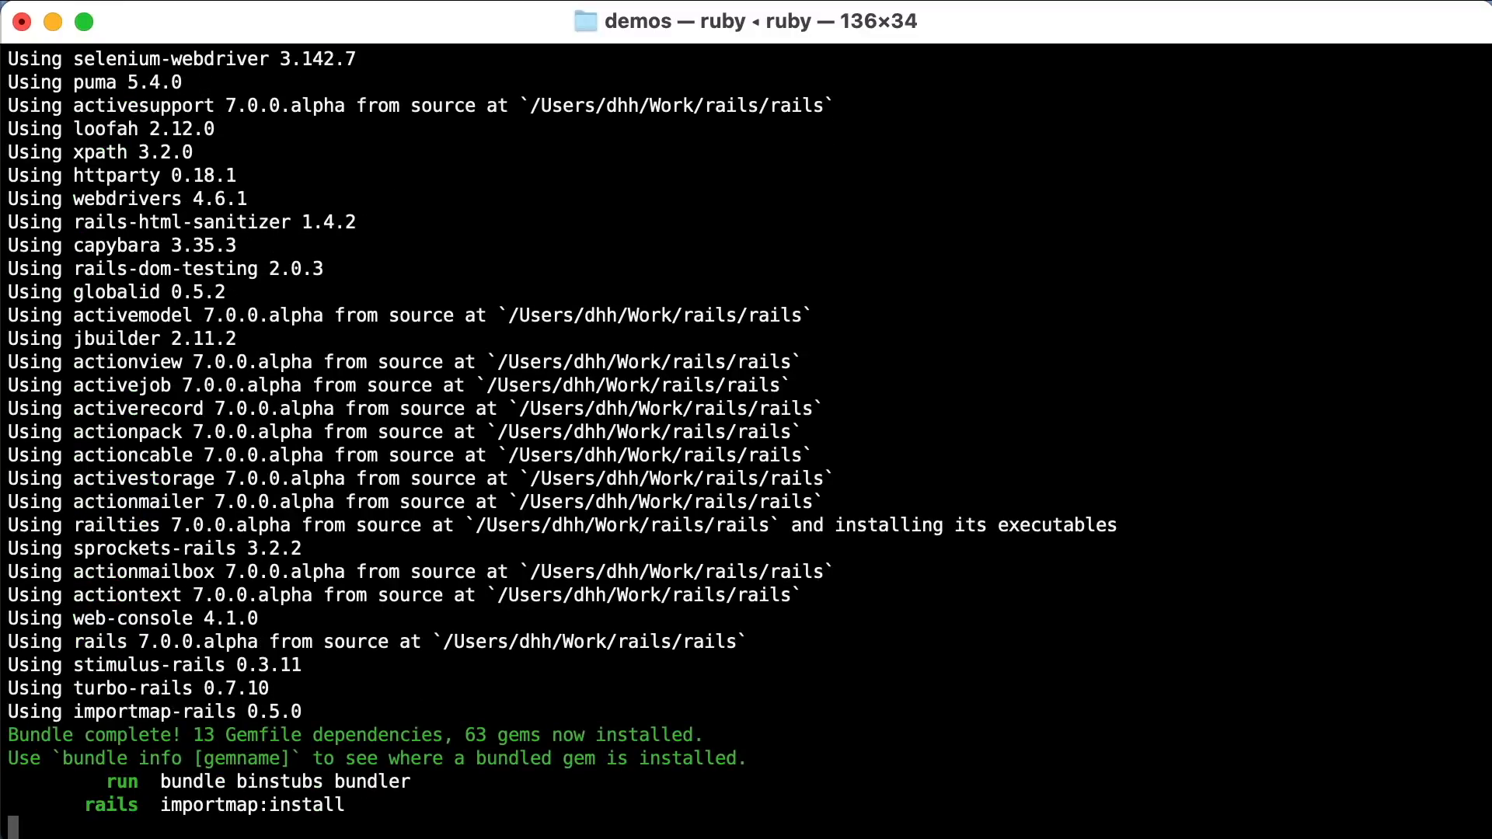
Scroll through the rails new convertible output while bundling and installers finish
scroll("down", 3)
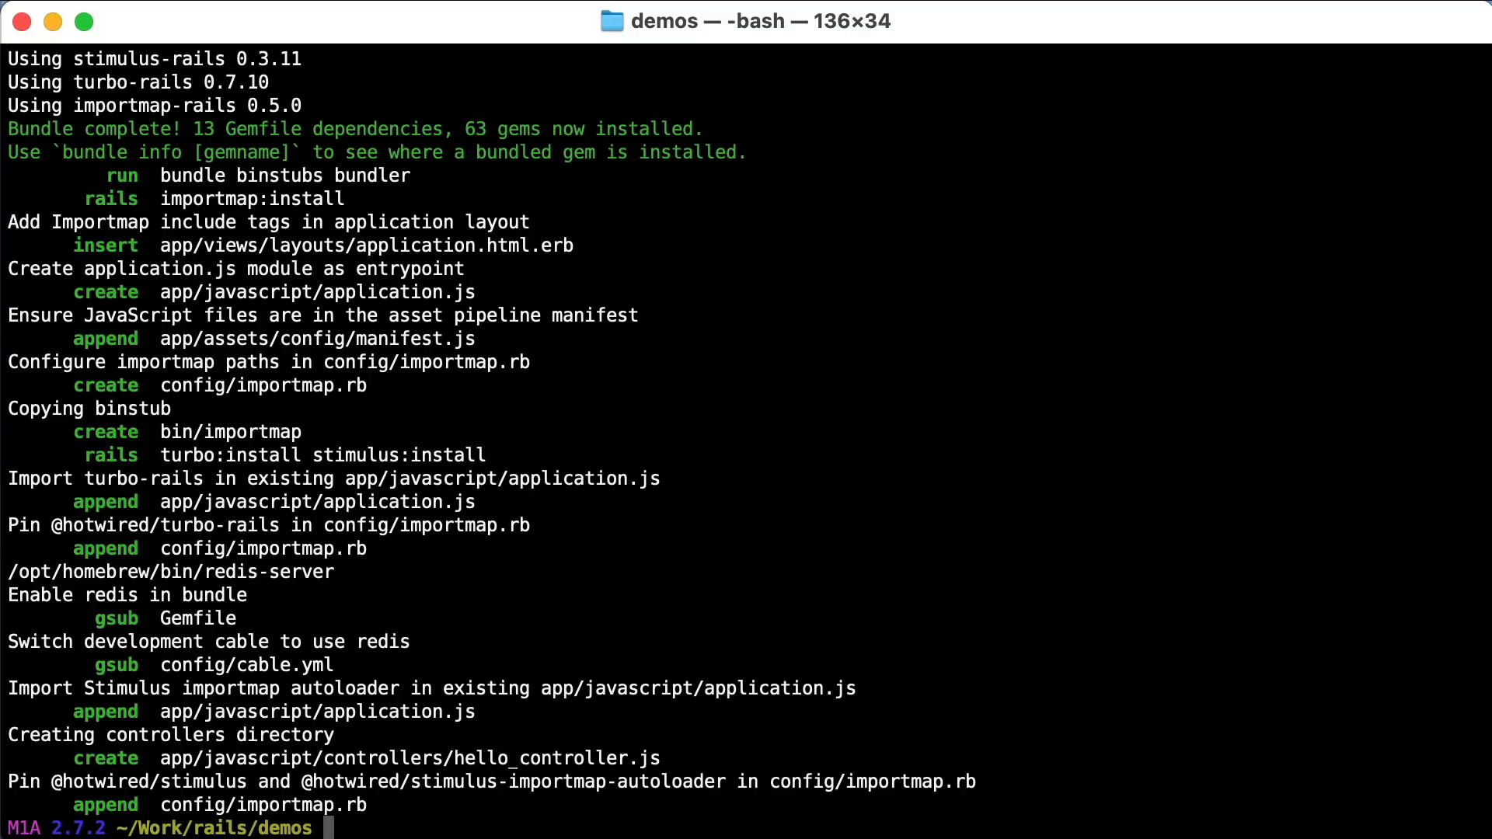
Enter convertible/ and generate a components controller with an index action
type("c")
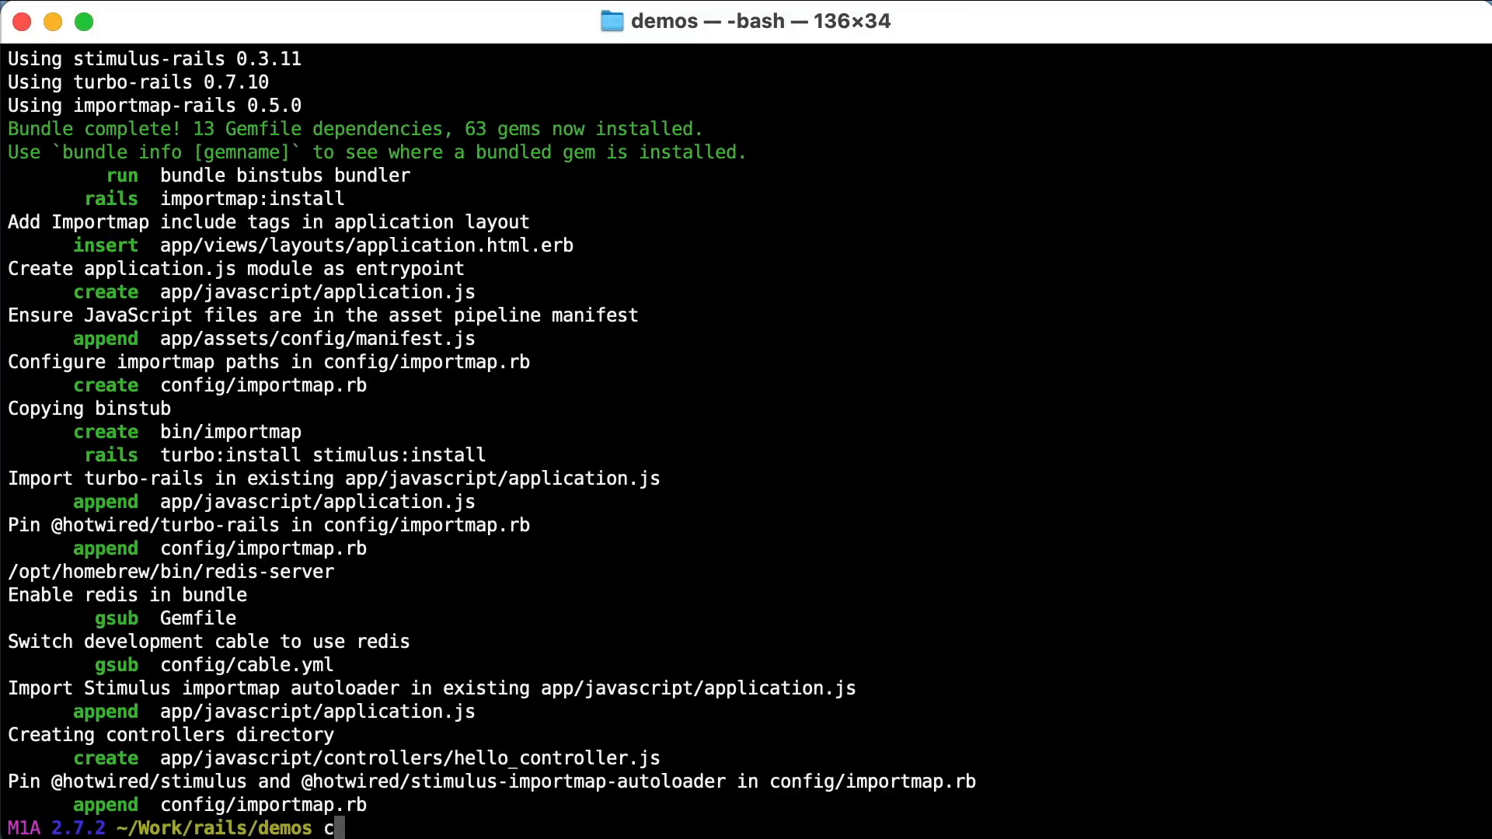
type("d convertible/")
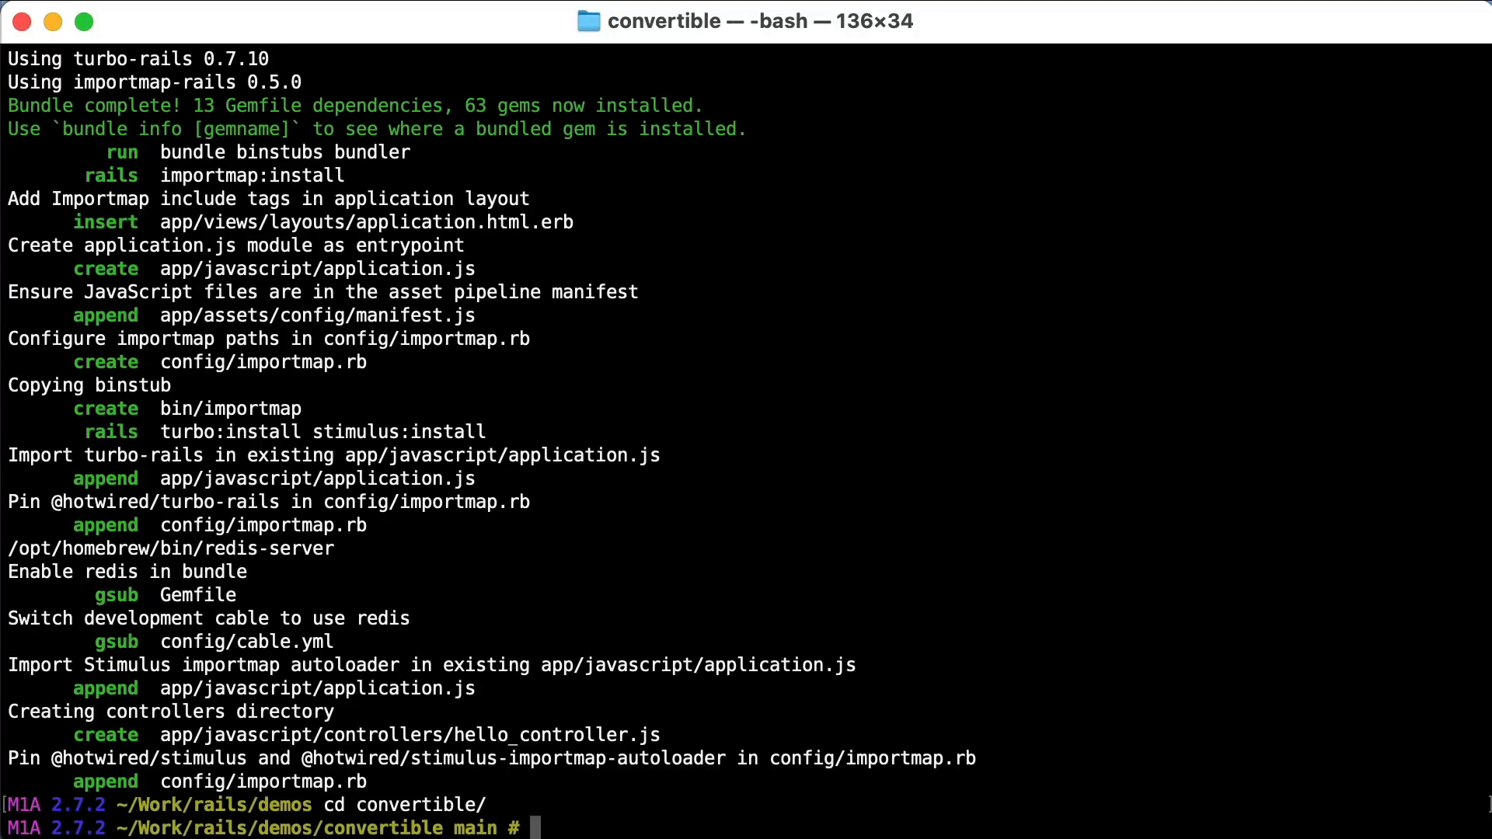
type("r g")
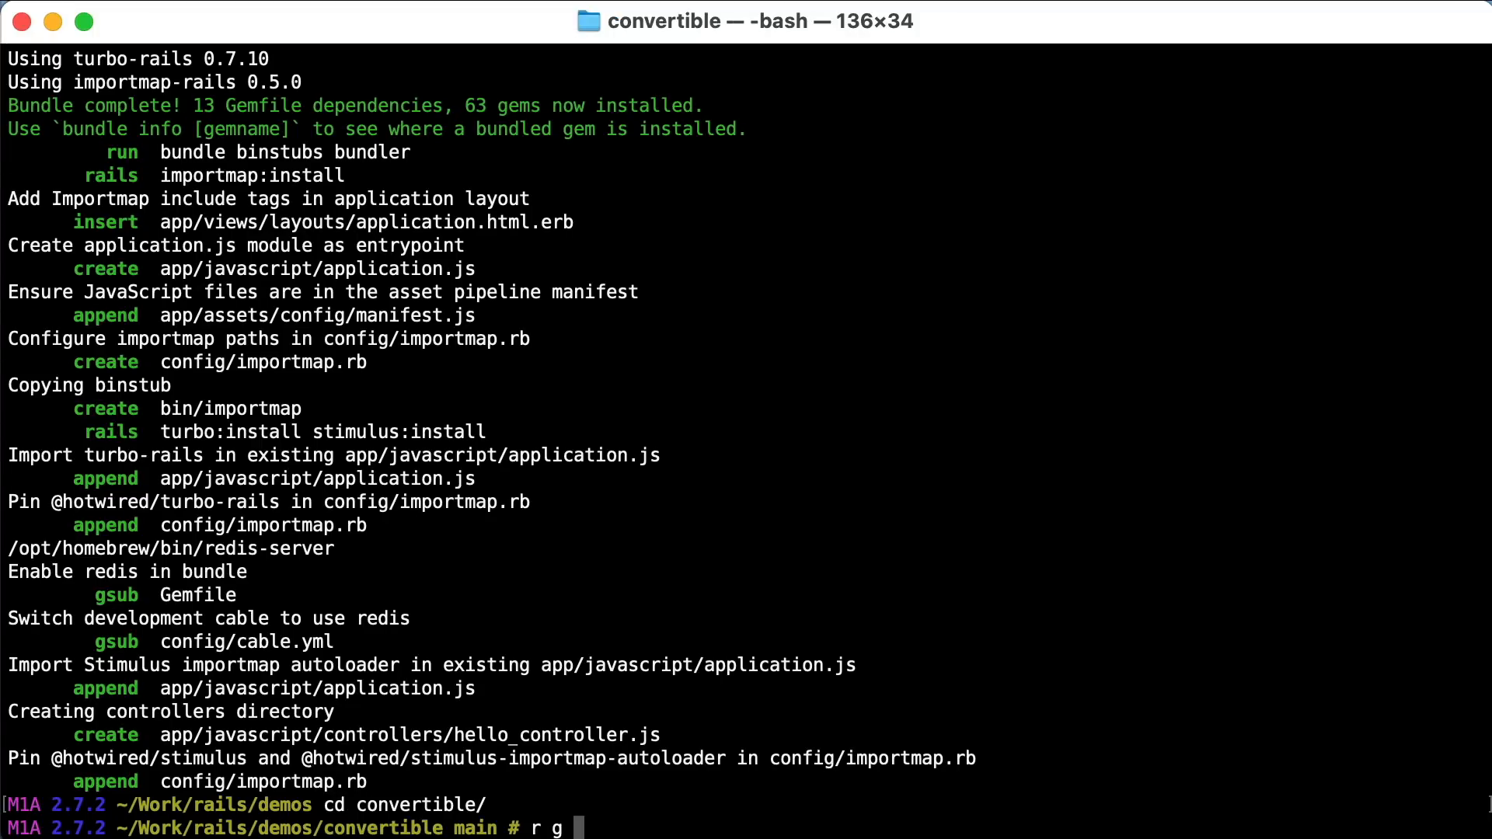
type("controller components")
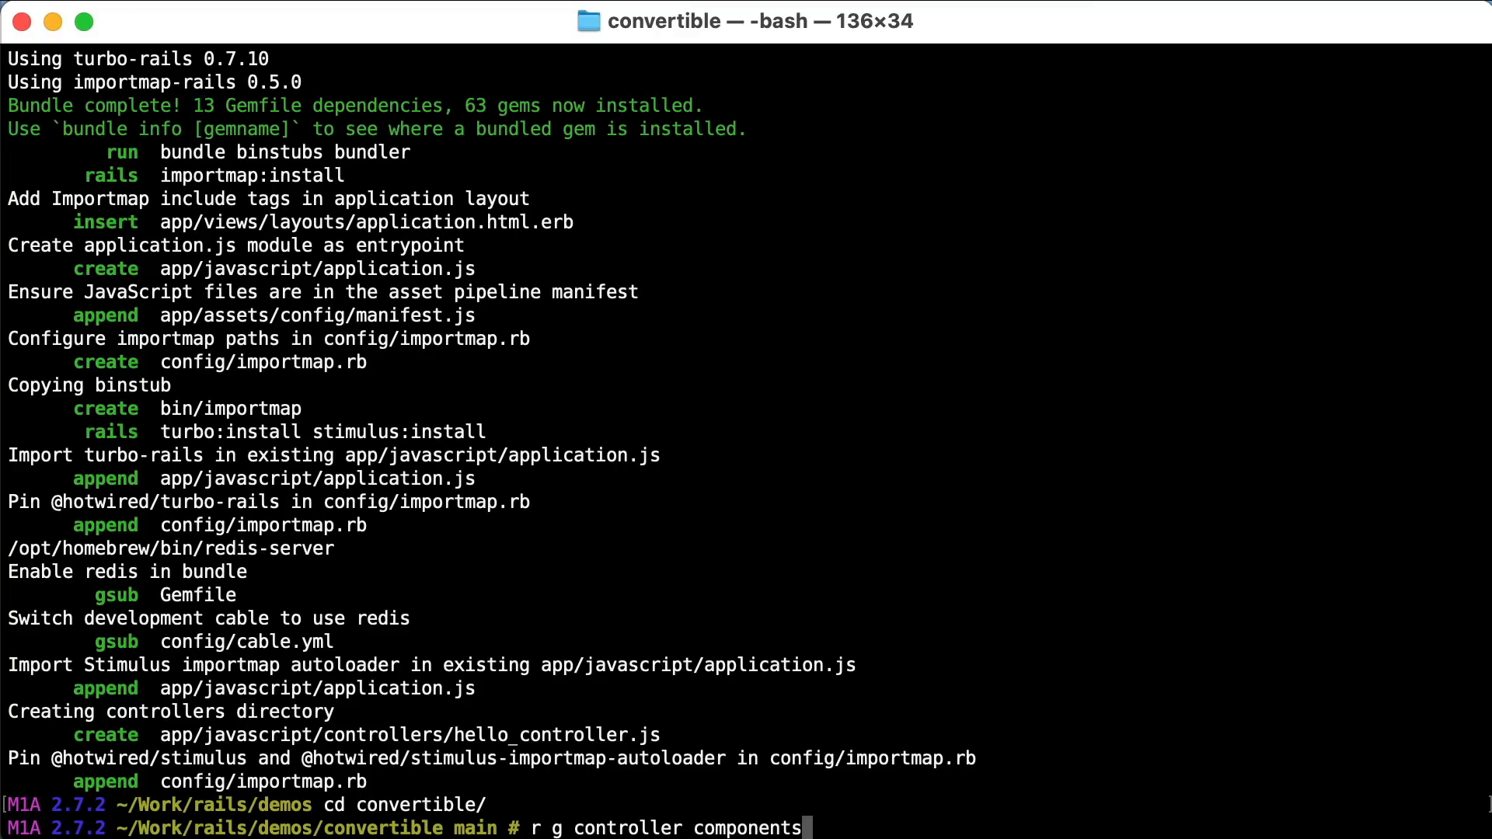
type("index")
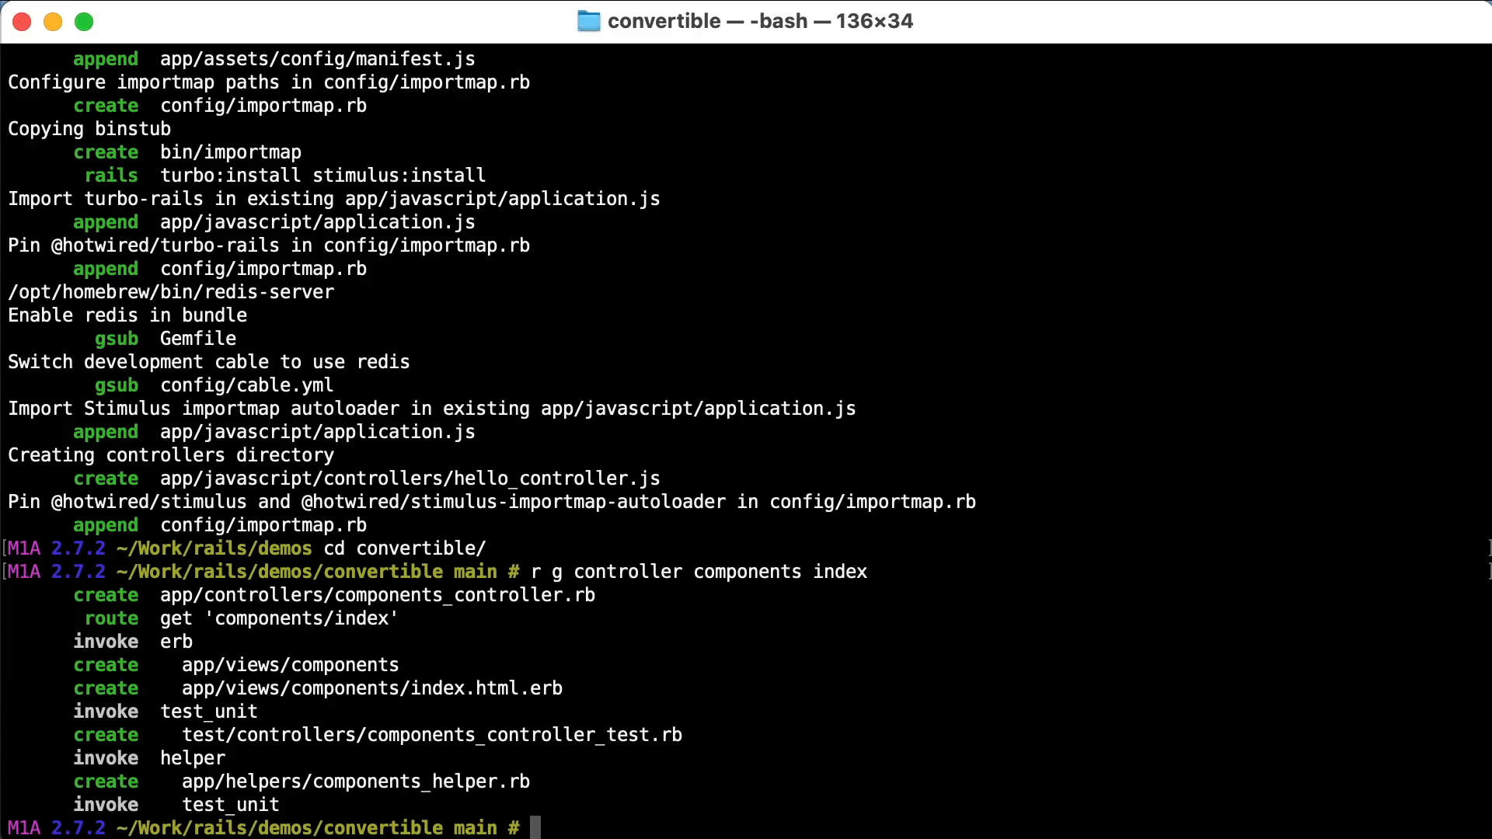
Launch mate . to open the convertible project in TextMate
type("mate .")
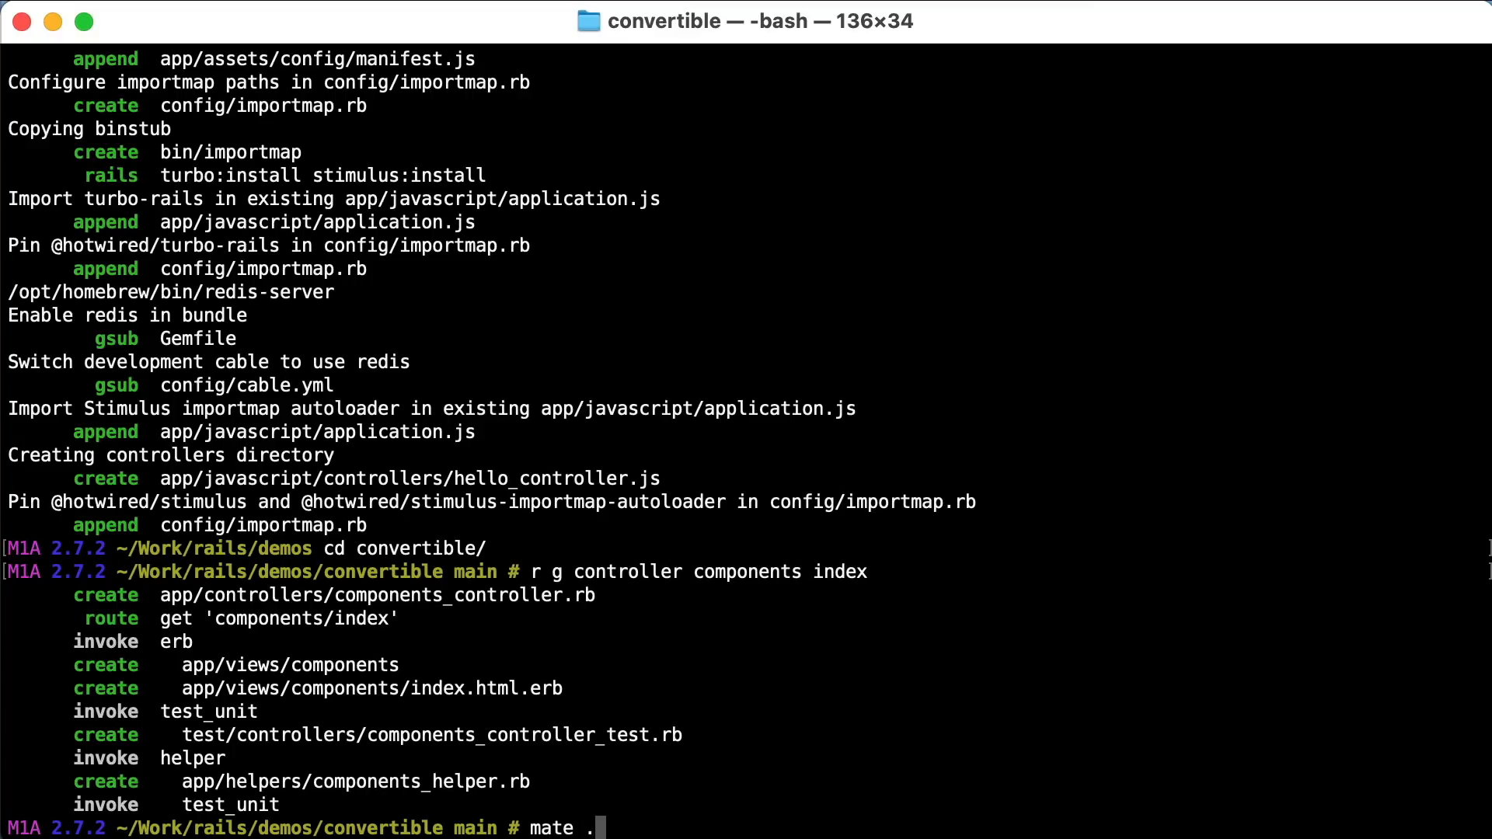
key("Return")
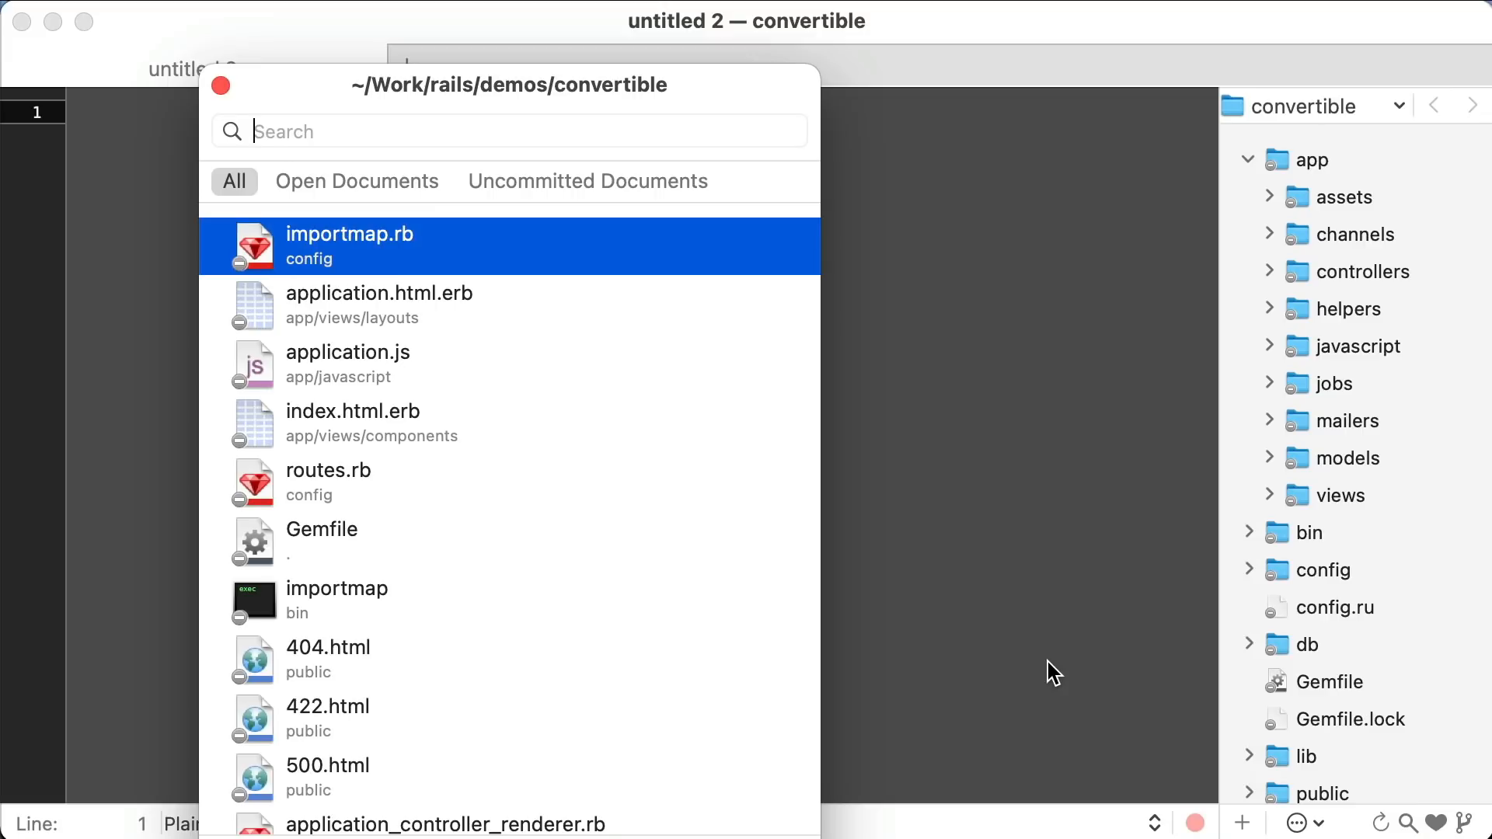
Locate and load the components index.html.erb view via the file finder
type("compo")
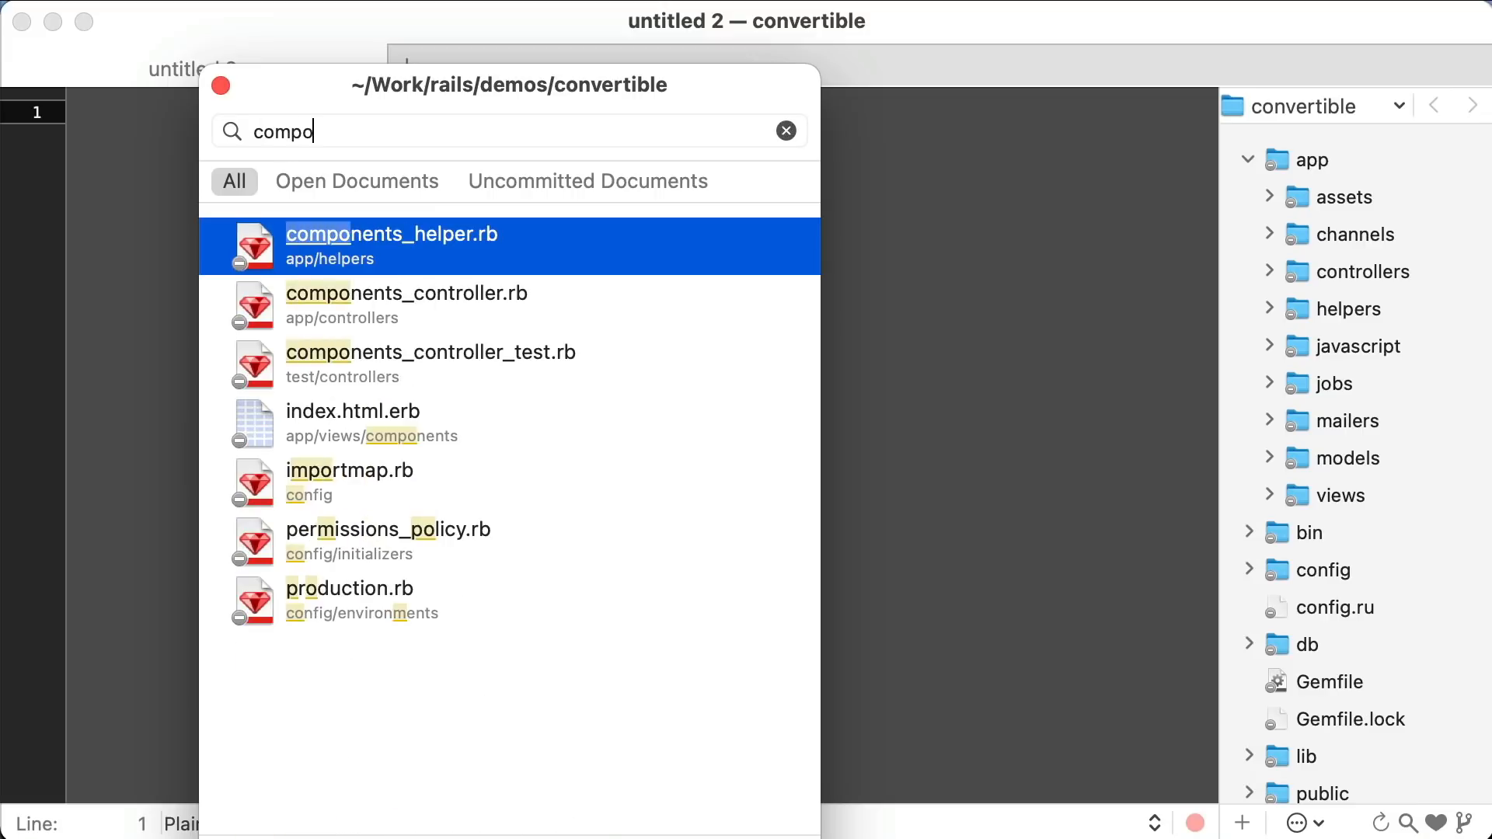
left_click(353, 422)
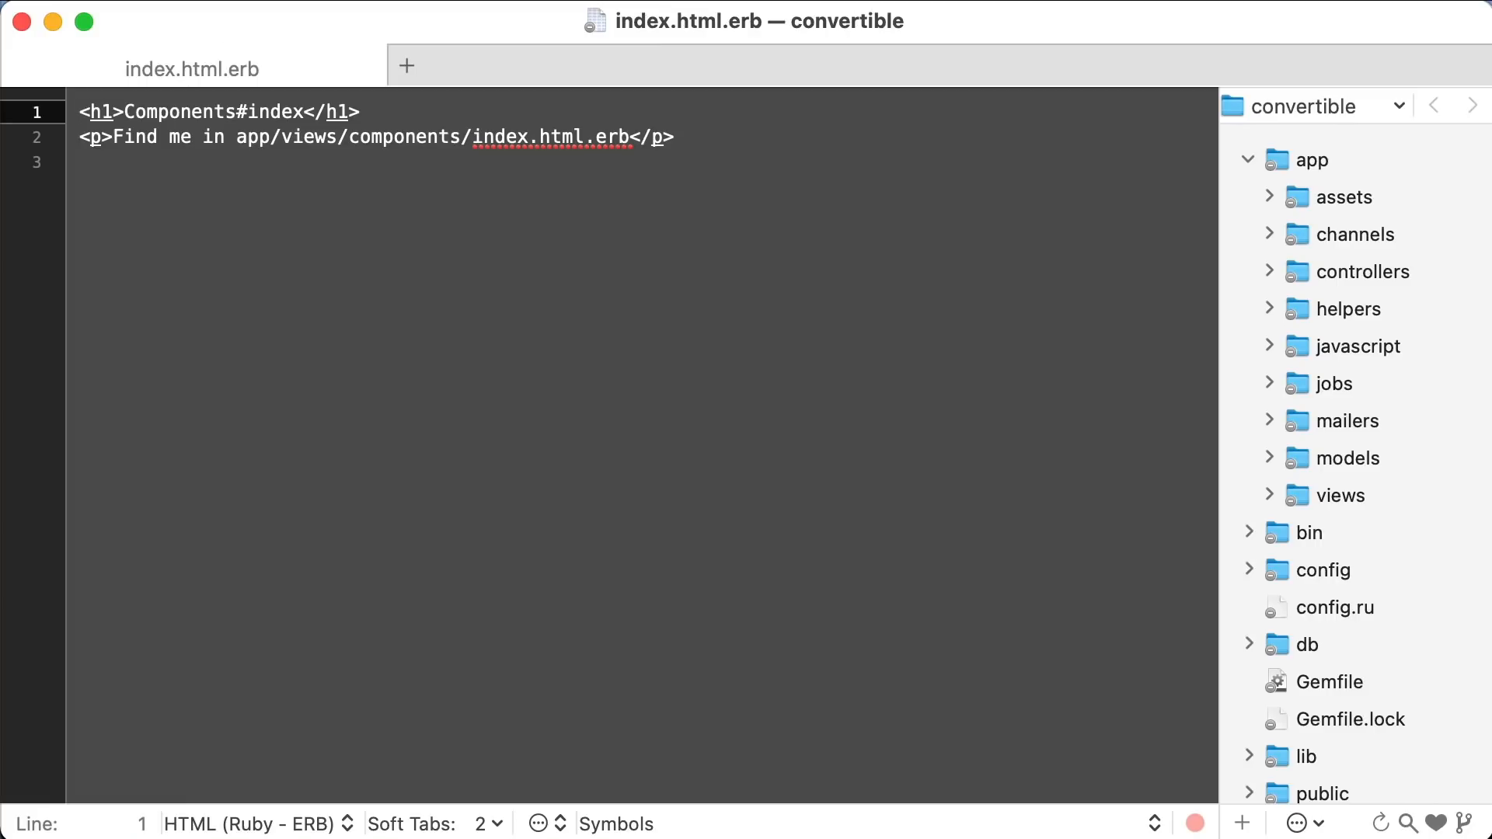
Replace the placeholder paragraph line with <div id="clock">
triple_click(381, 136)
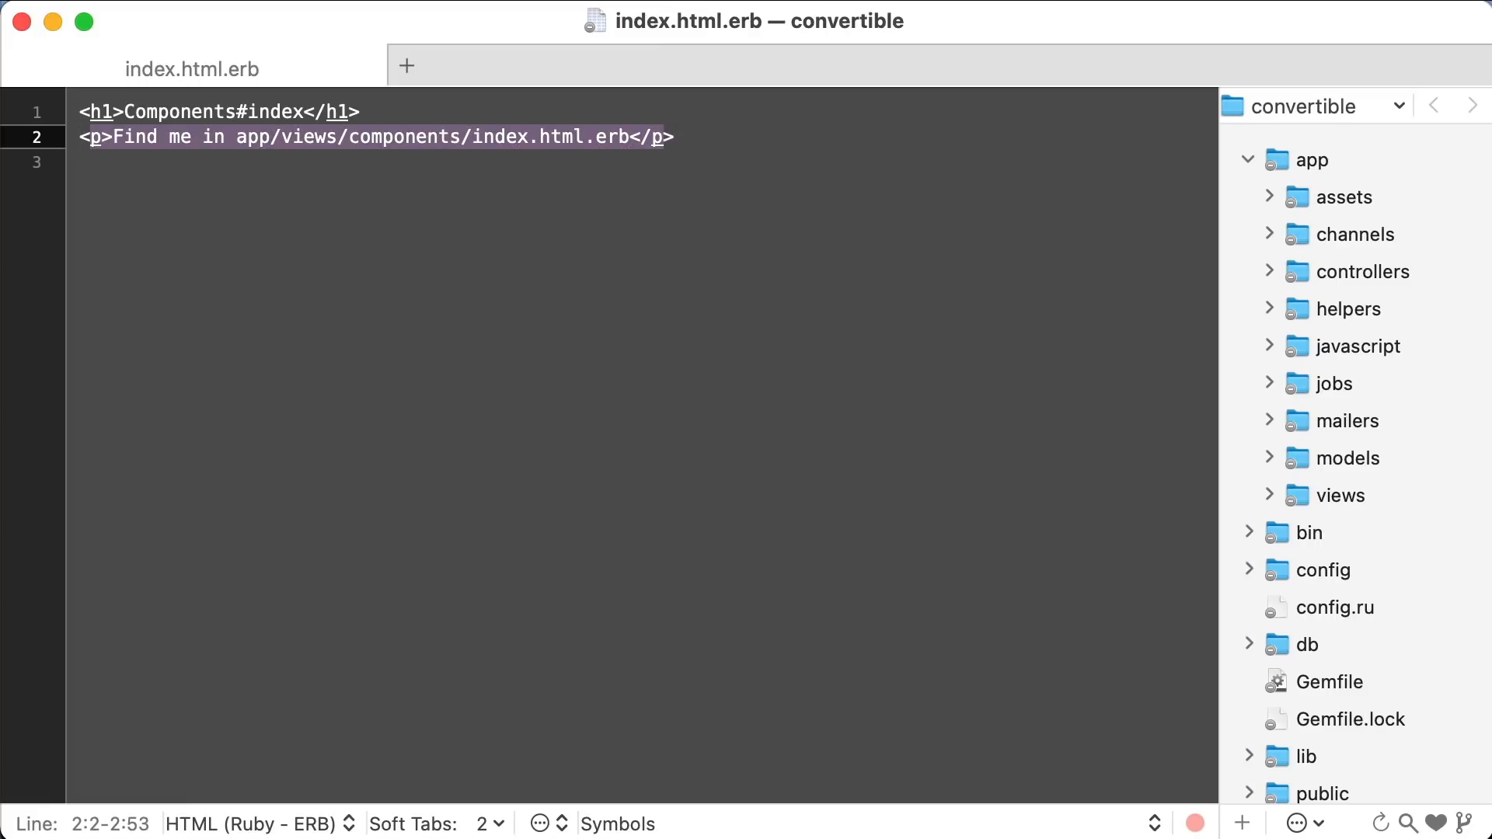
type("<div id>")
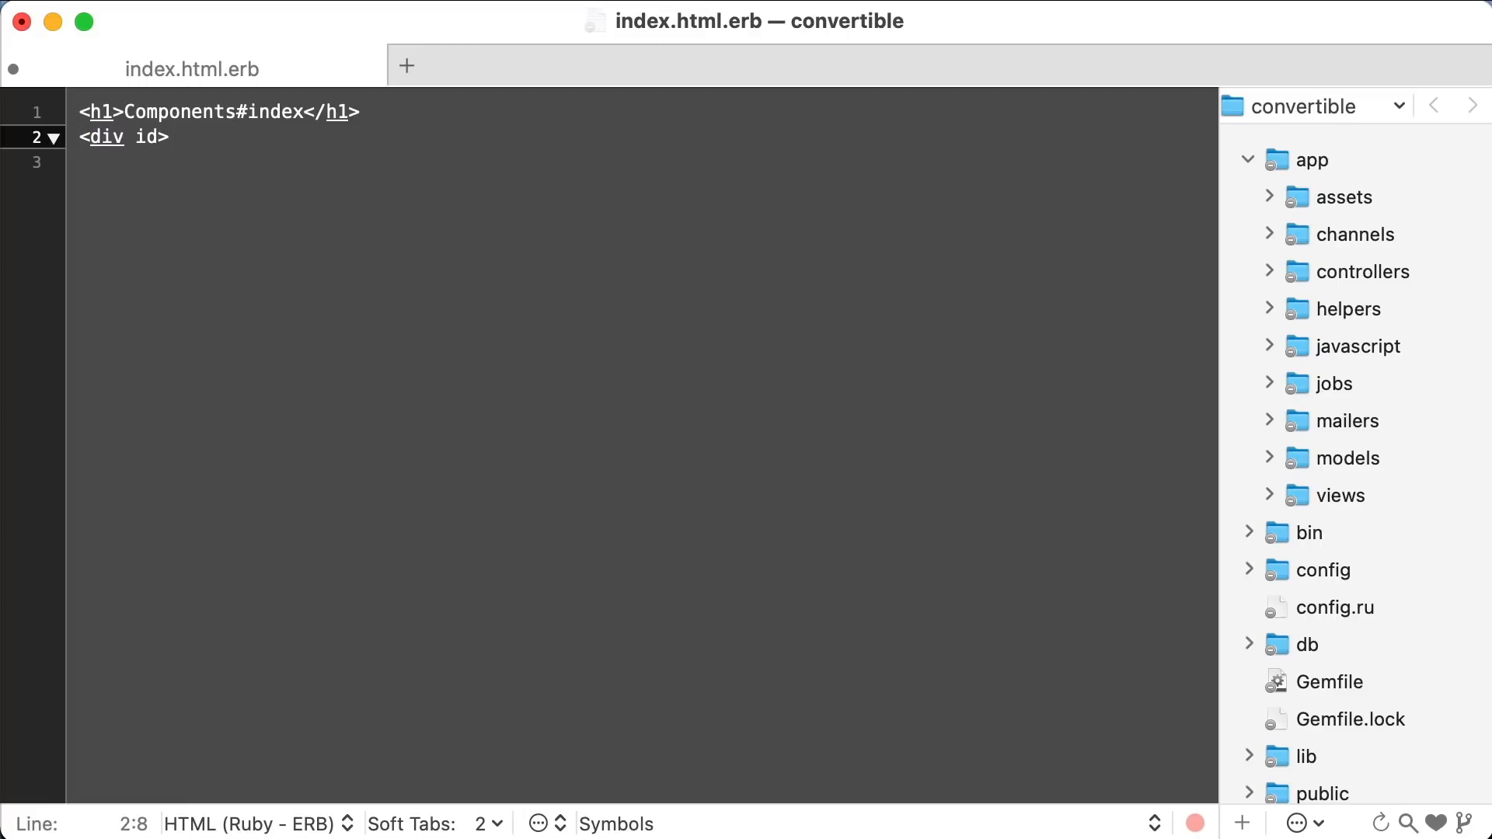
type("\"clock\"")
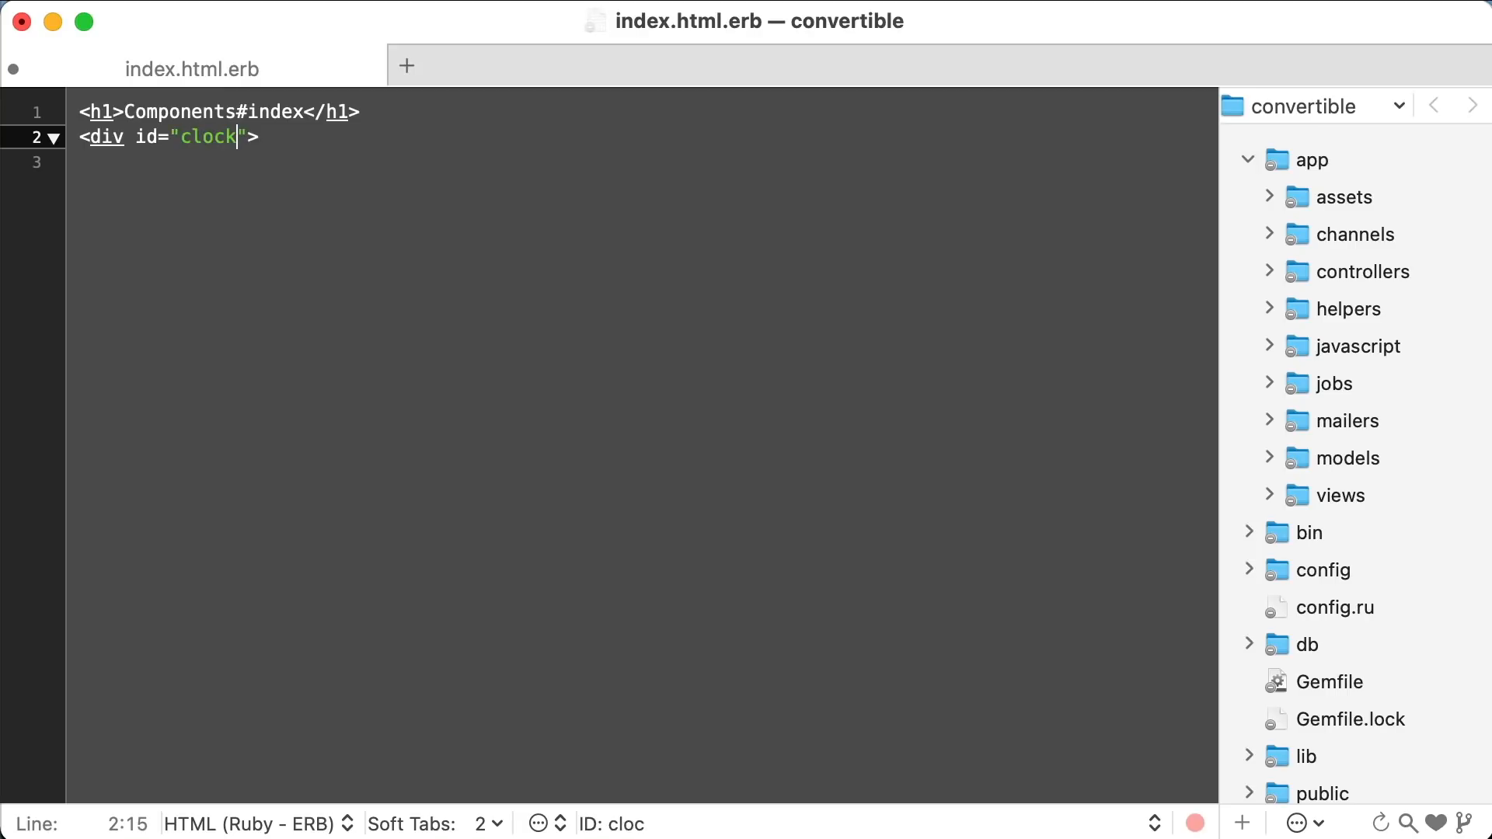
type(">")
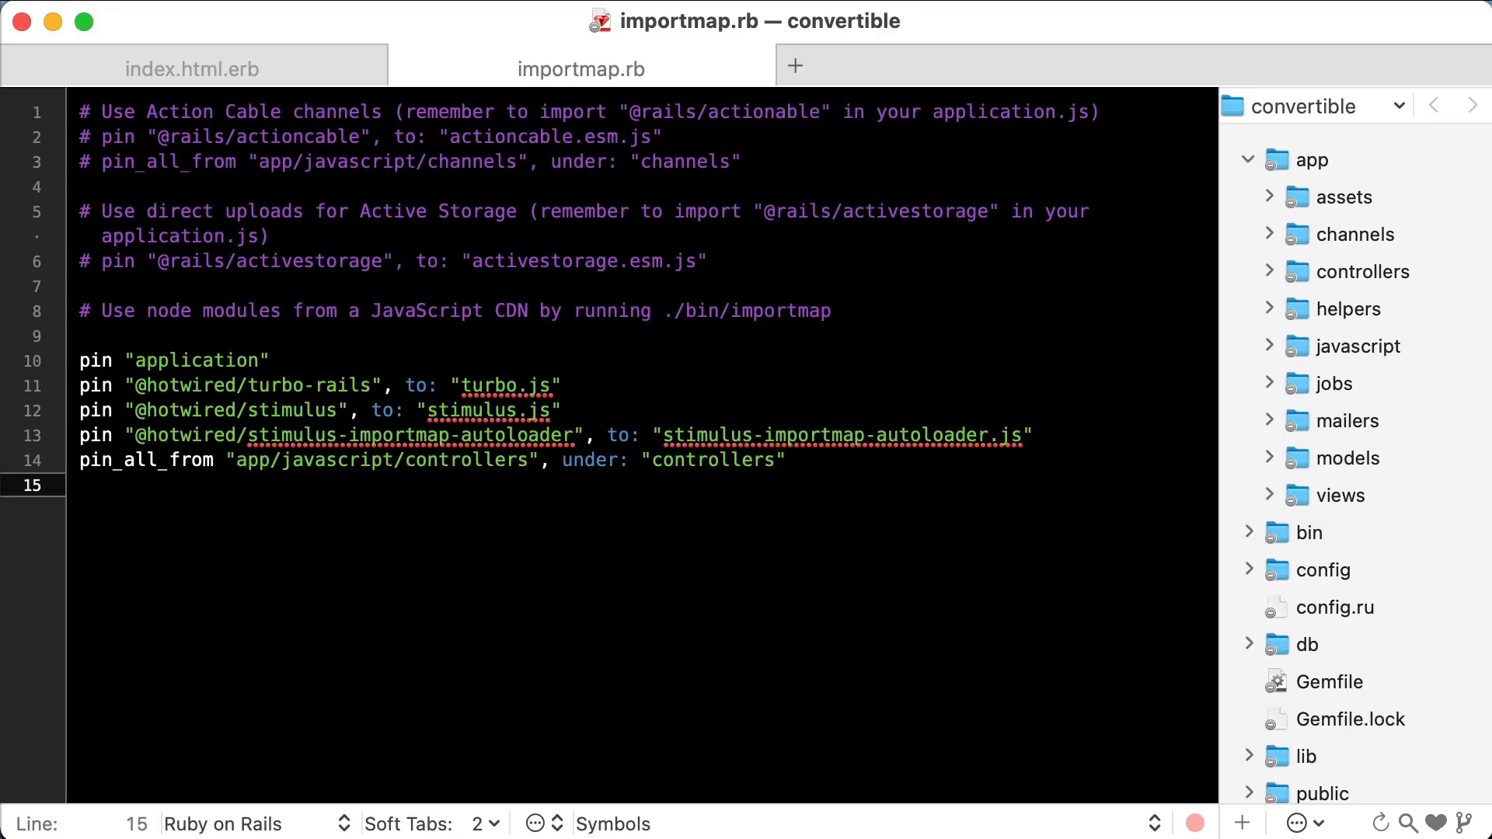
left_click(194, 67)
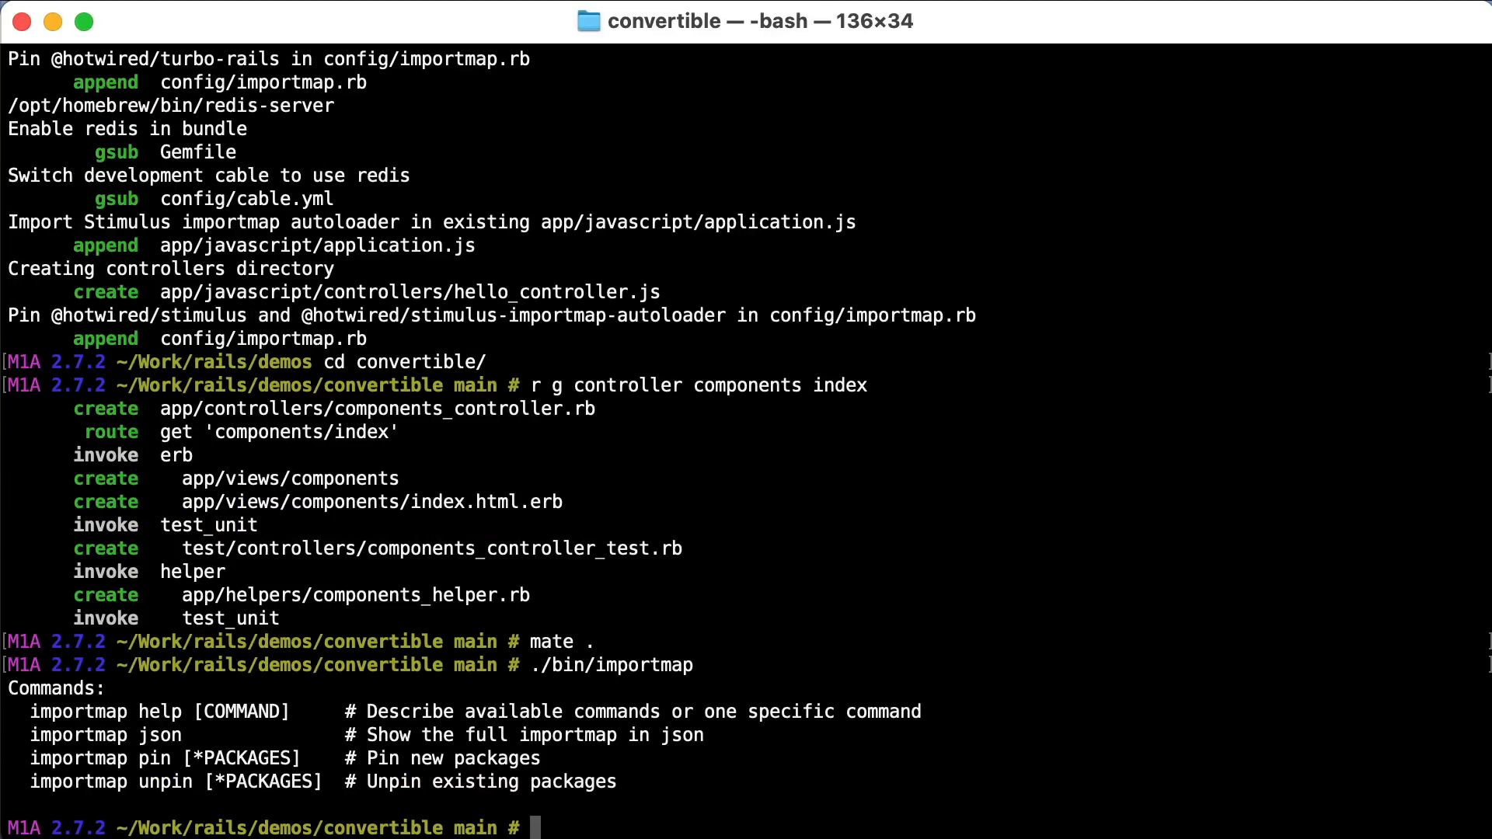
Run ./bin/importmap pin react react-dom htm in Terminal
type("./bin/importmap")
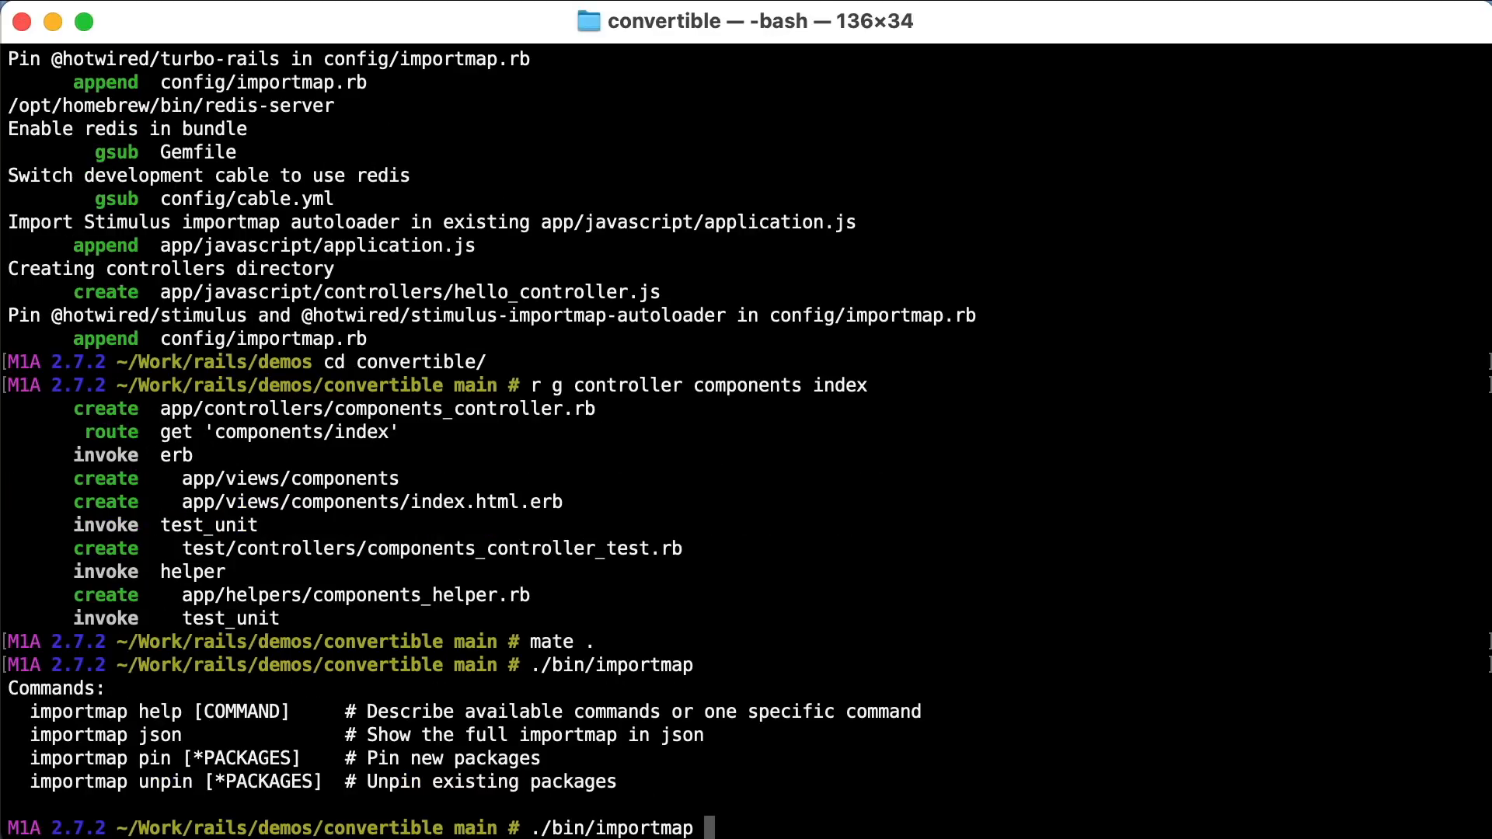
type("pin")
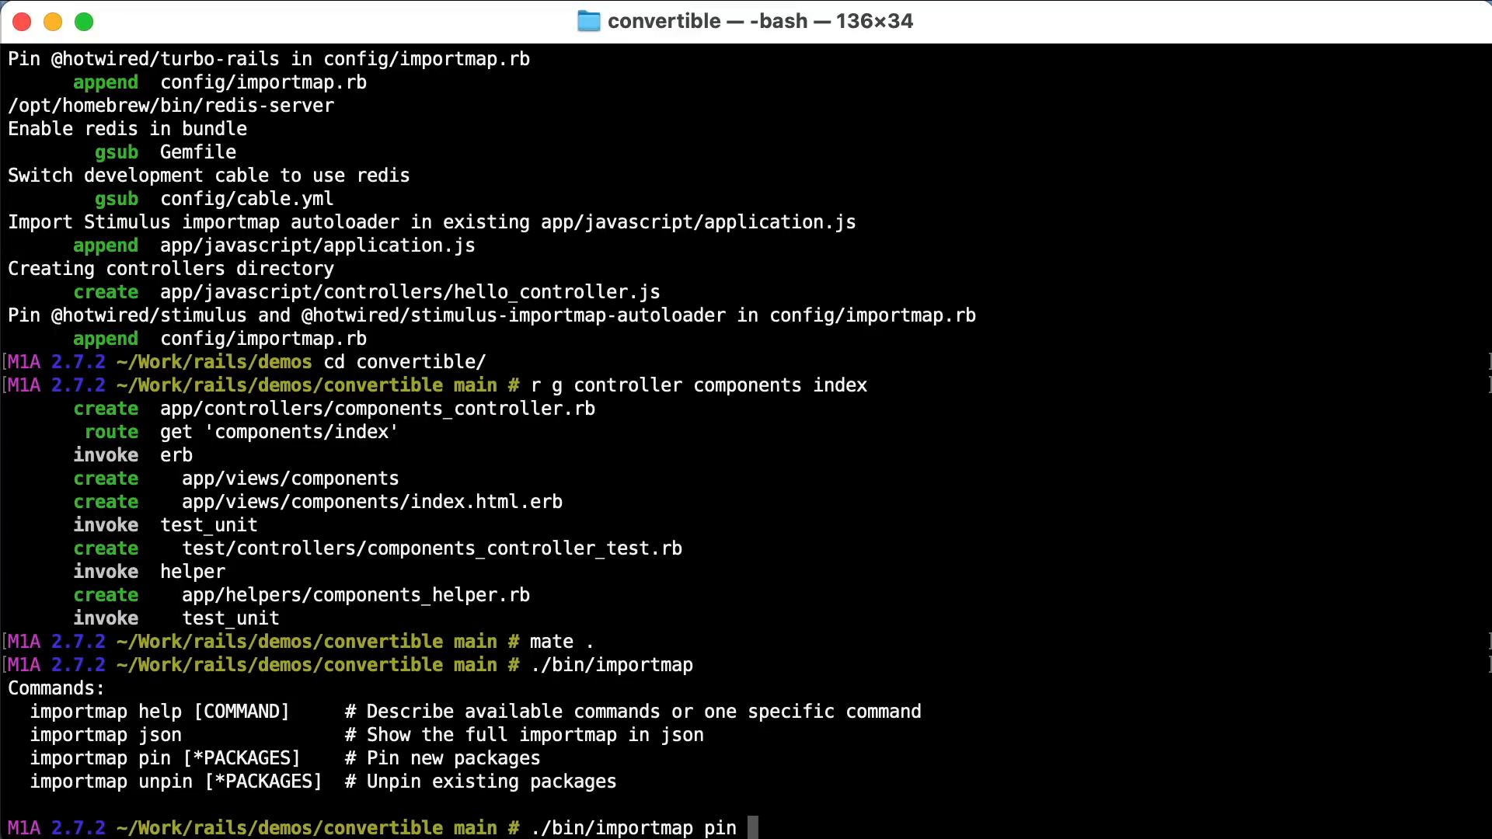
type("react react")
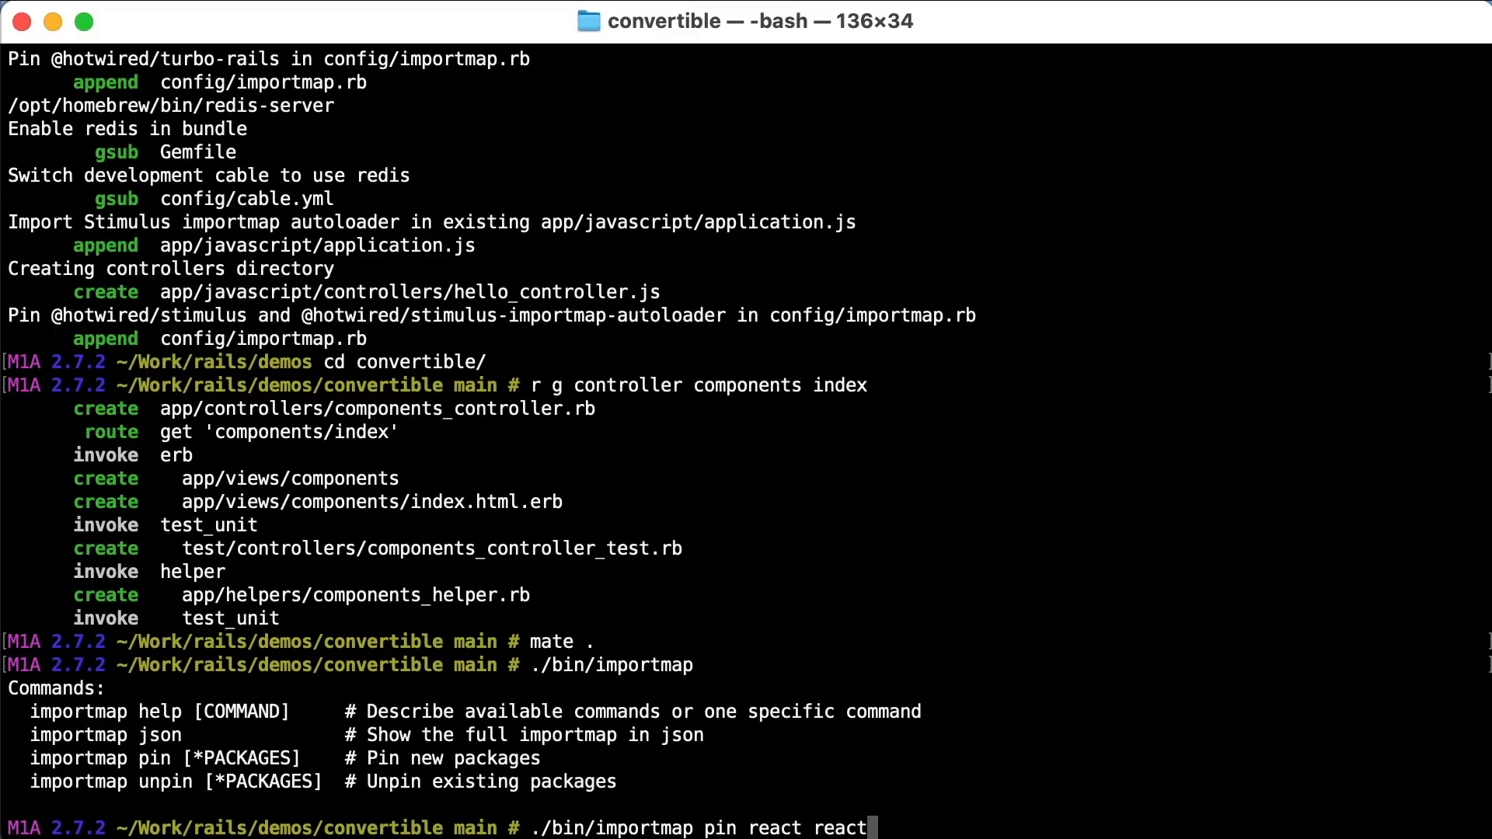
type("-dom")
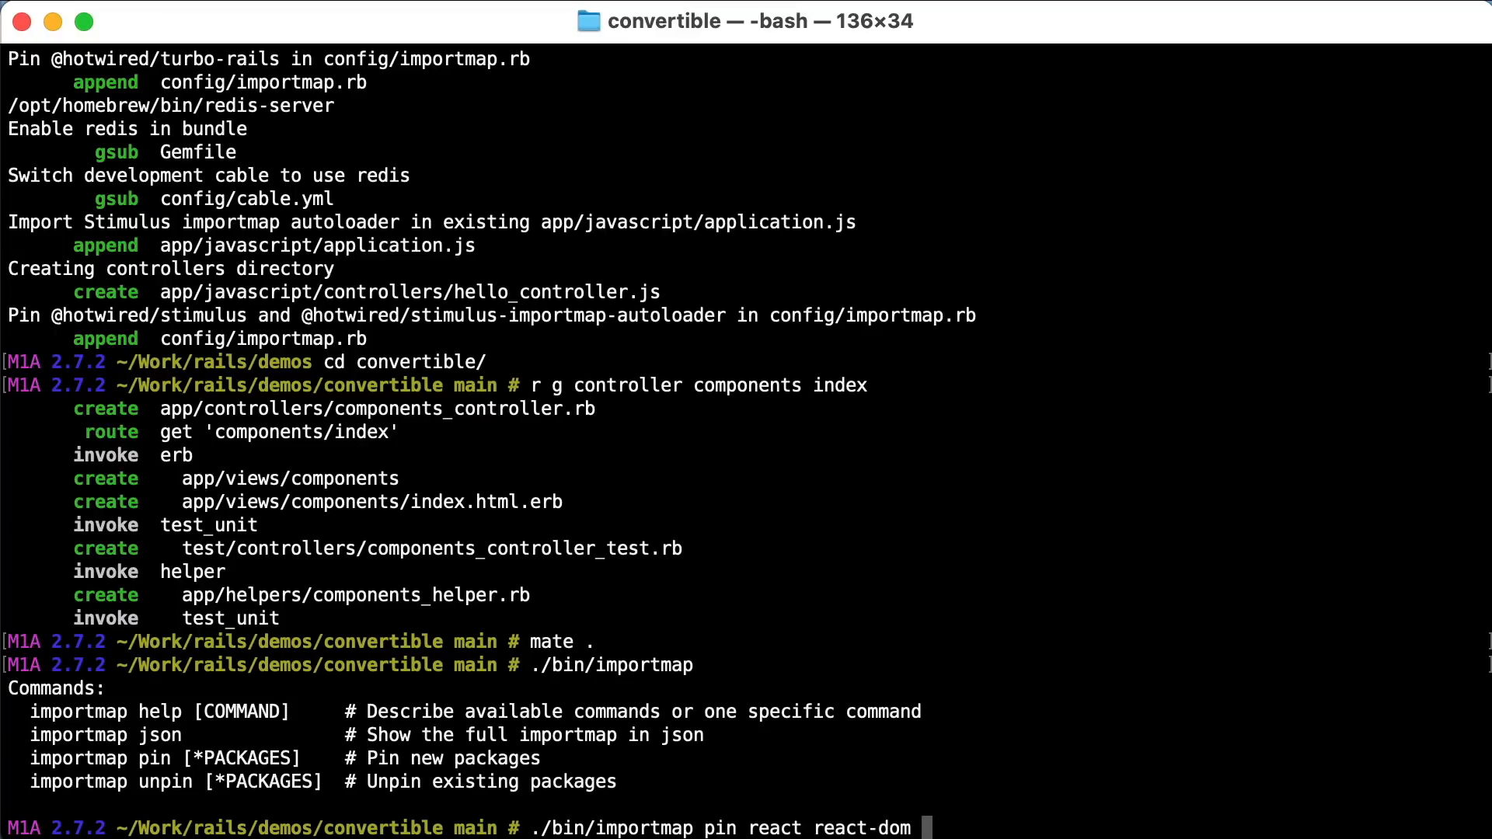
type("htm")
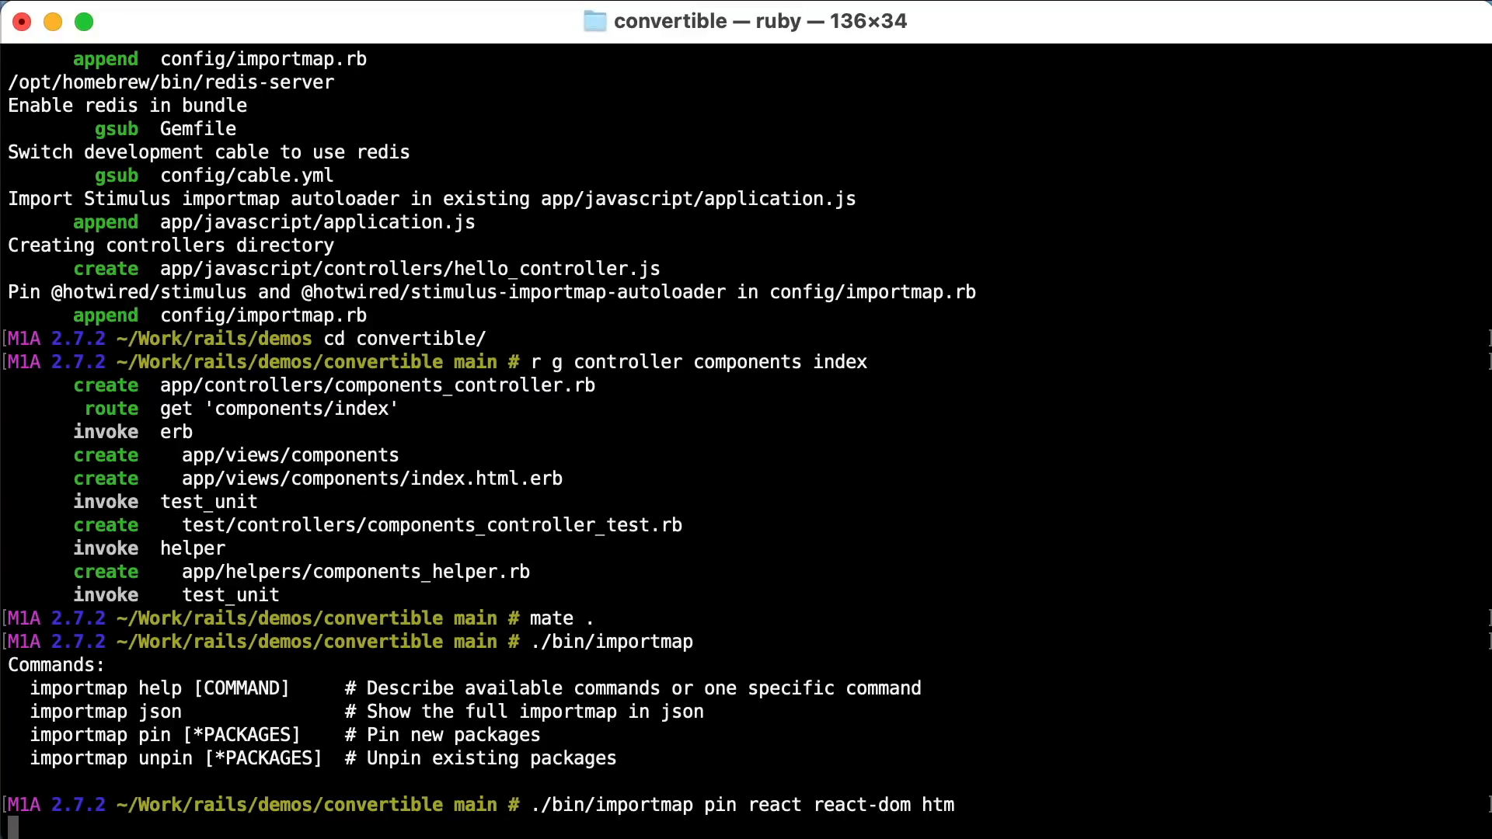
key("enter")
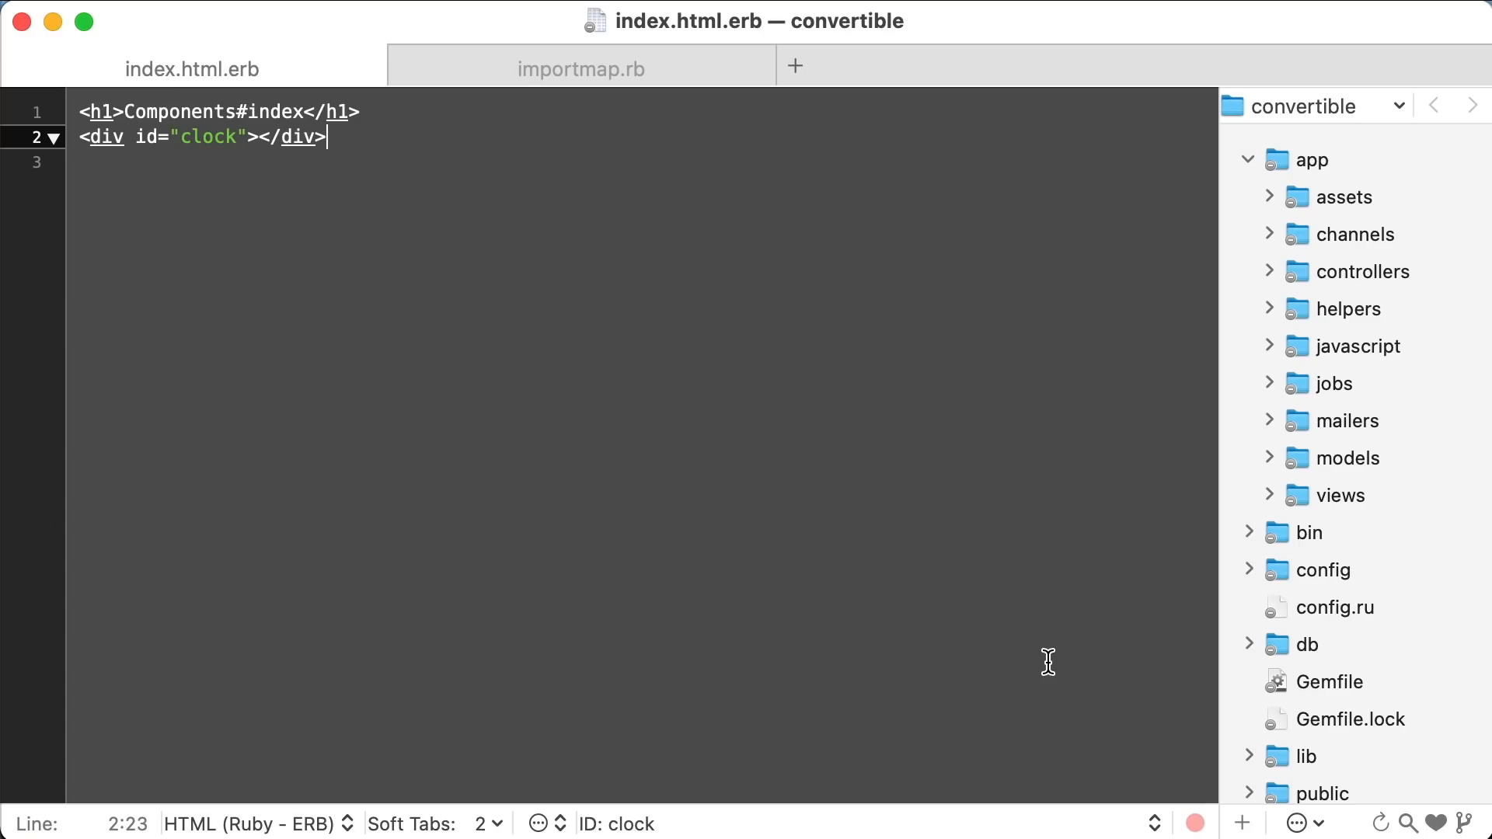
Review the new jspm pins in importmap.rb, then return to Terminal
left_click(579, 67)
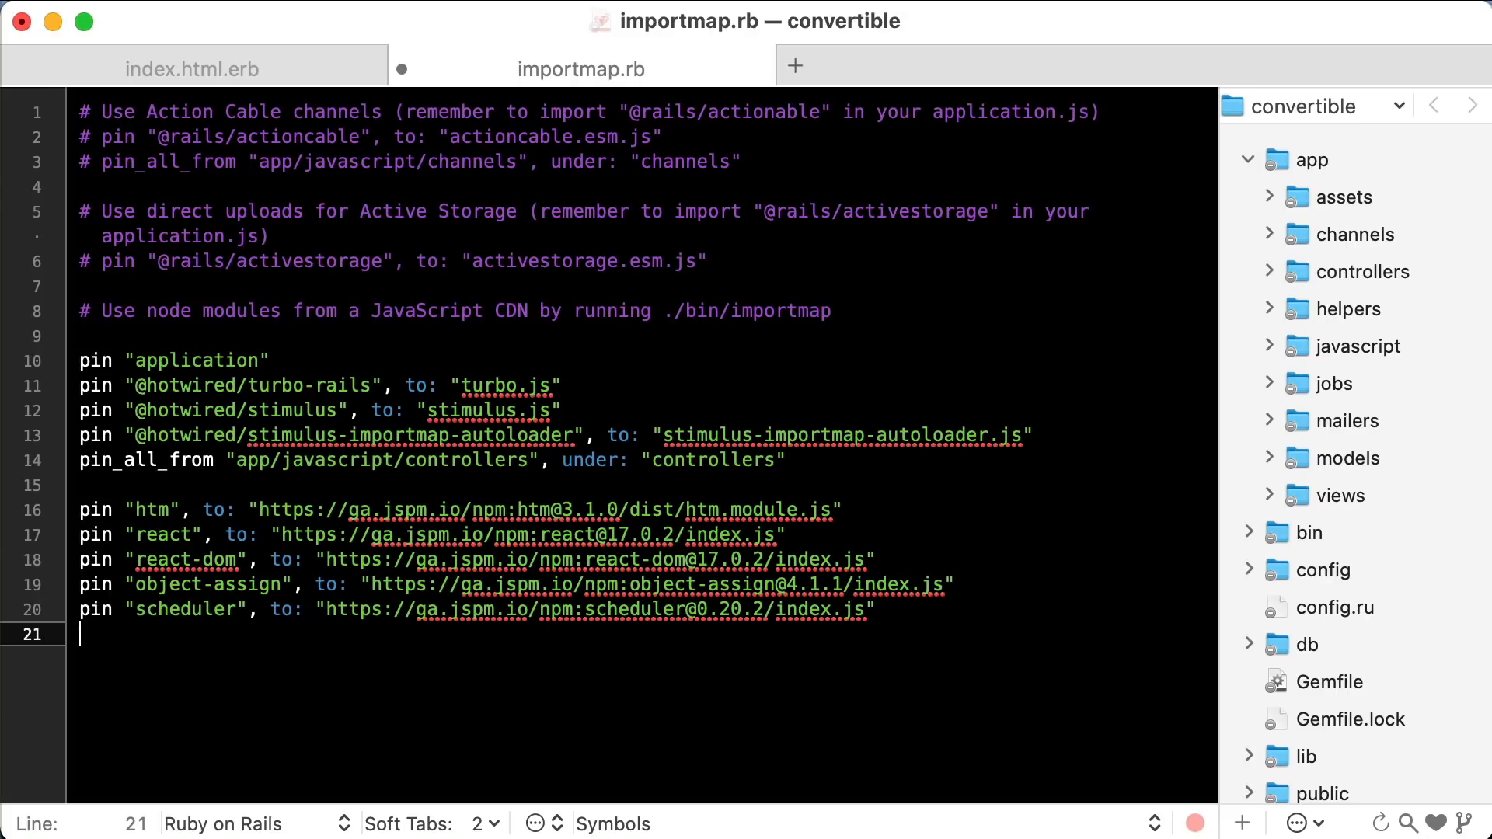
left_click(86, 584)
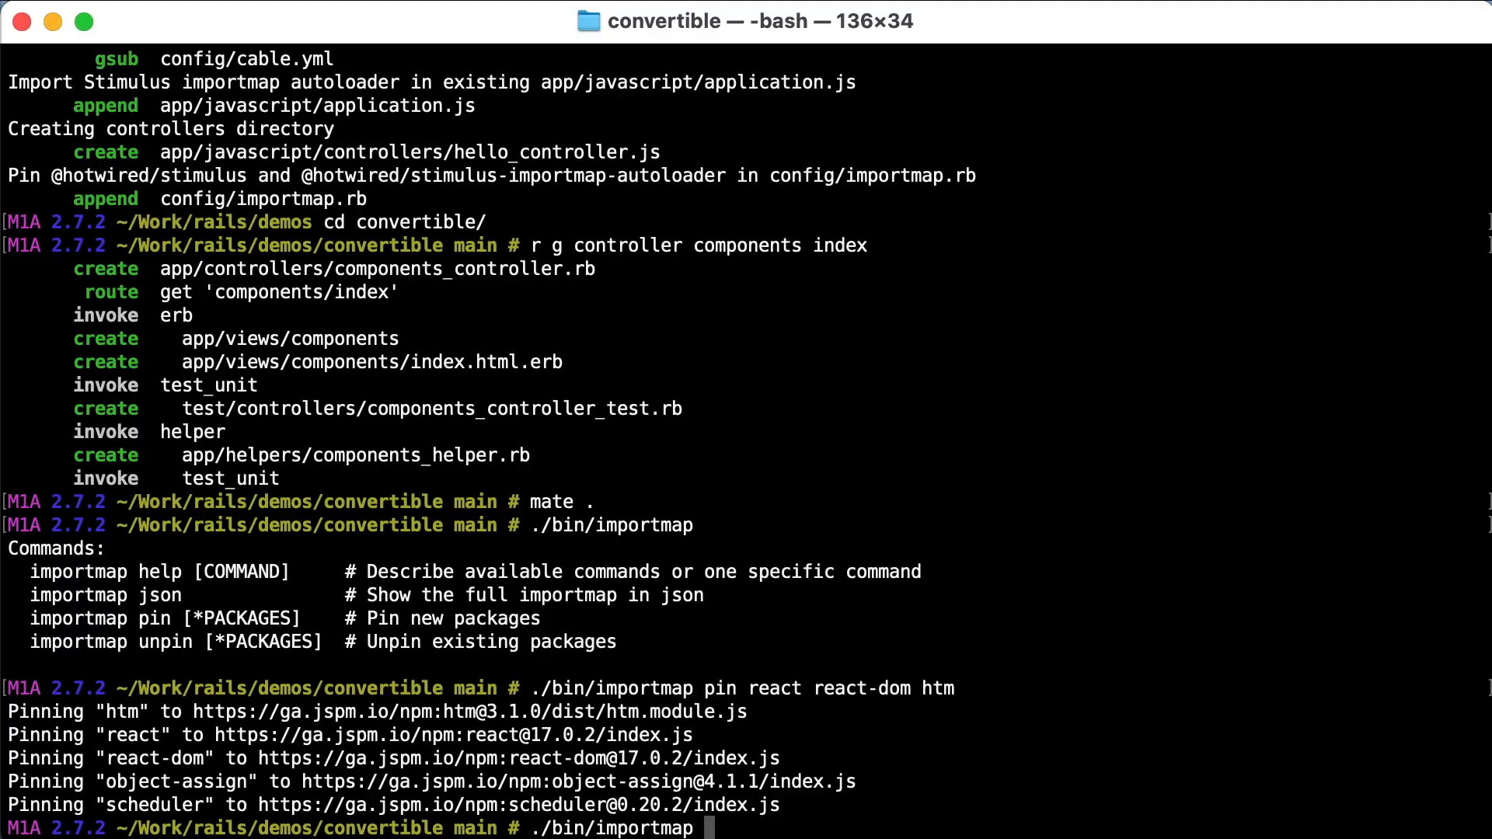
Unpin htm and re-pin react at version 17.0.1 with ./bin/importmap
type("unpin htm")
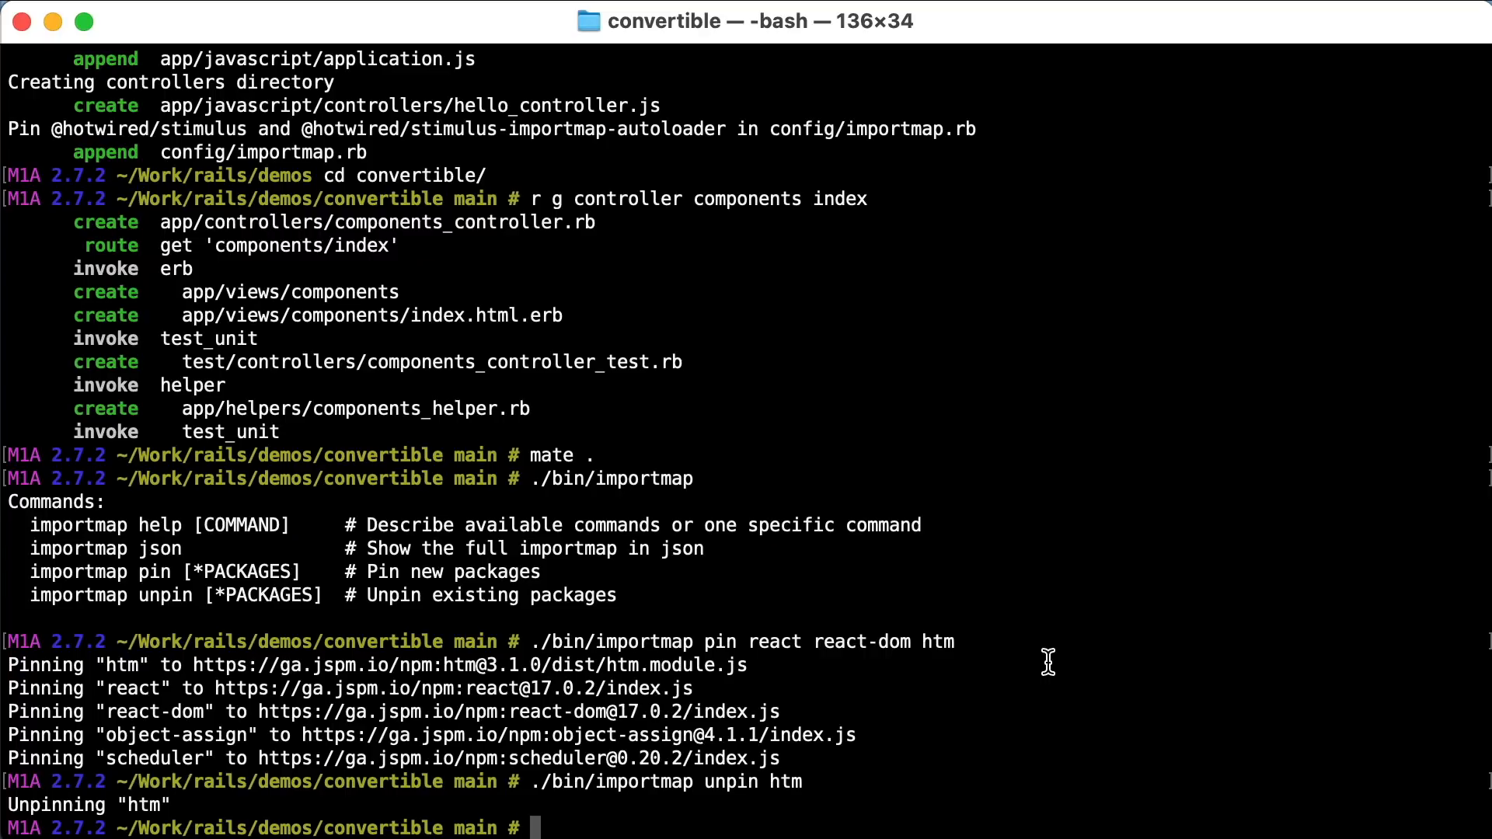
type("./bin/importmap unpin")
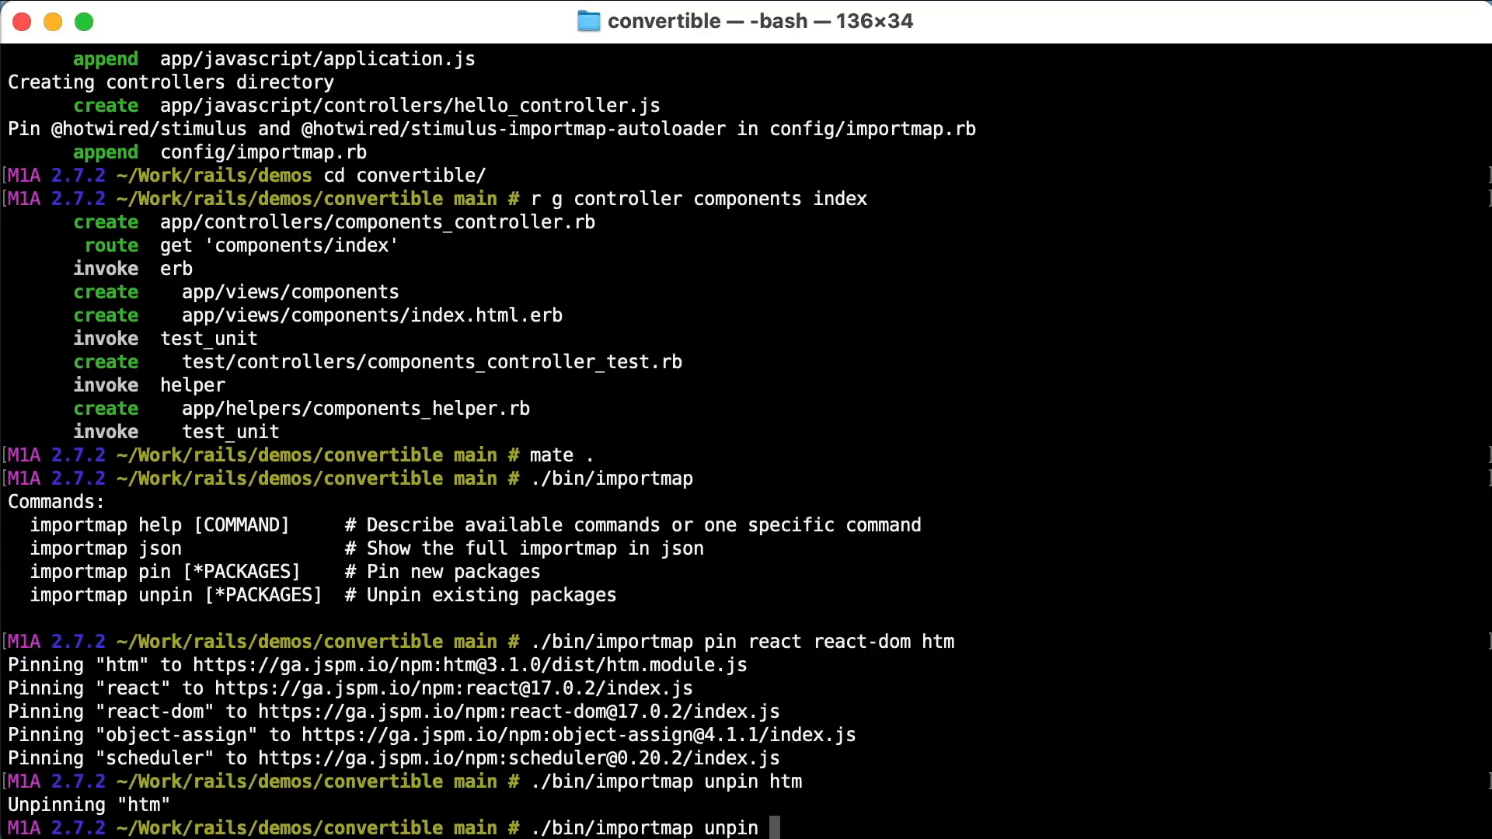
type("pin")
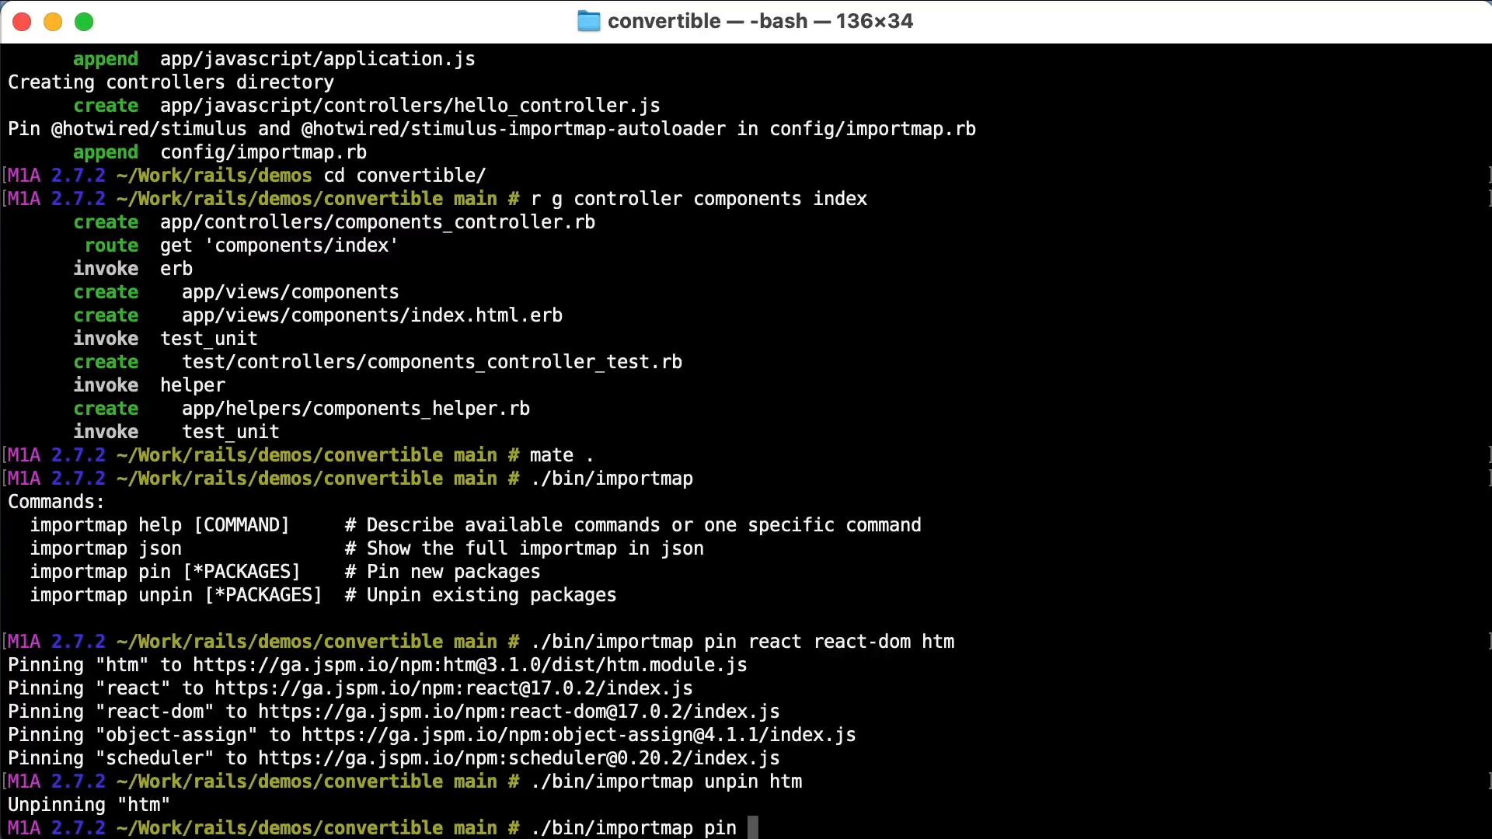
type("react@")
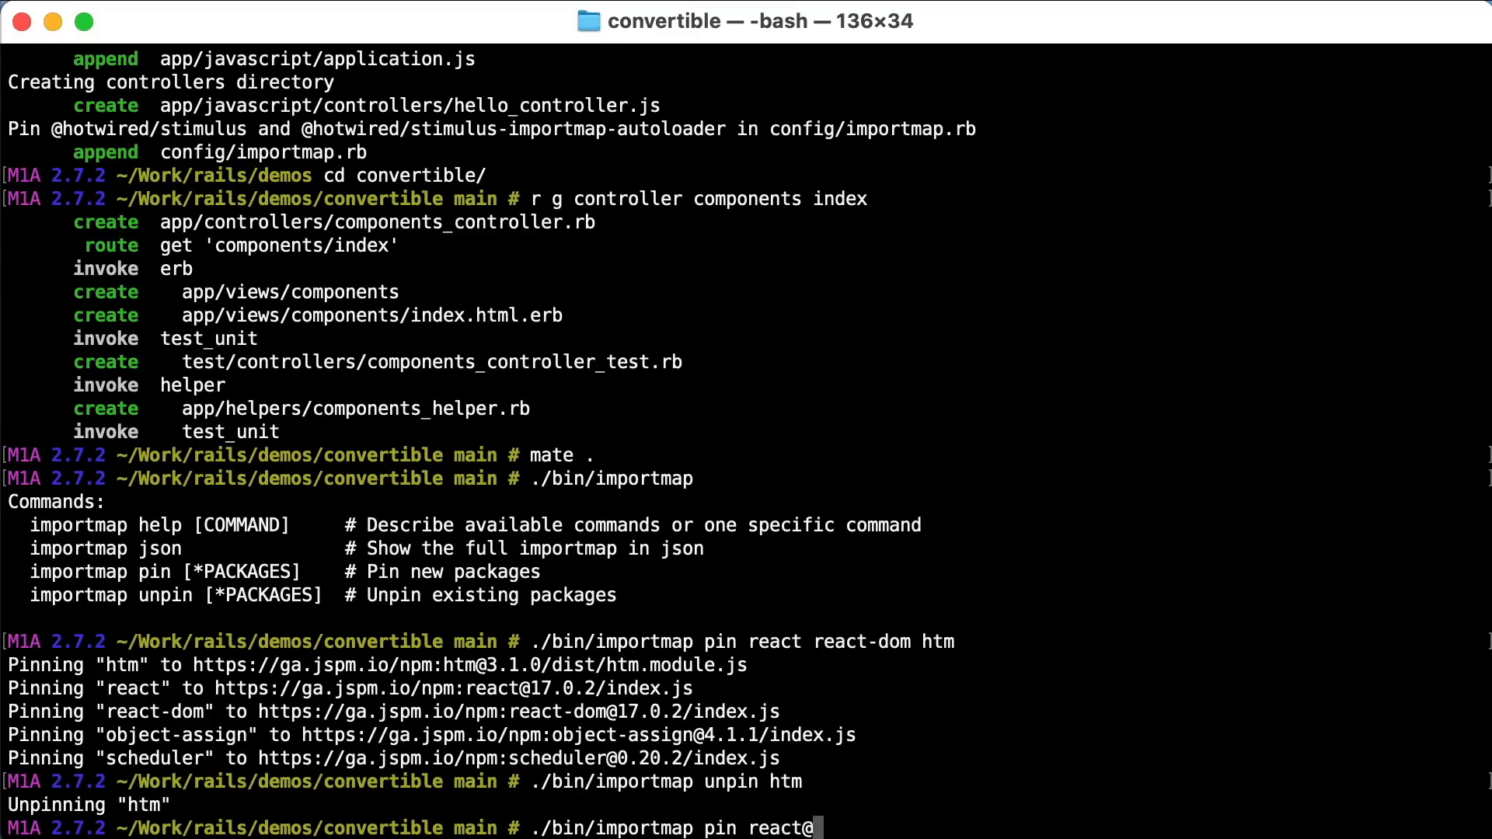
type("17")
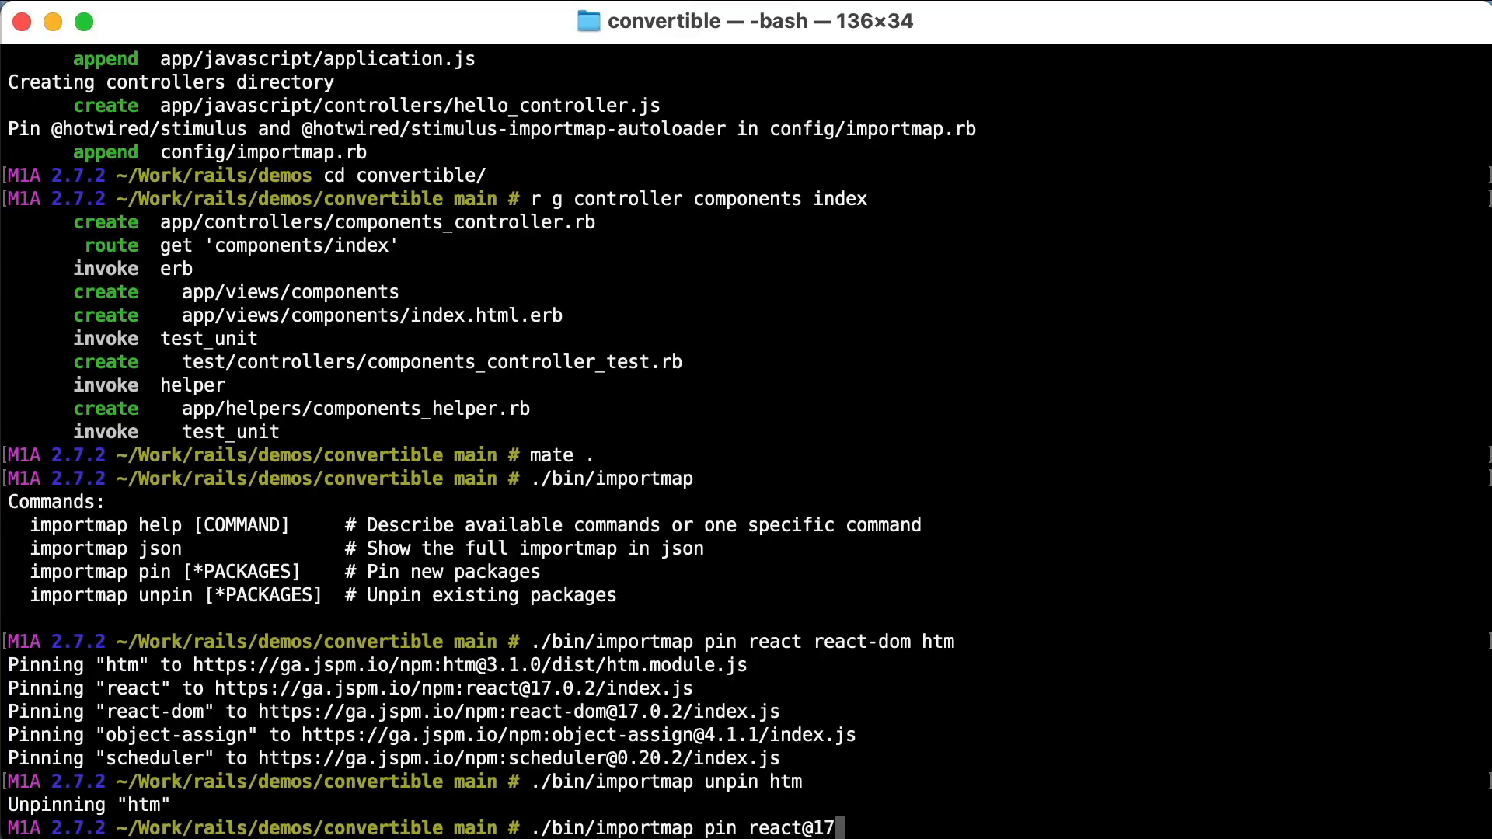
type(".0.1")
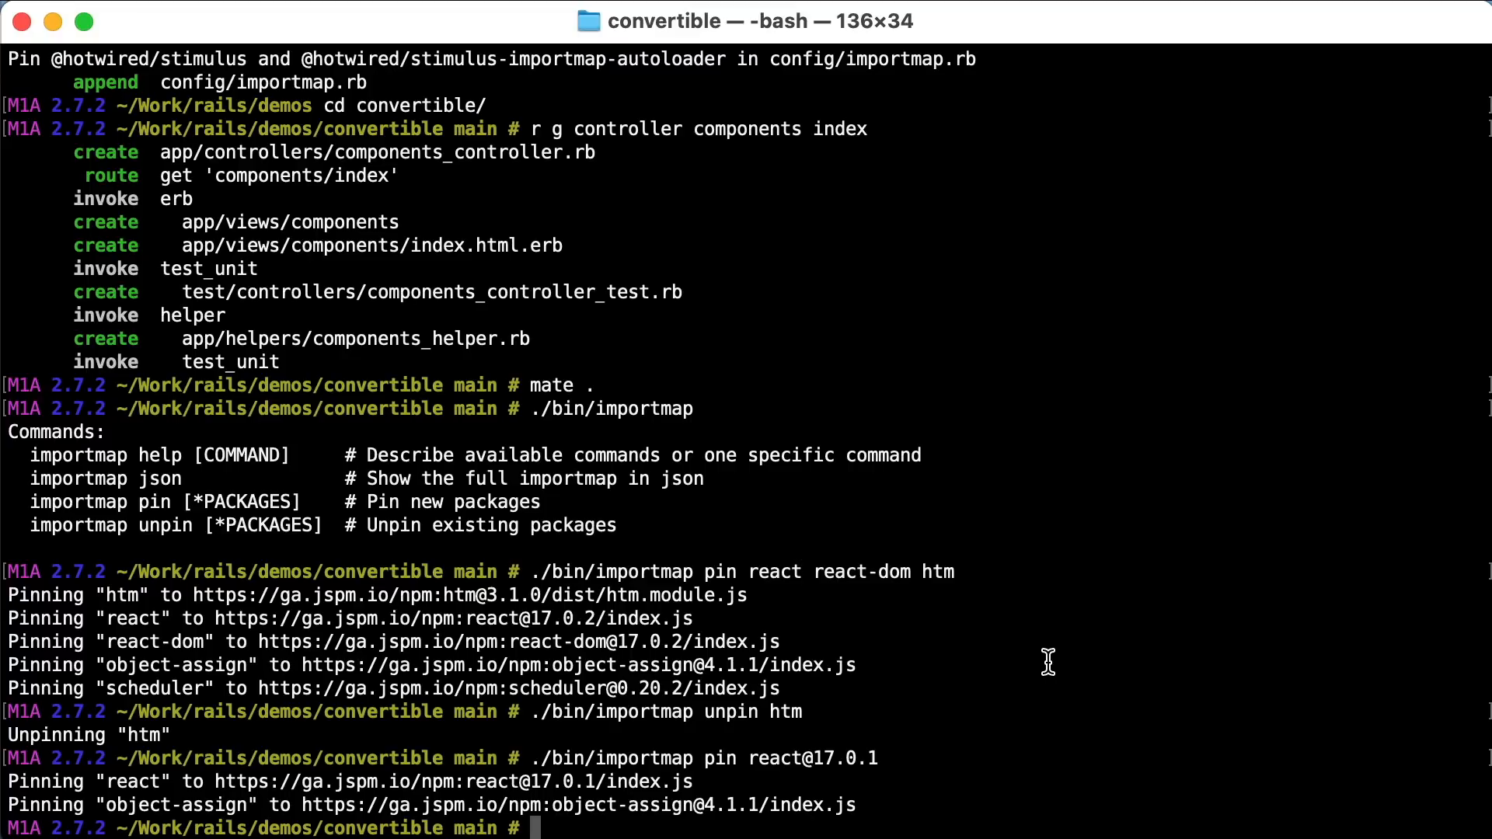
Unpin react, then compose a pin react --from jsdelivr command
type("./bin/importmap pin react@17.0.1")
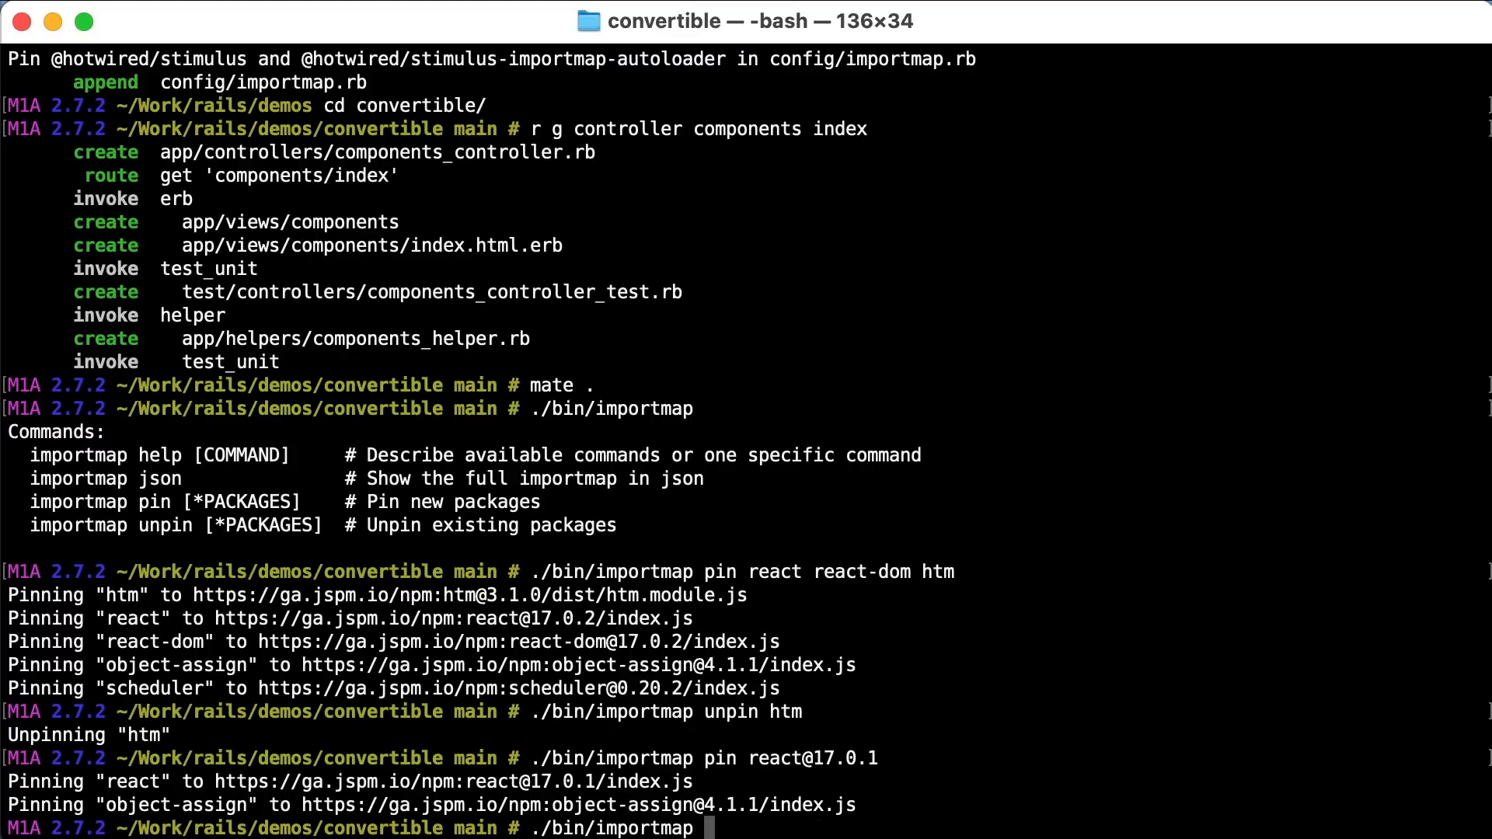
type("unpin react")
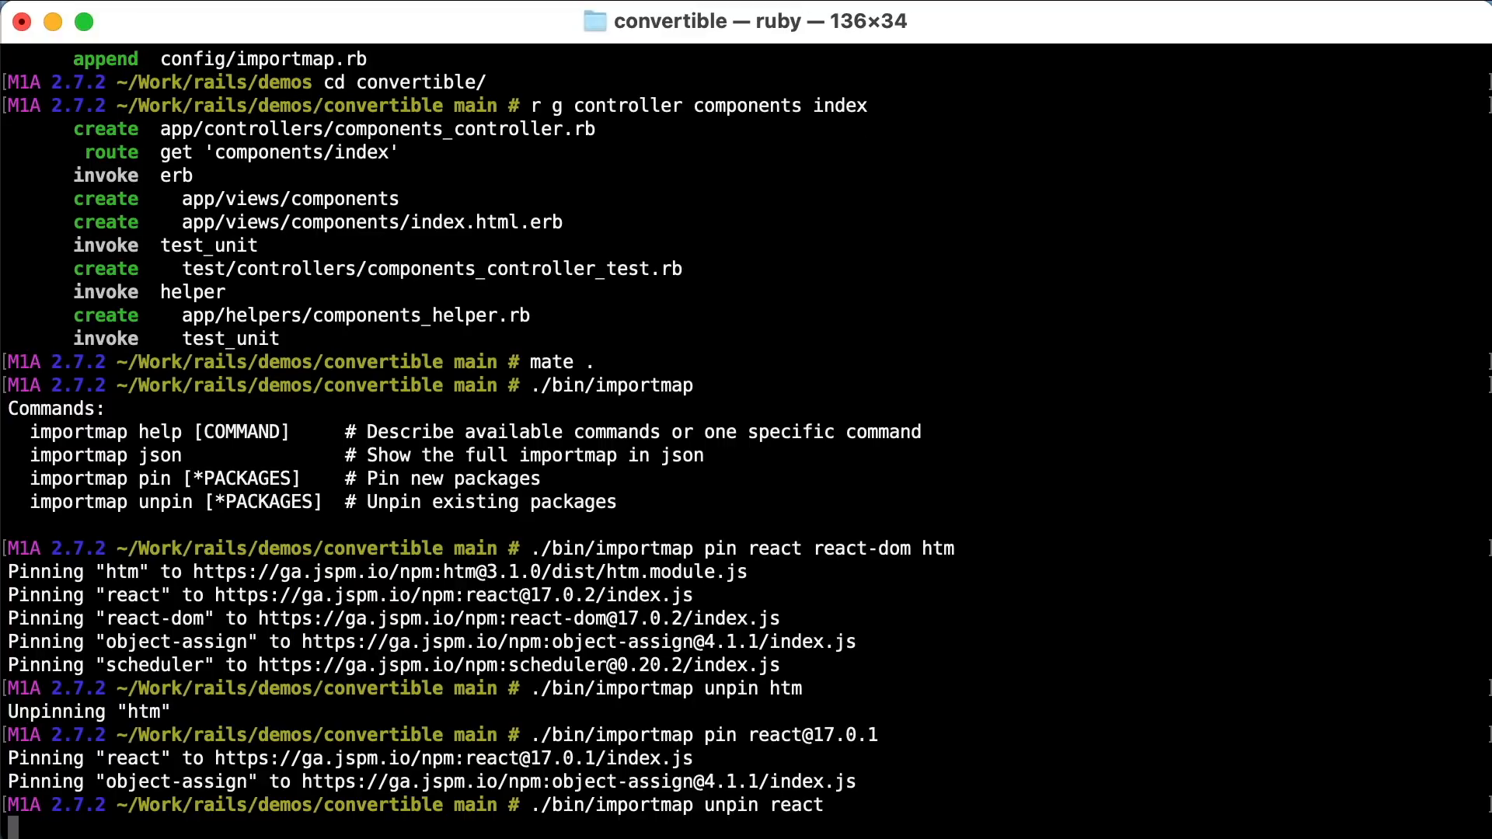
type("u")
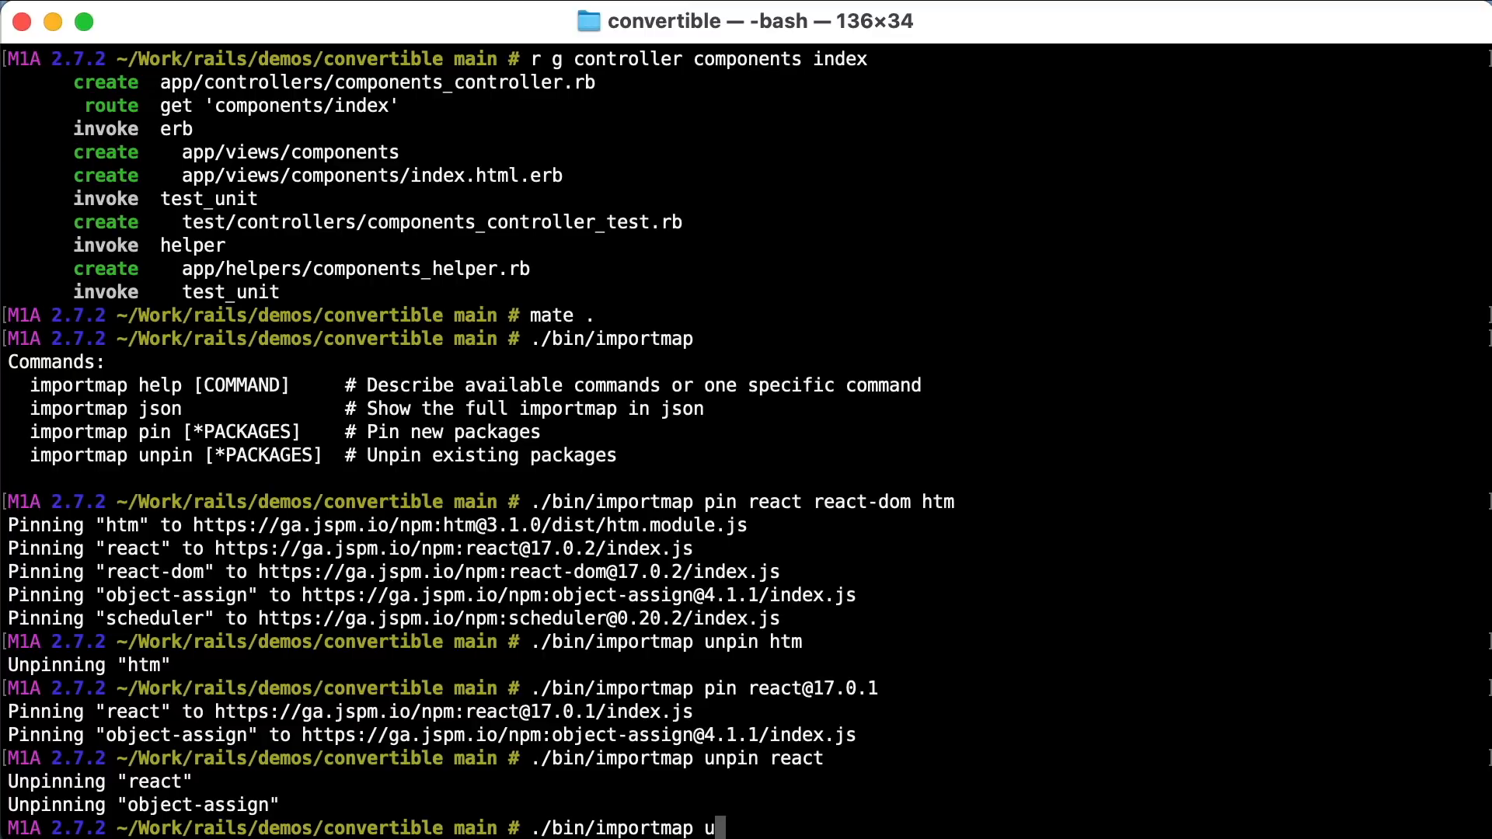
type("pin react")
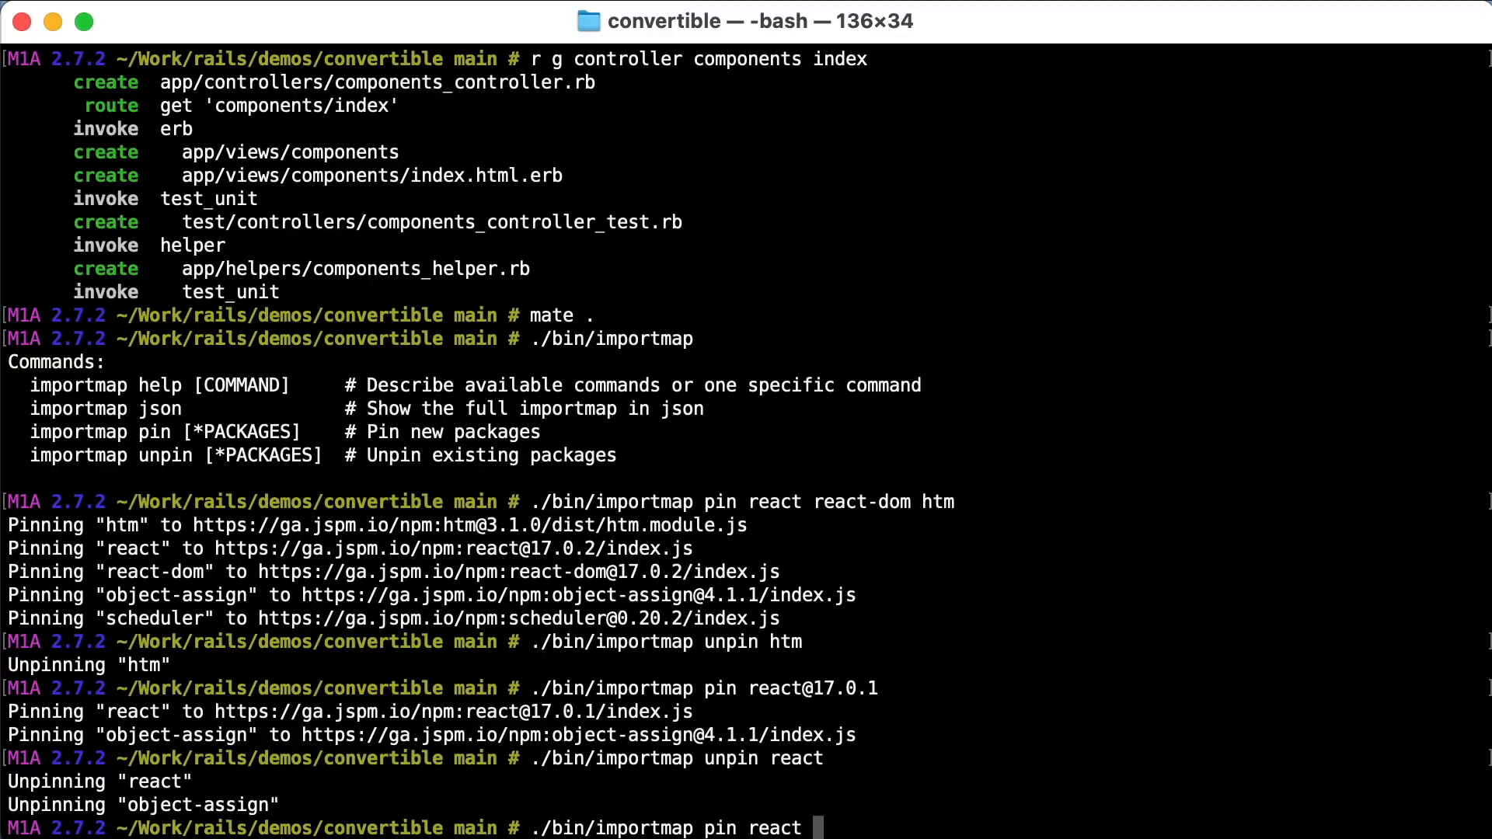
type("--from jsdeliv")
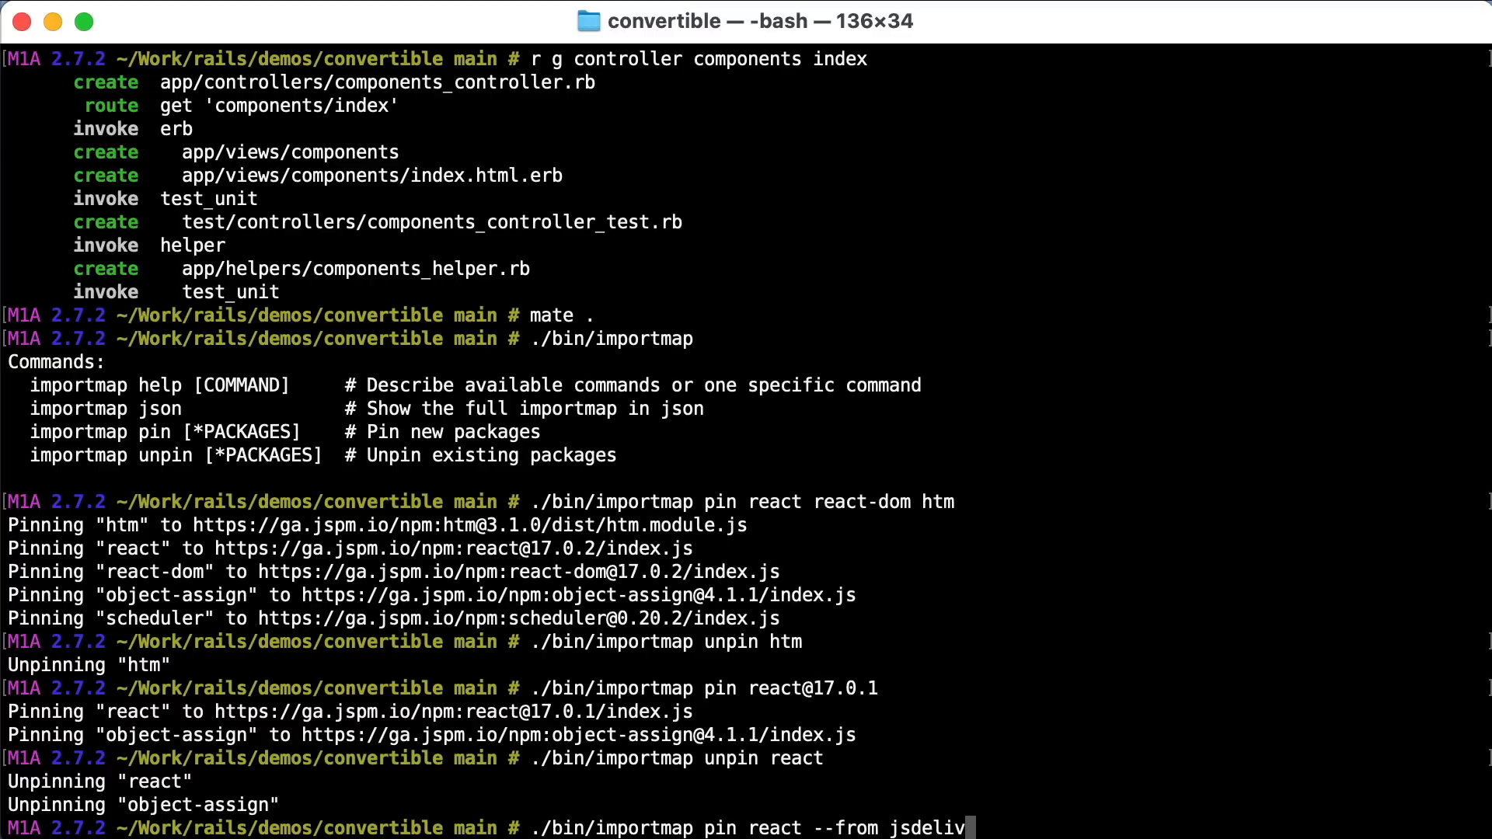
type("r")
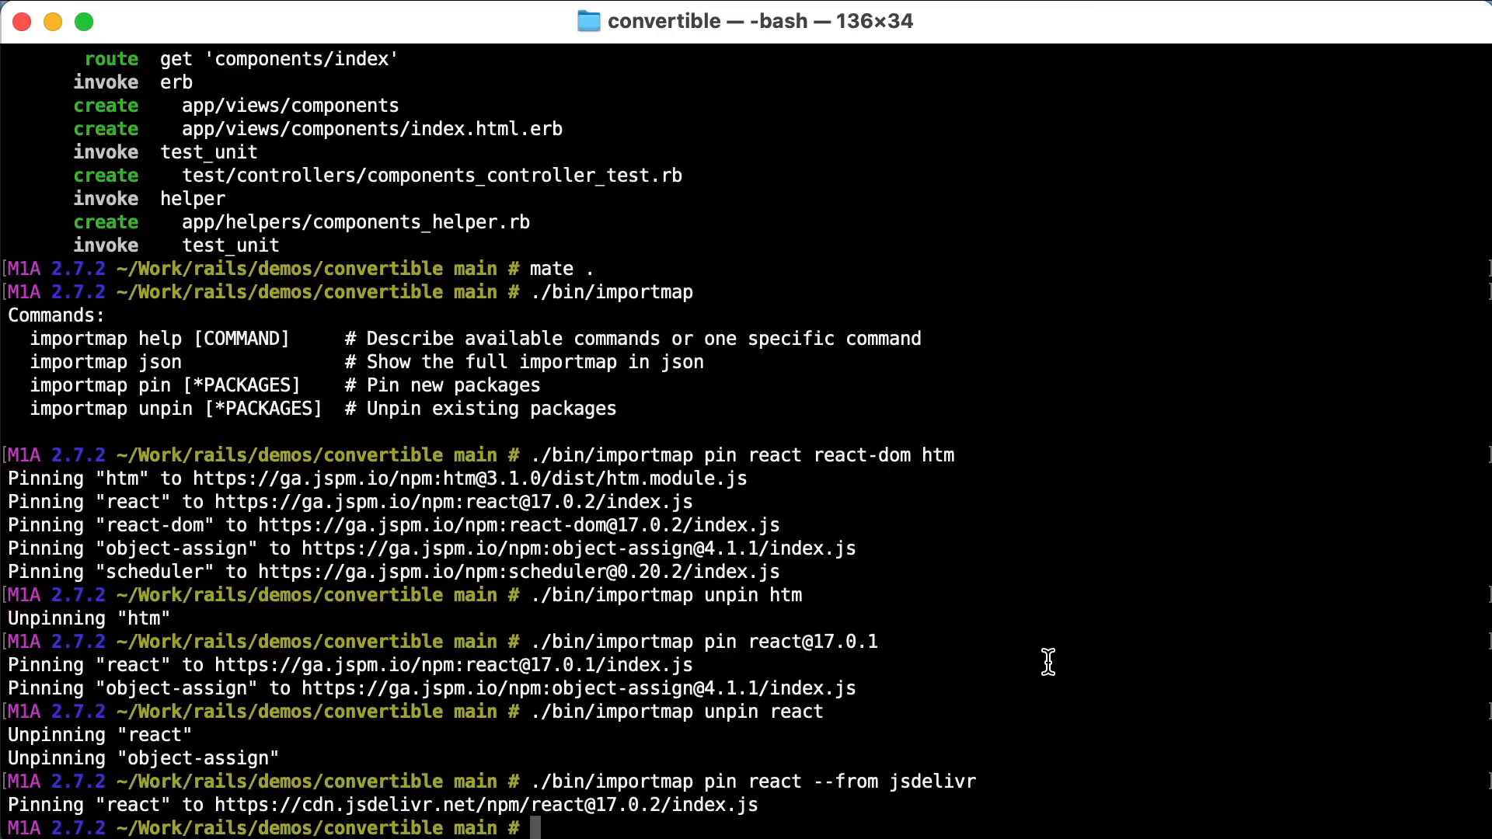
Pin react from jsdelivr, then pin htm again via ./bin/importmap
type("./bin/importmap pin react --from jsdelivr")
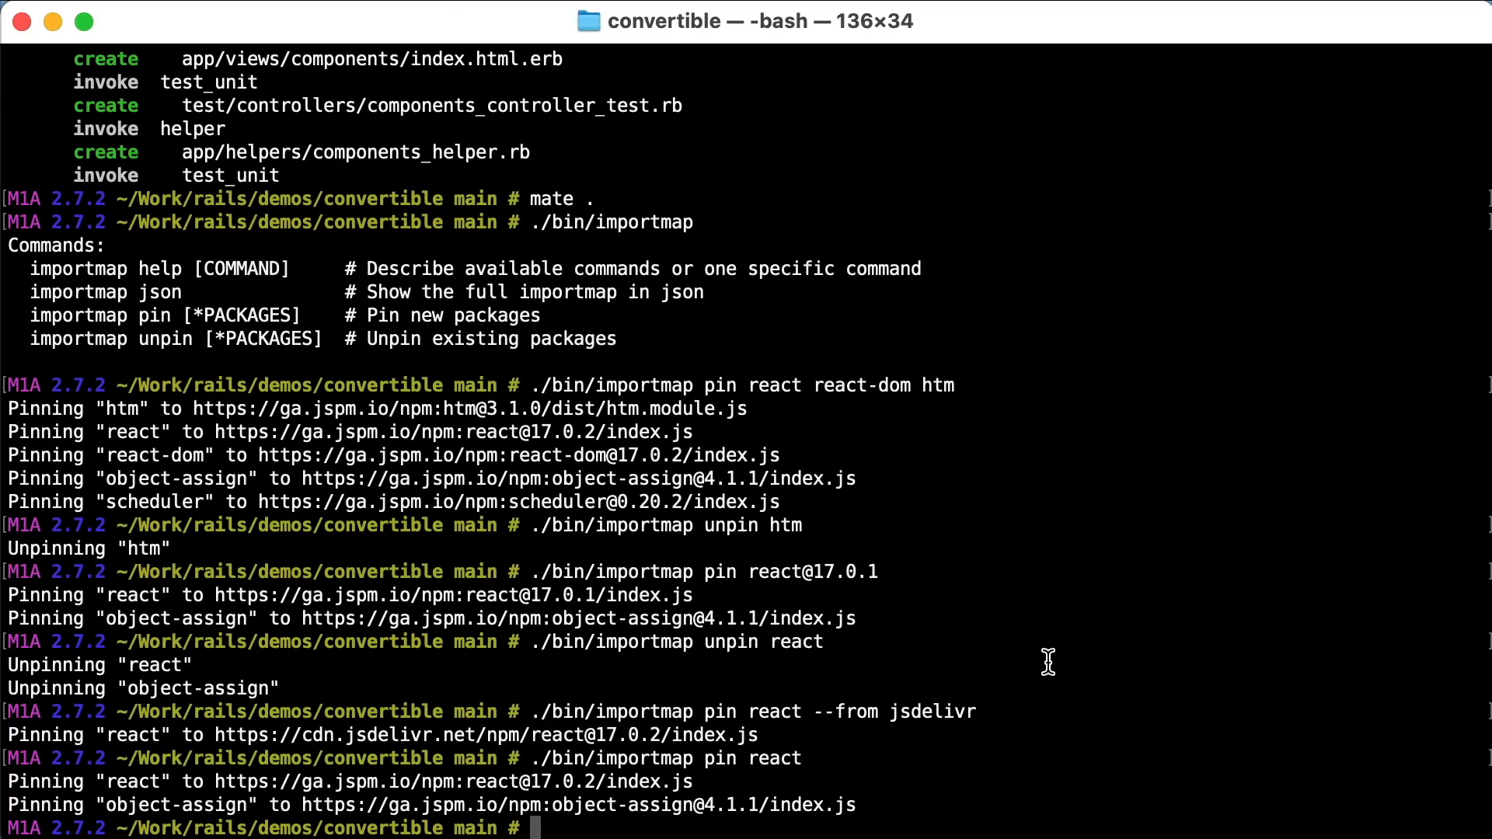
type("./bin/importmap pin htm")
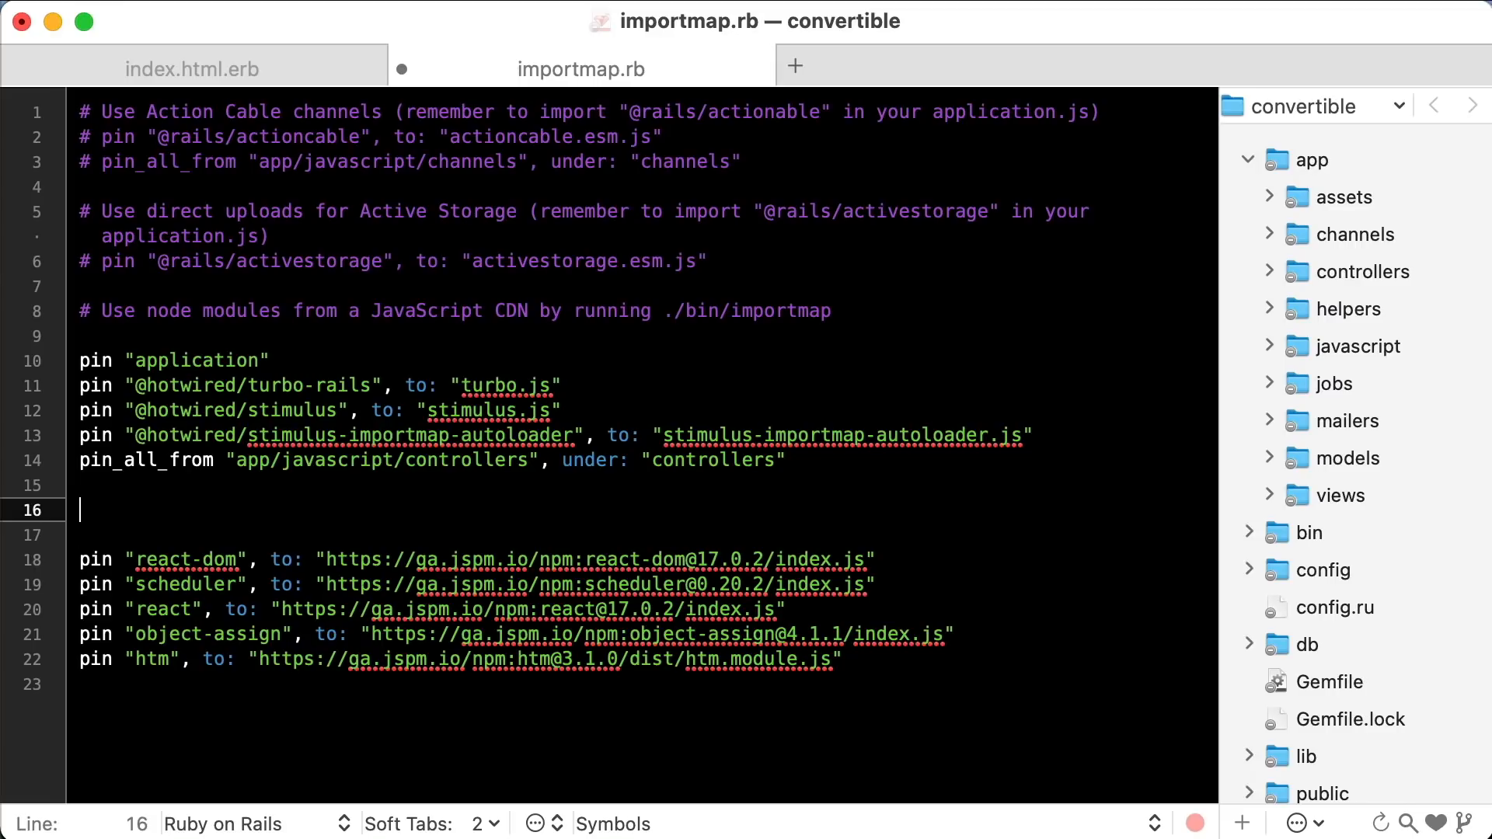
Add pin_all_from "app/javascript/components", under: "components" to importmap.rb
type("pin_all_from \"")
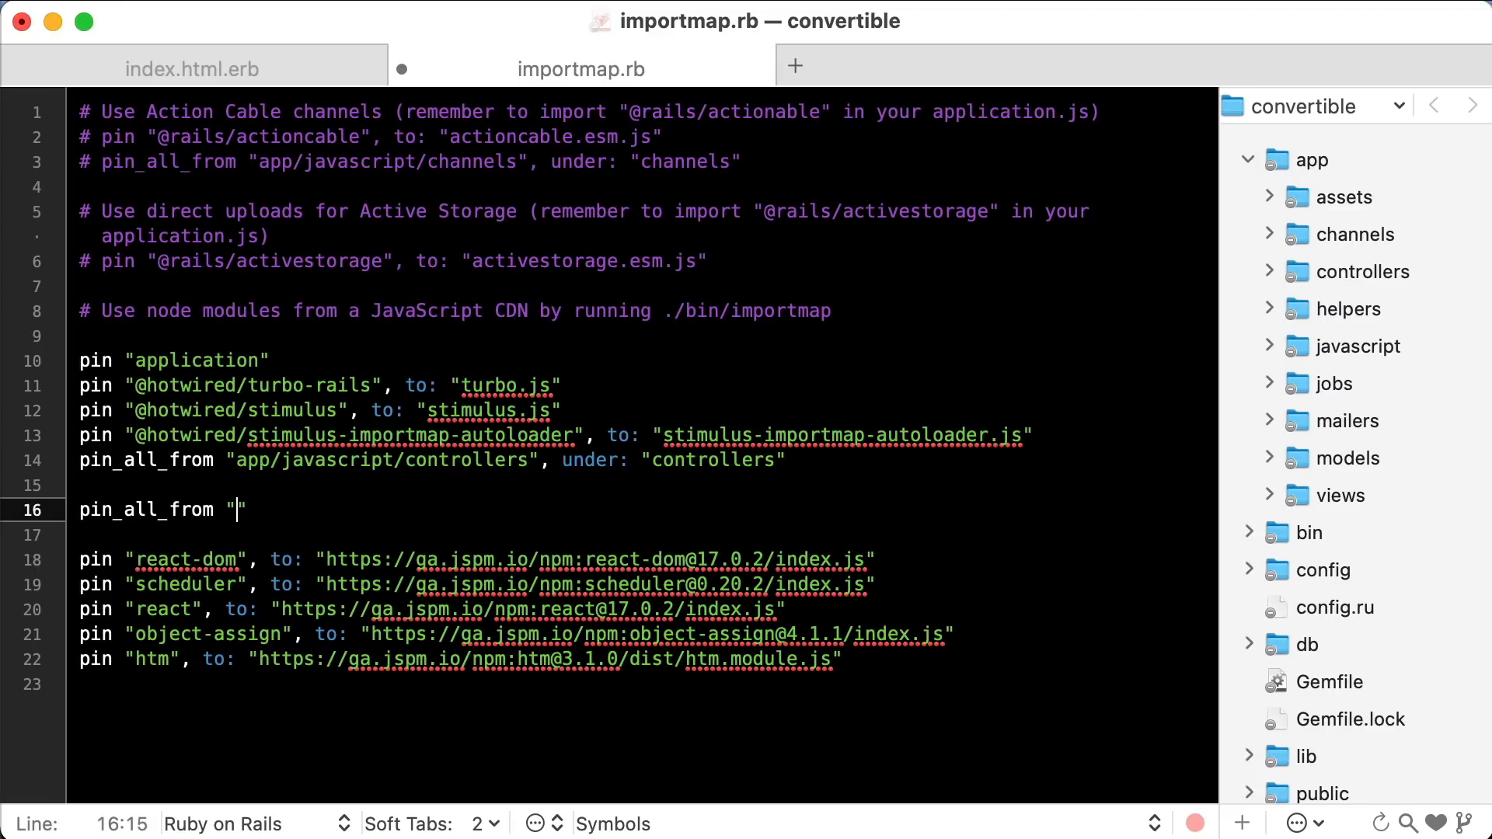
type("app/jav")
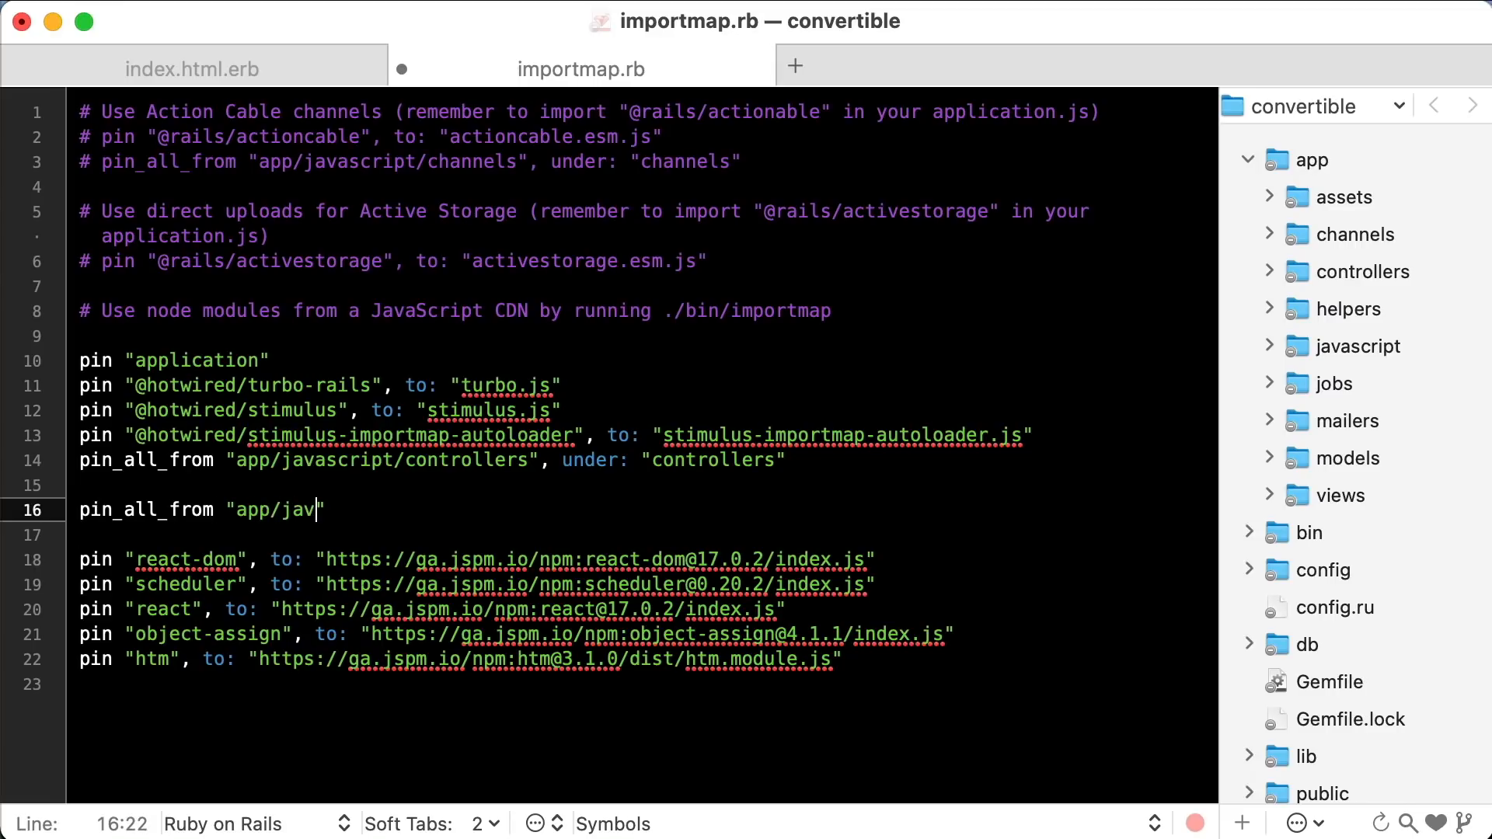
type("ascript/components")
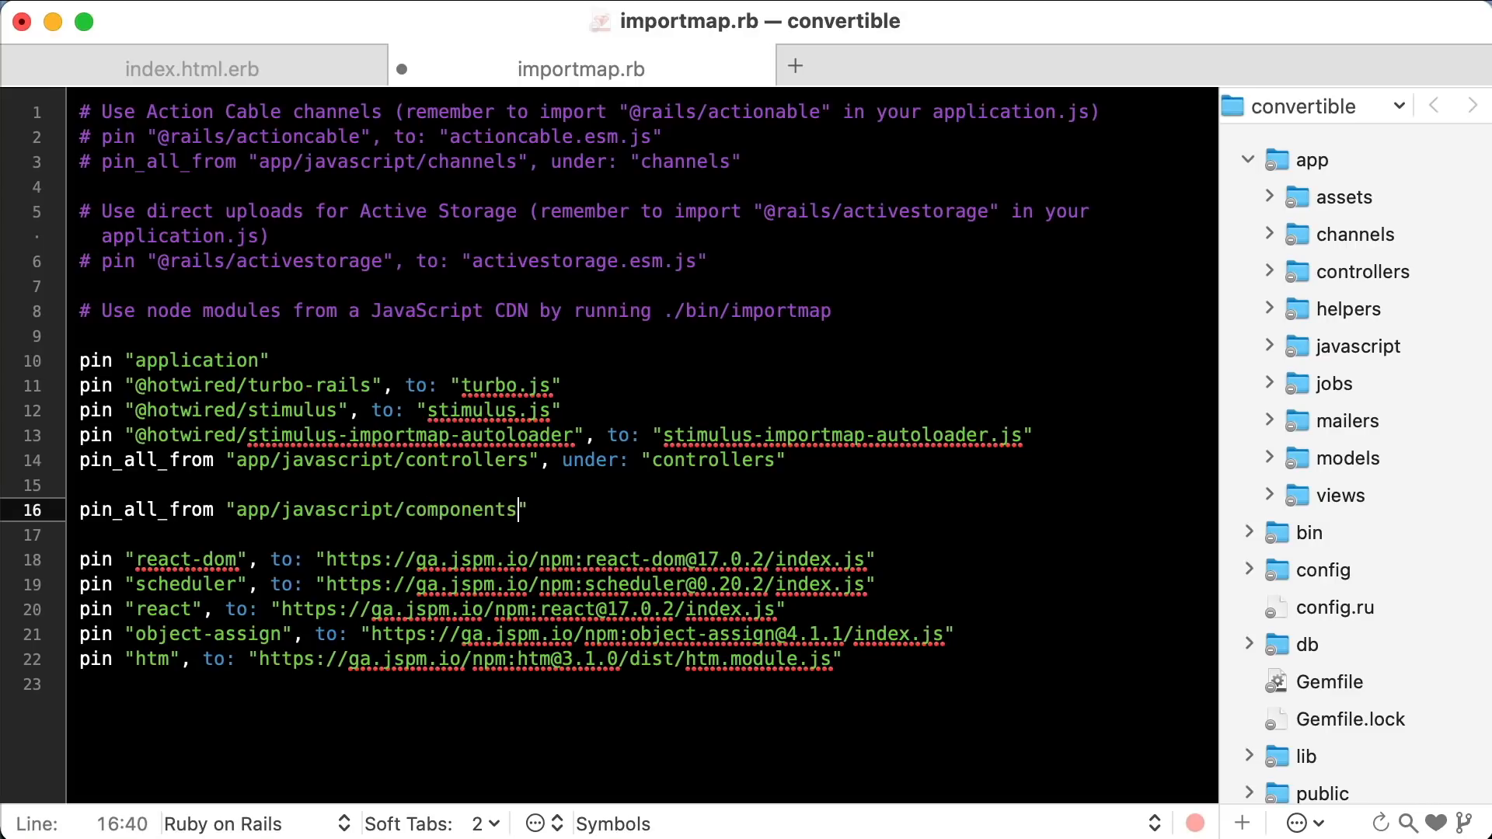
type(", under: \"\"")
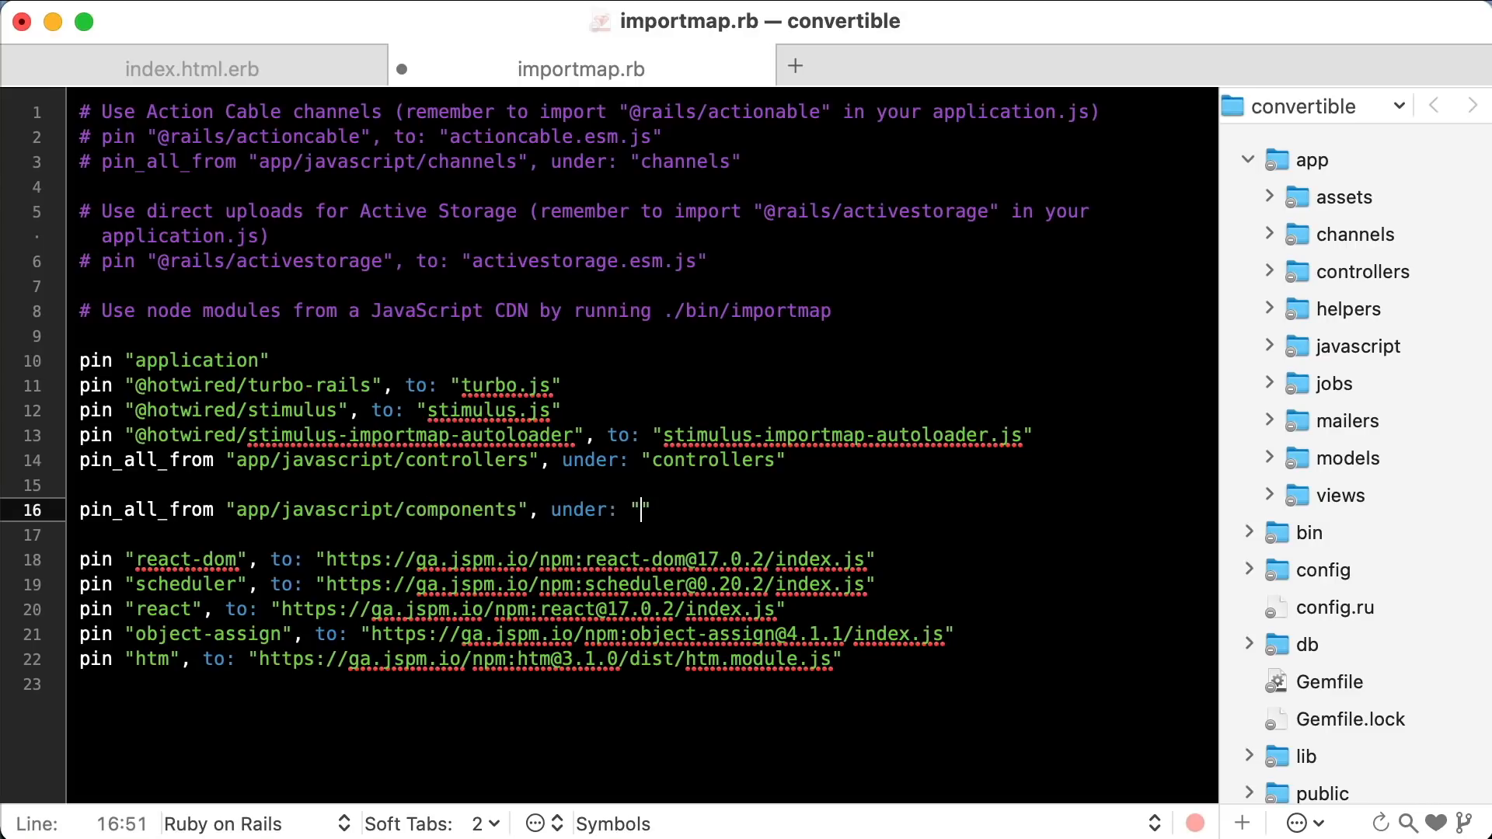
type("components")
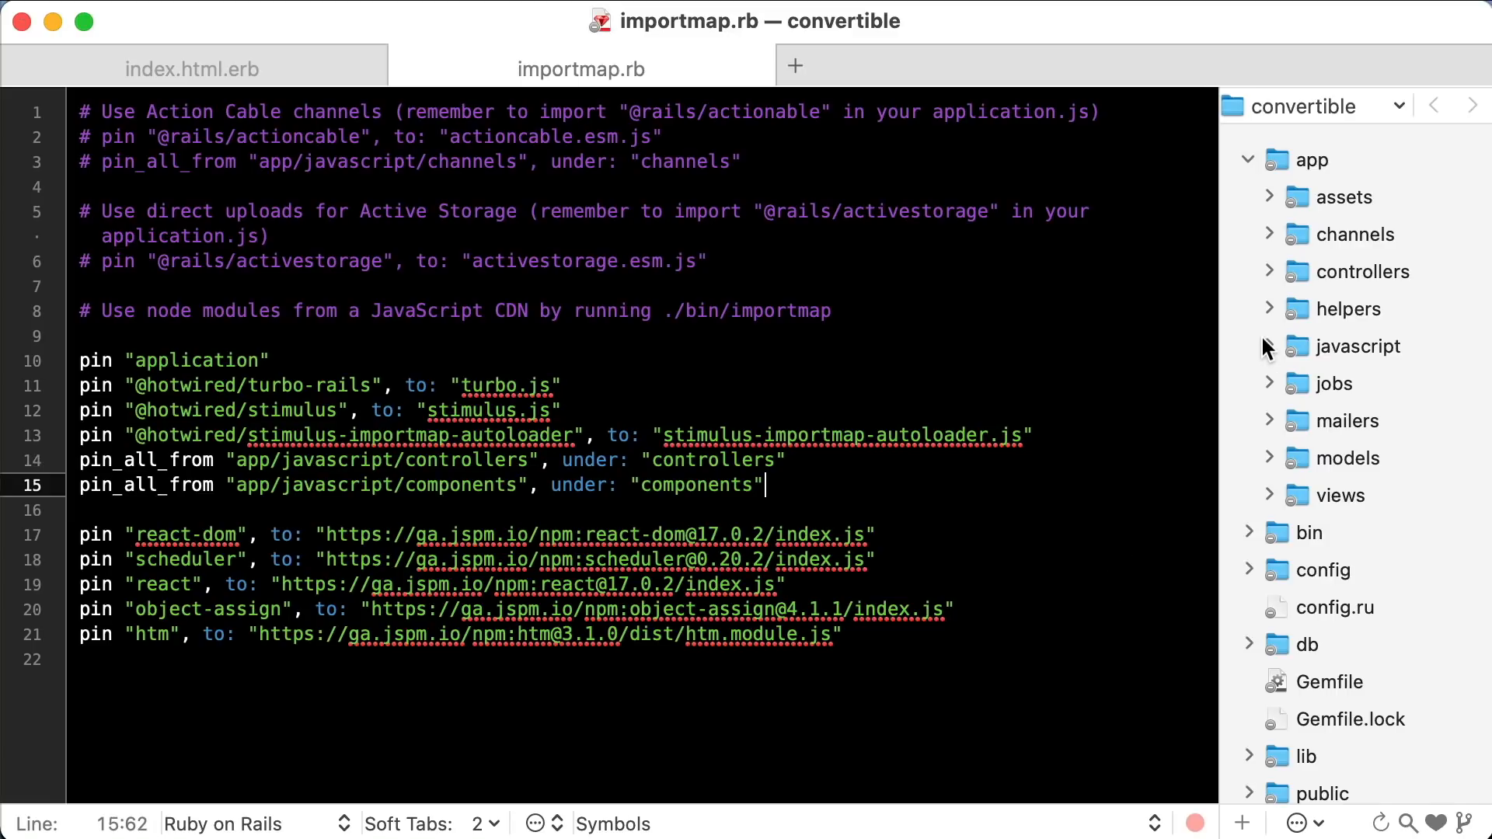
Create clock.js with the React Clock component under app/javascript/components, then bring up application.js
left_click(1368, 345)
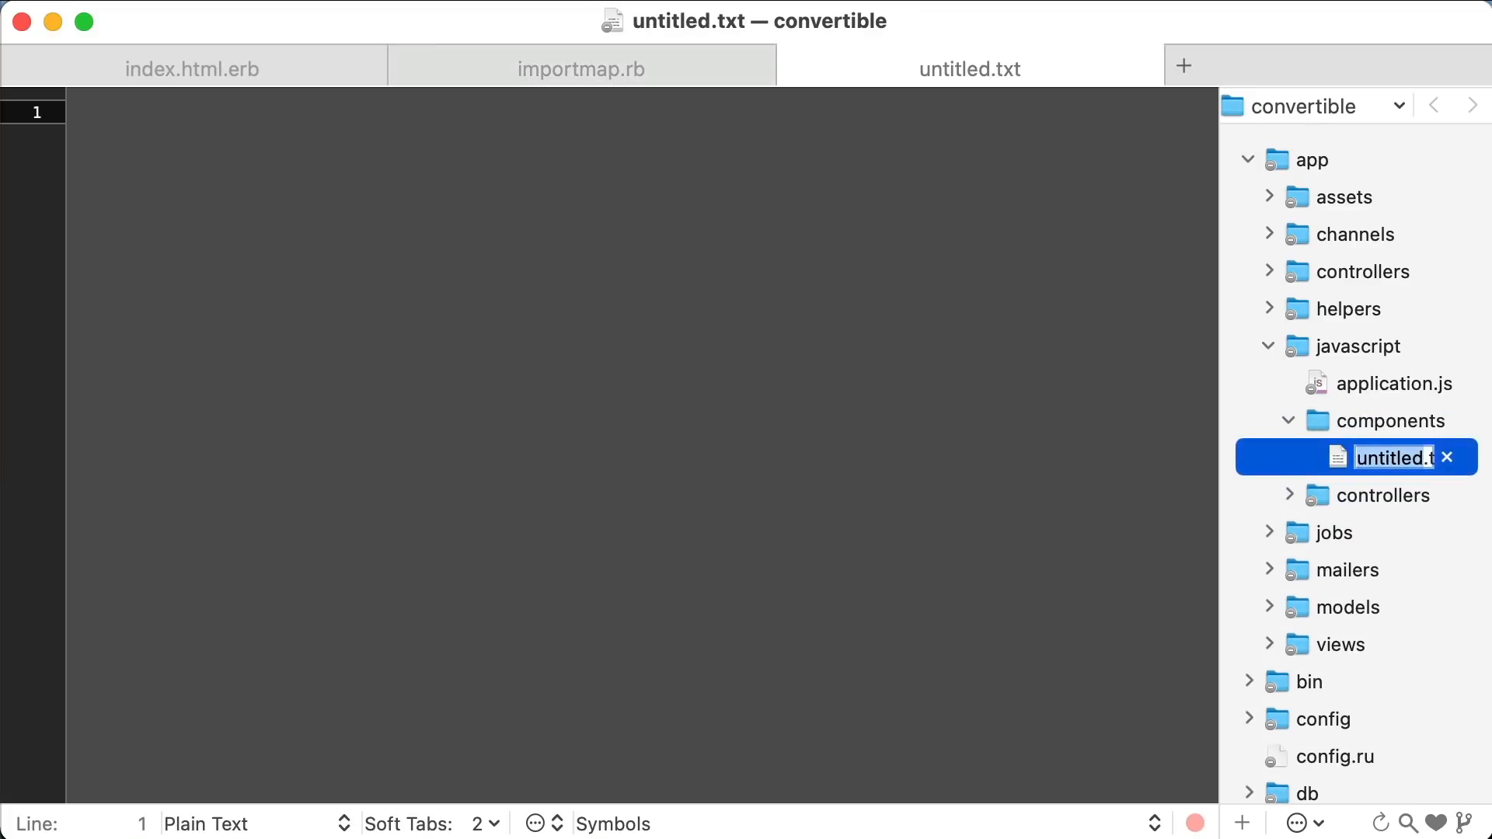
type("clock.txt")
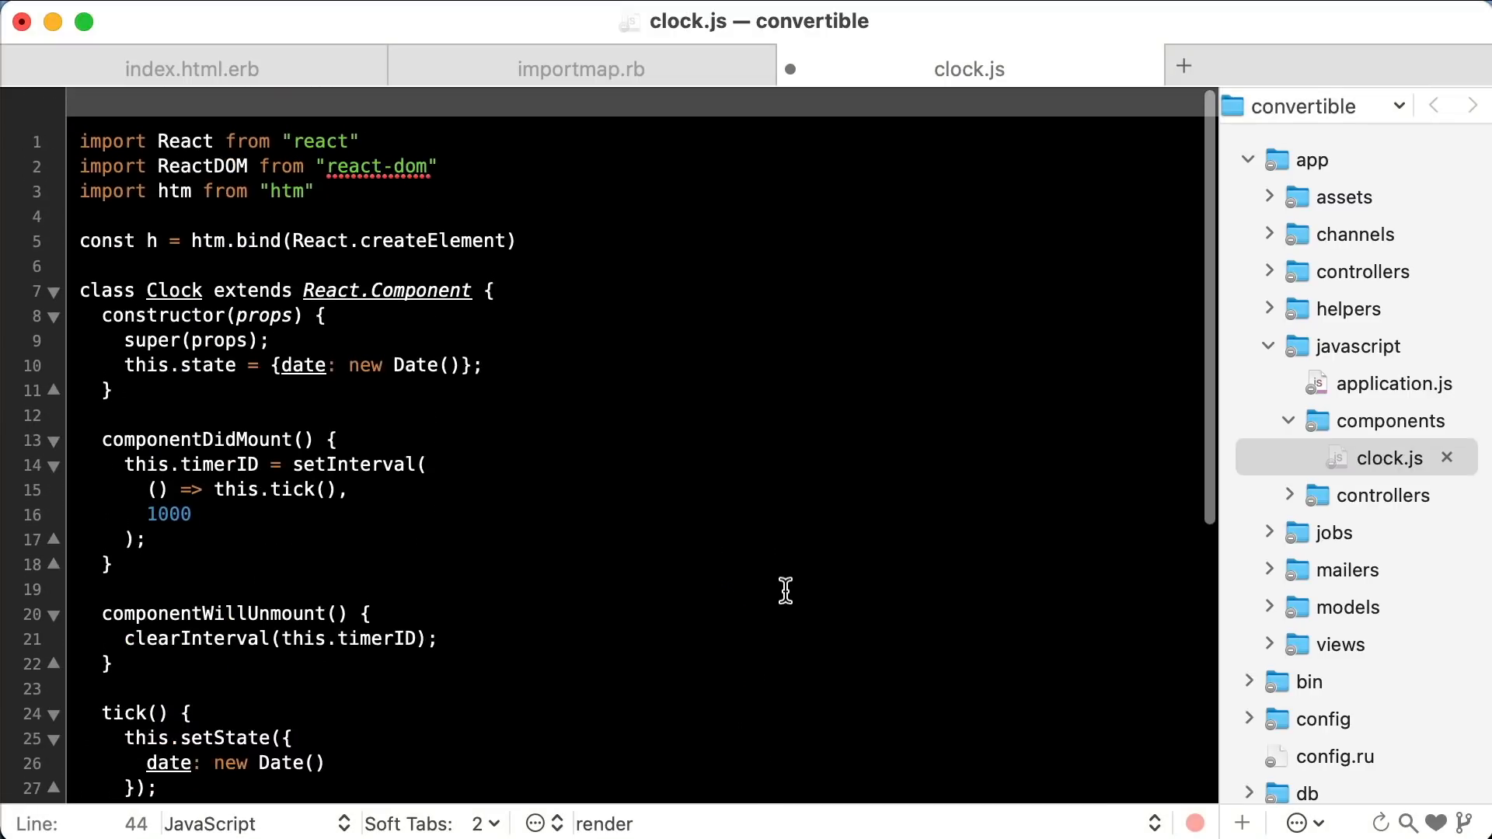
left_click(1389, 382)
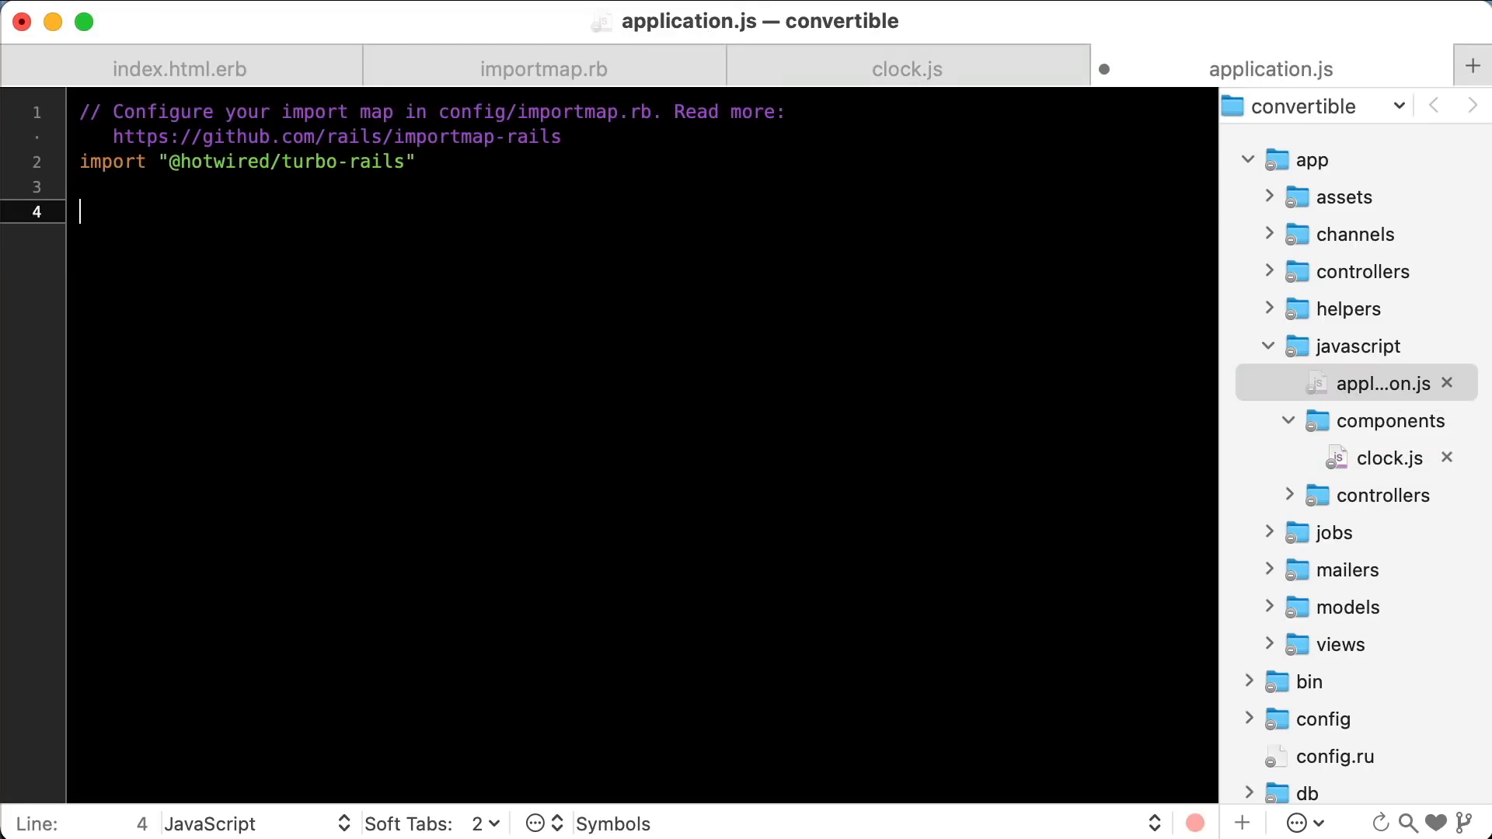
Add import "components/clock" below the turbo-rails import in application.js
type("impo")
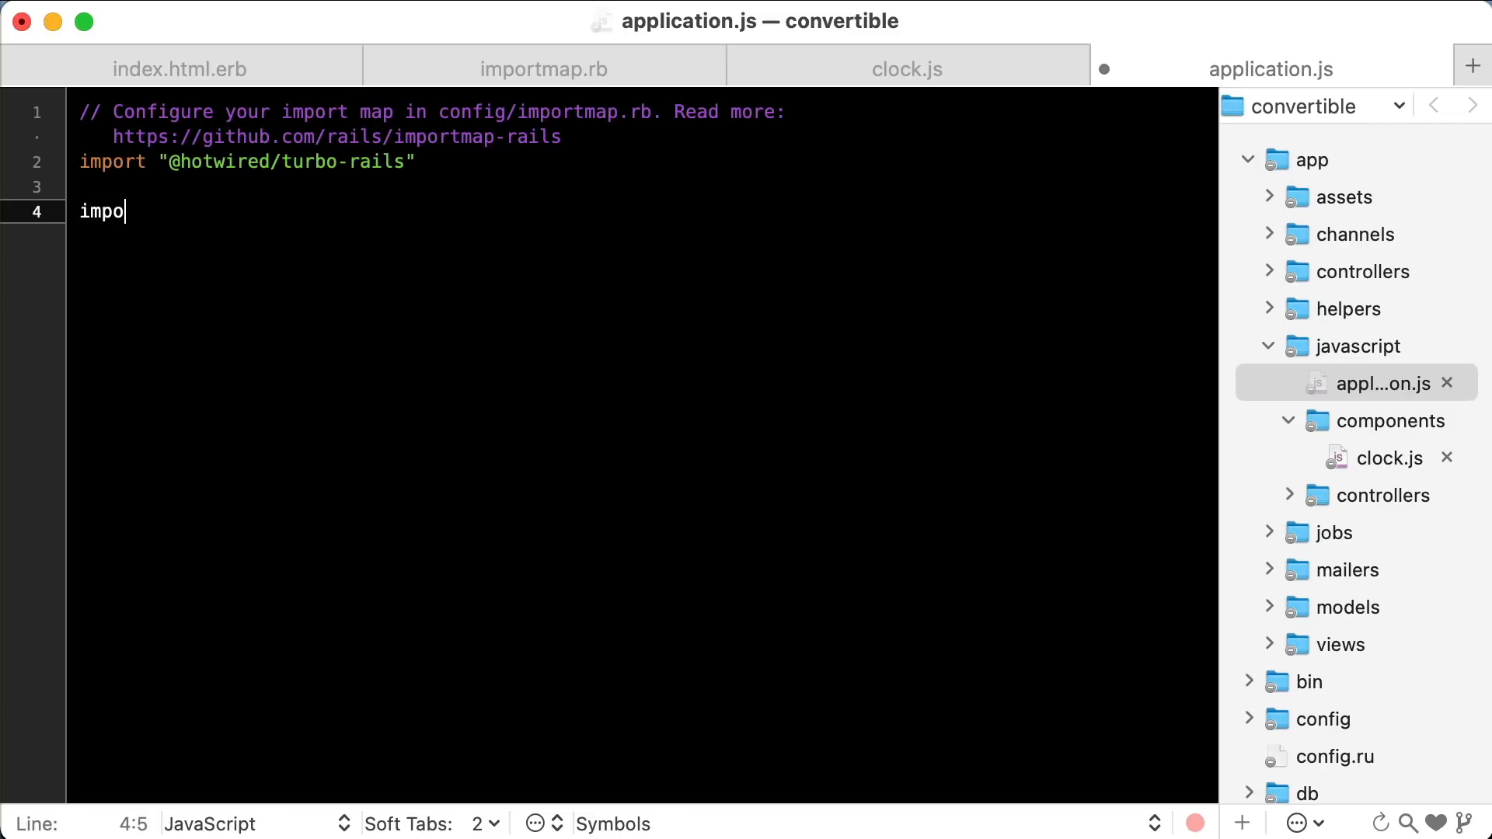
type("rt \"compoen\"")
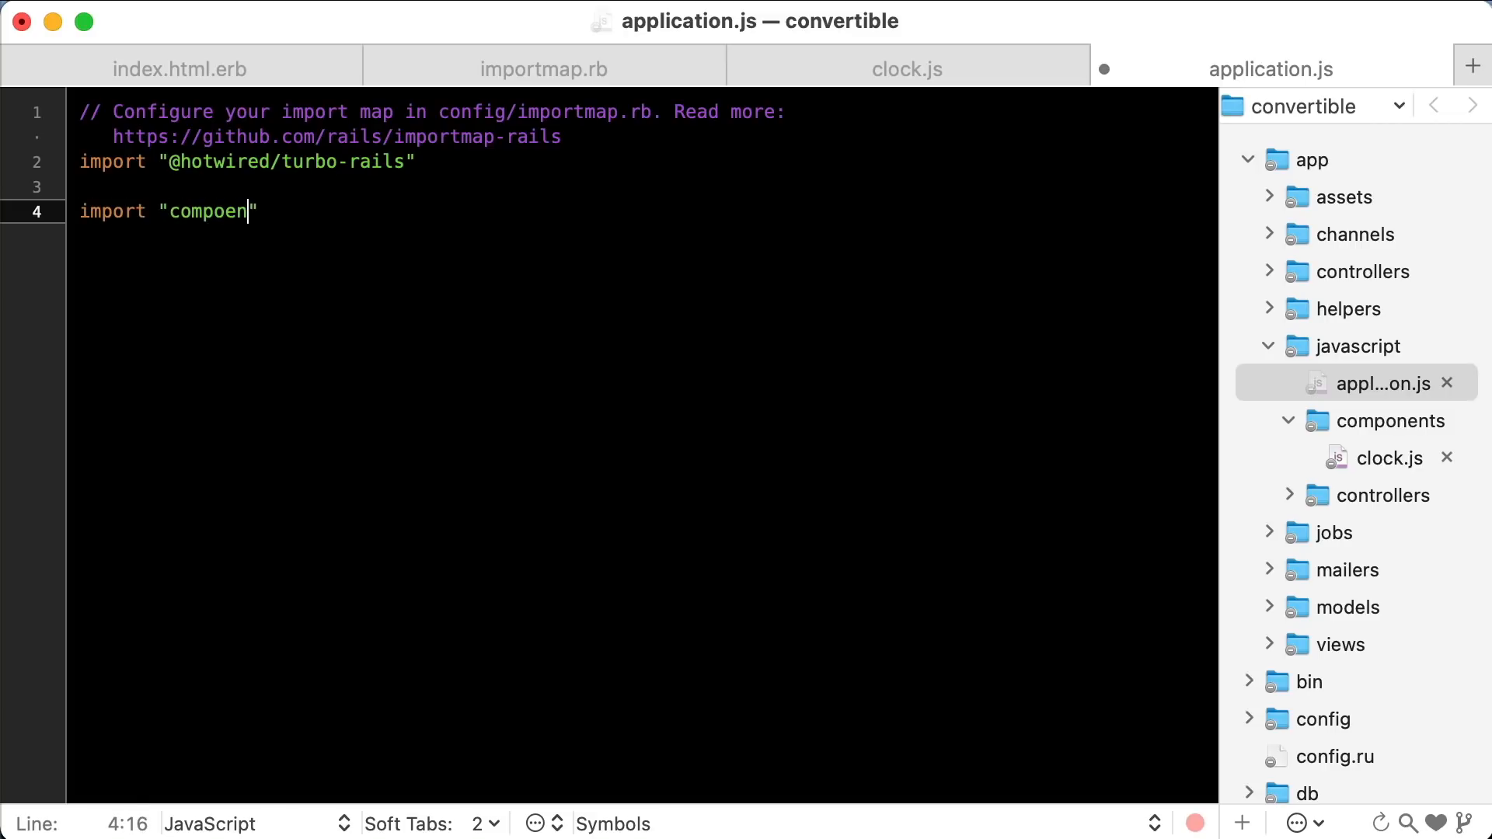
type("components/")
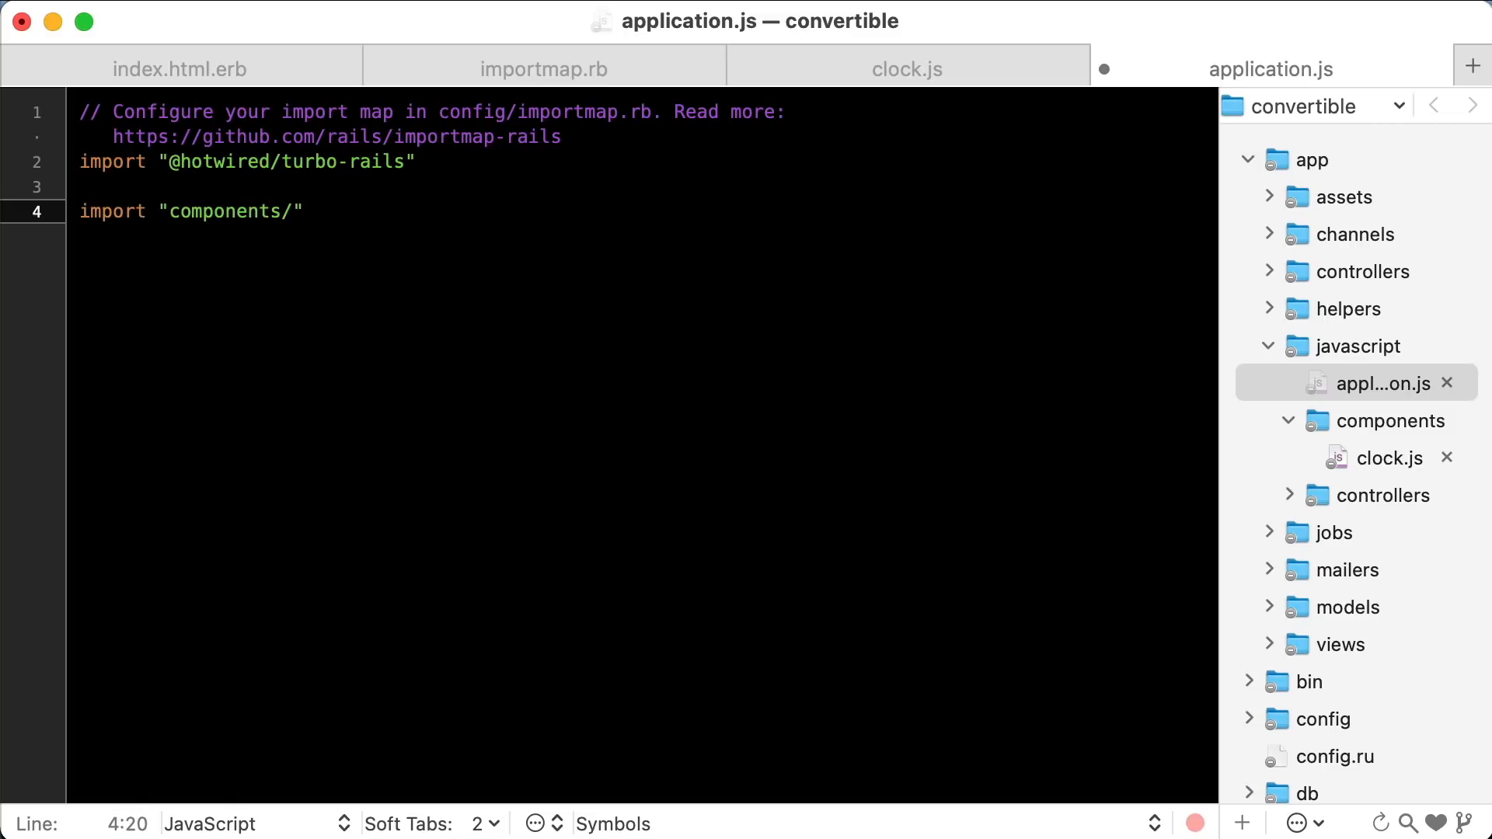
type("clock")
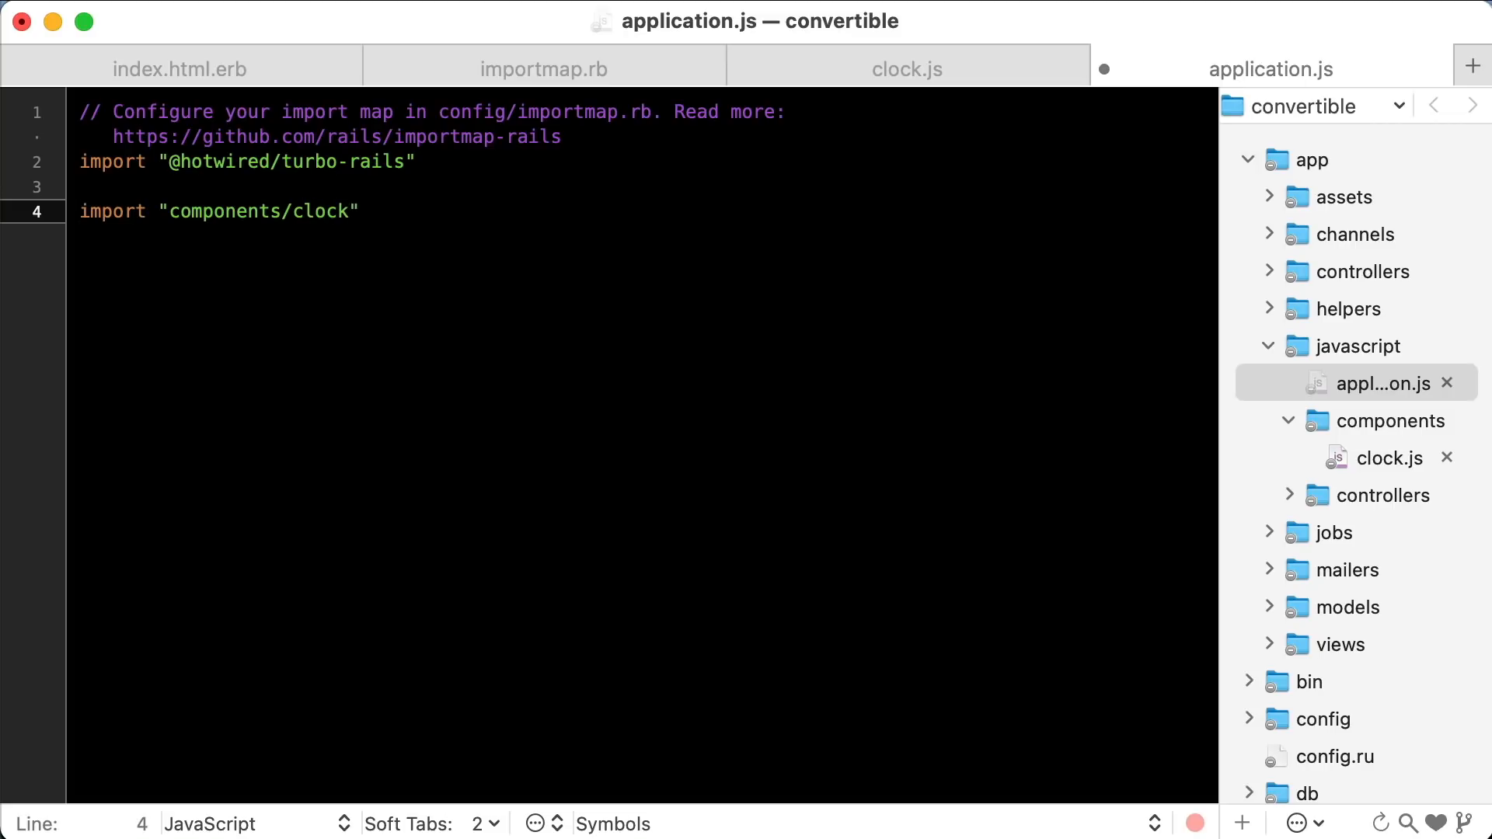
type("./")
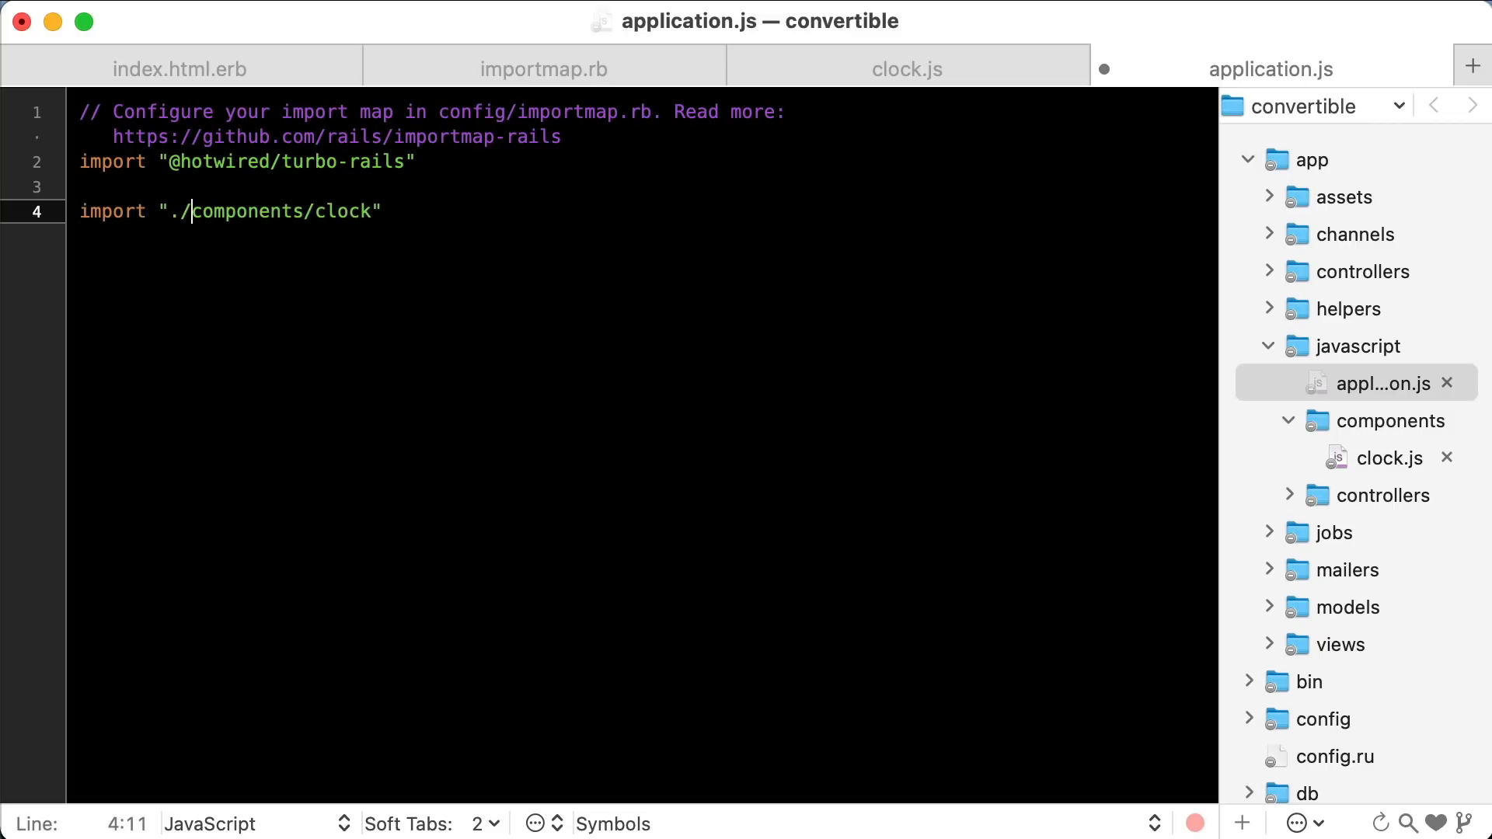
key("Backspace")
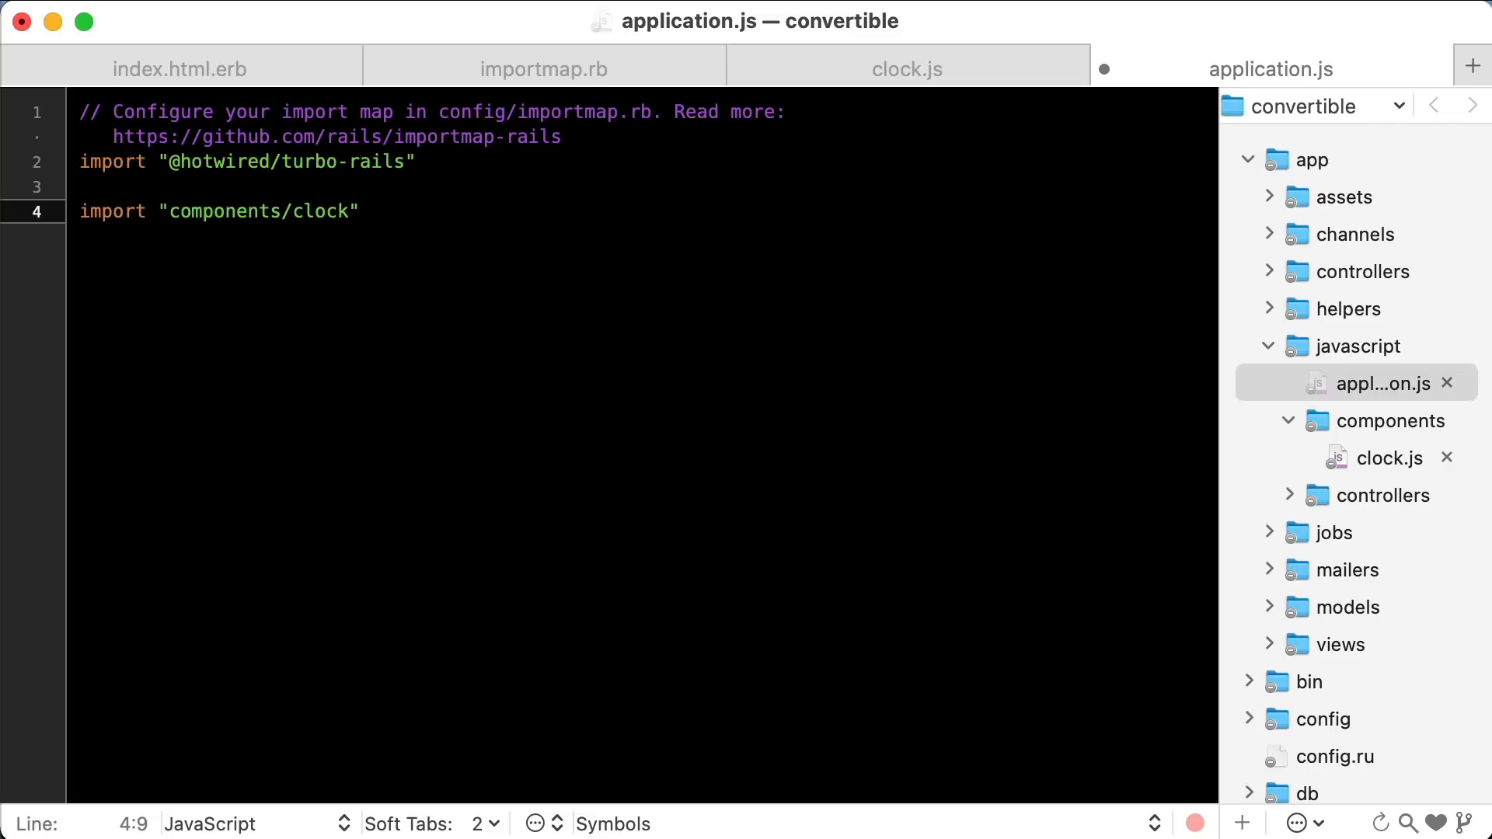
left_click(171, 210)
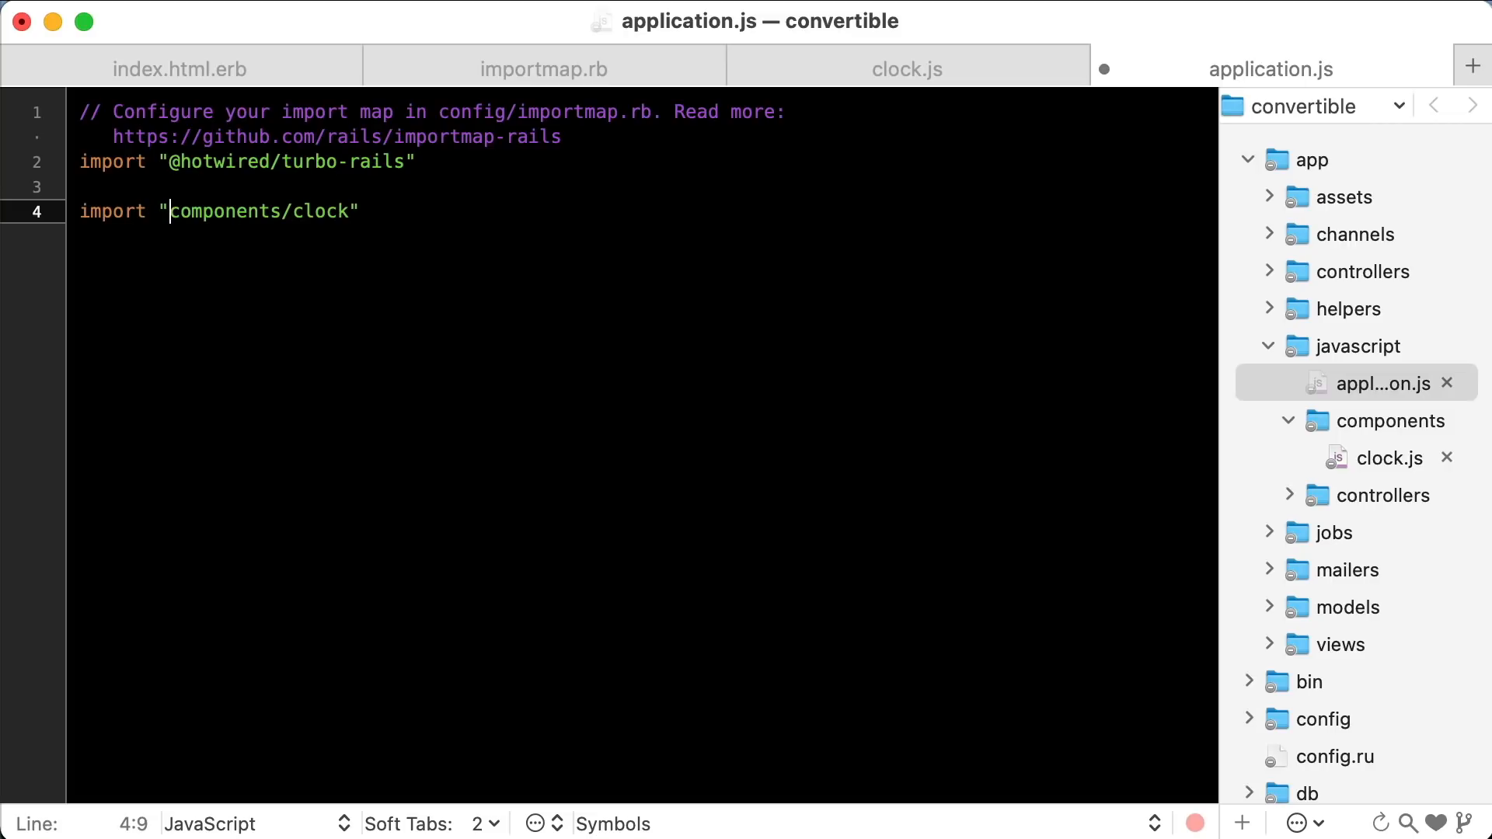
left_click(542, 68)
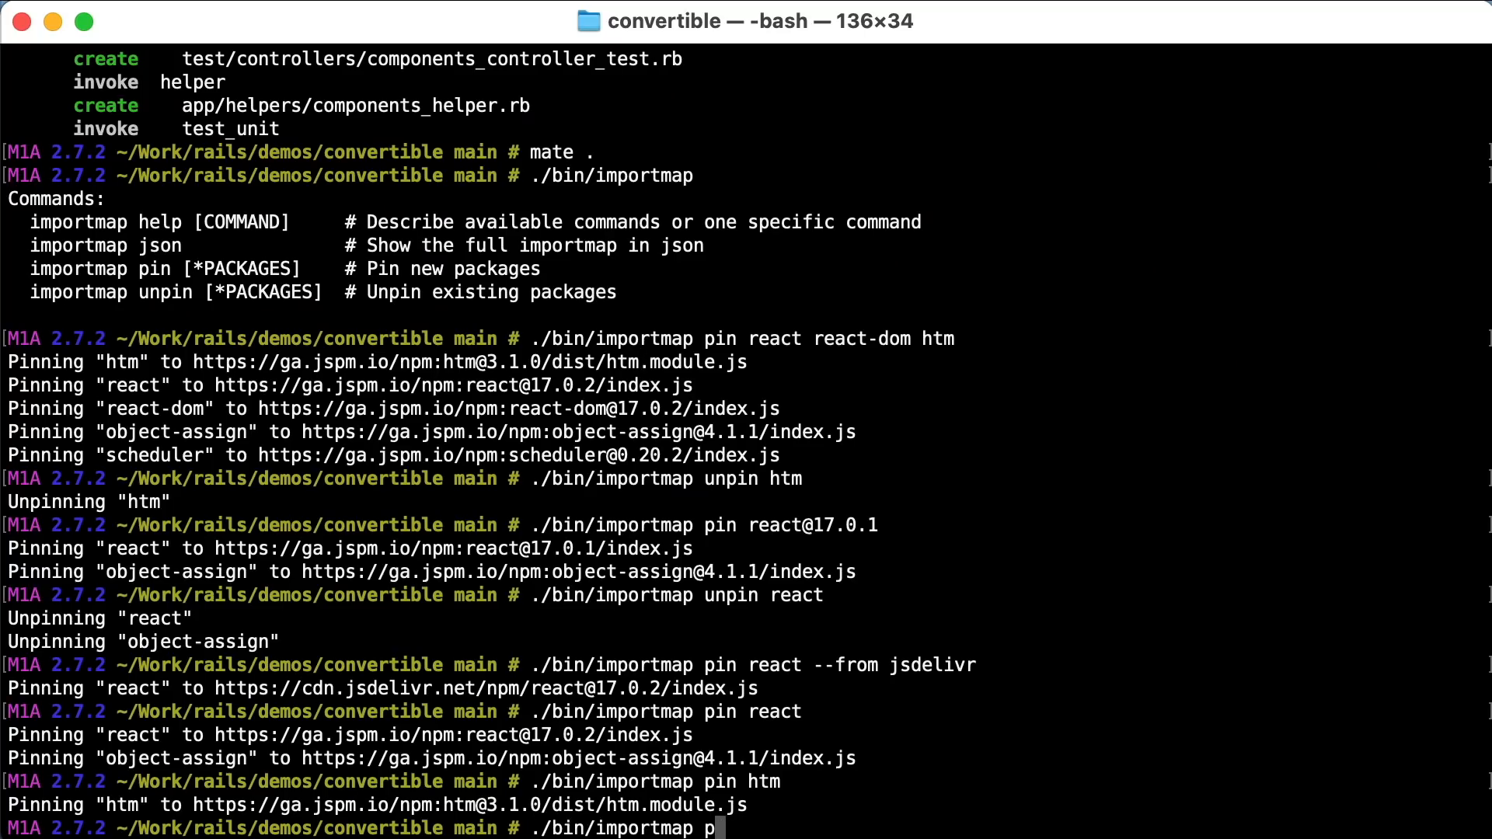
Run ./bin/importmap json to list react, react-dom, htm and components/clock mappings
type("son")
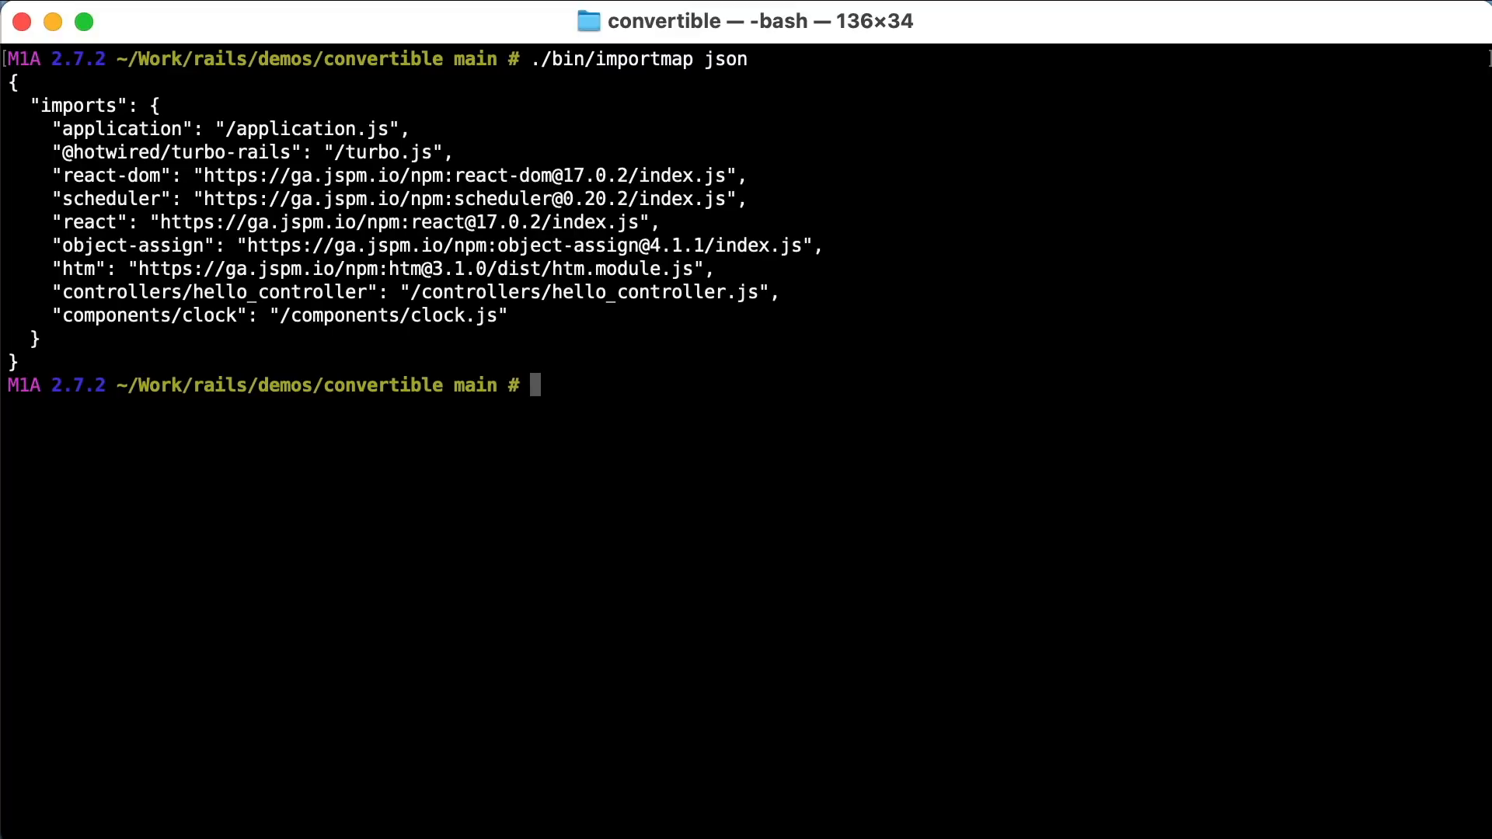
double_click(151, 316)
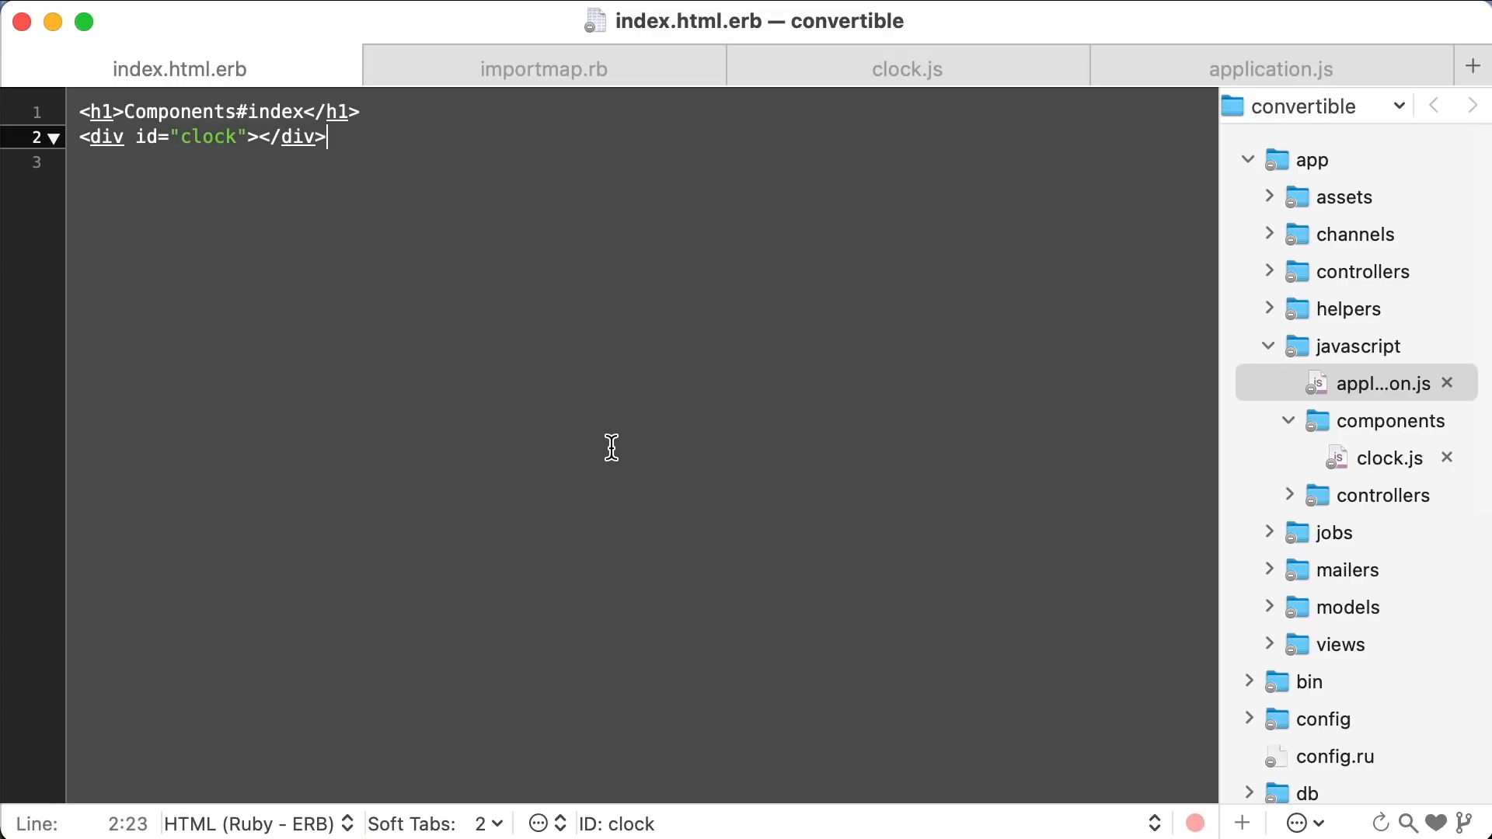
Open routes.rb via Go to File by searching 'route'
type("route")
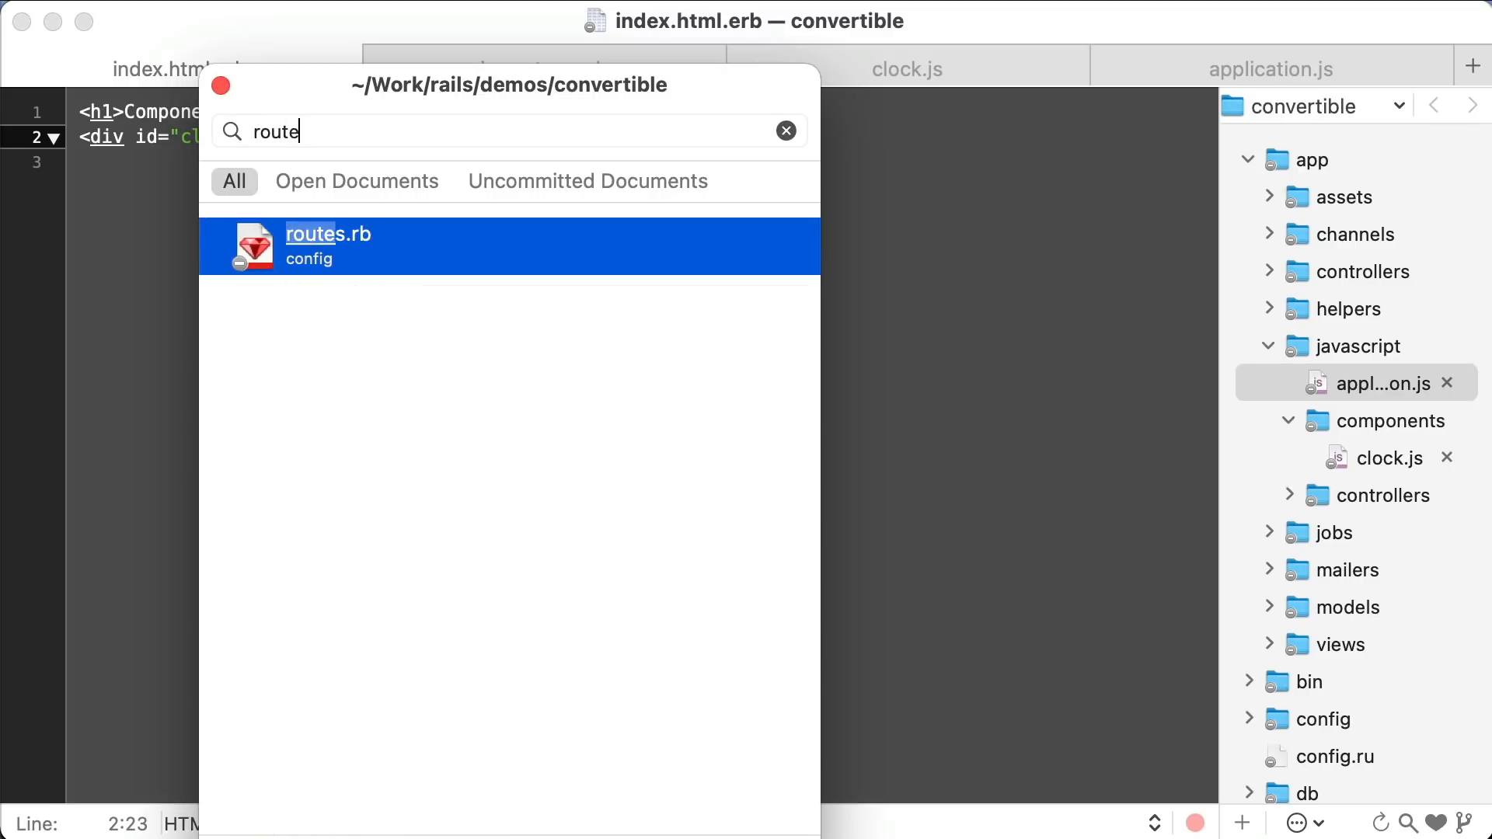
left_click(328, 245)
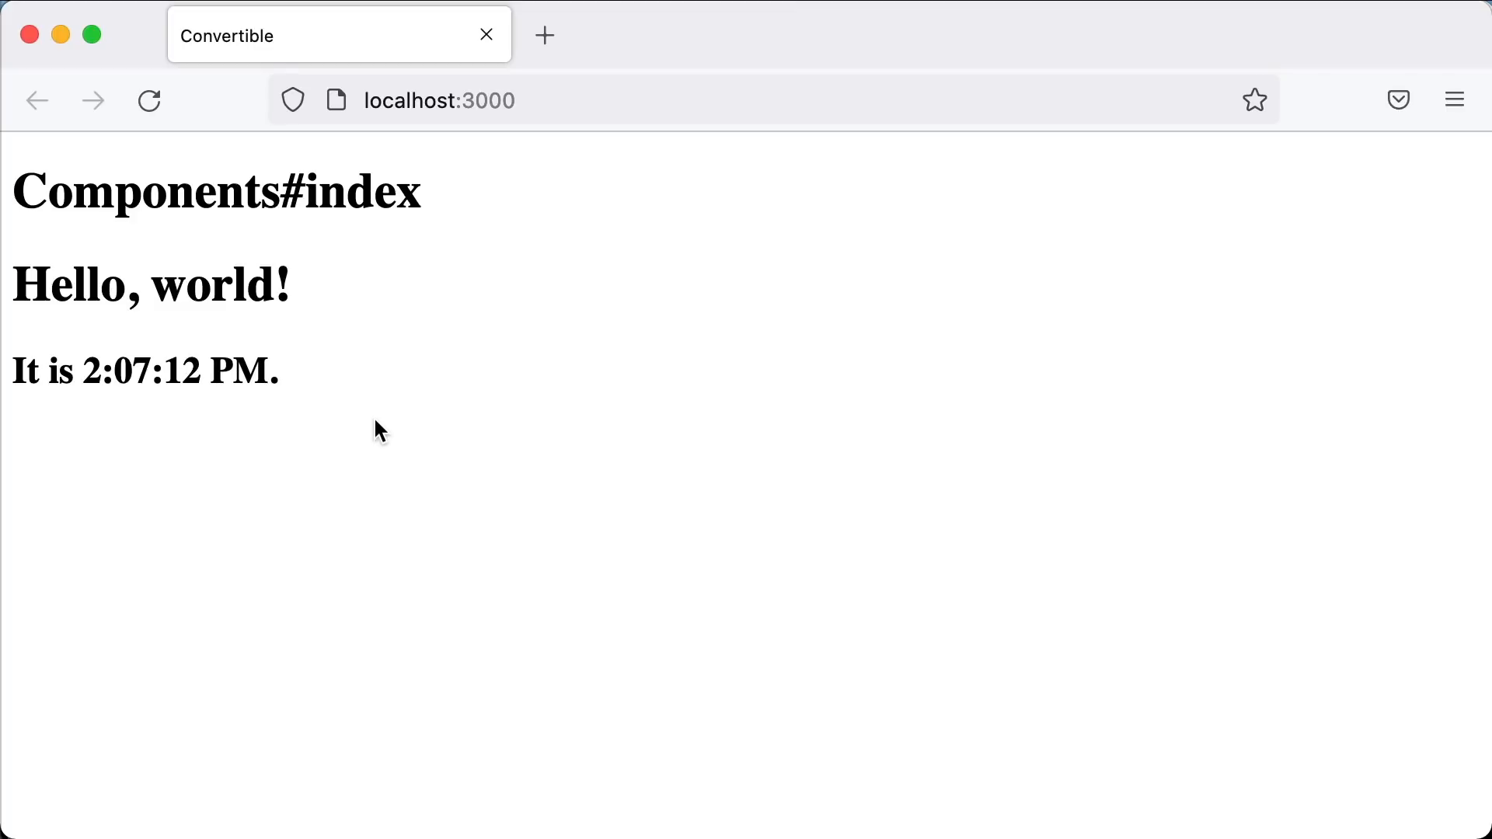
mouse_move(418, 422)
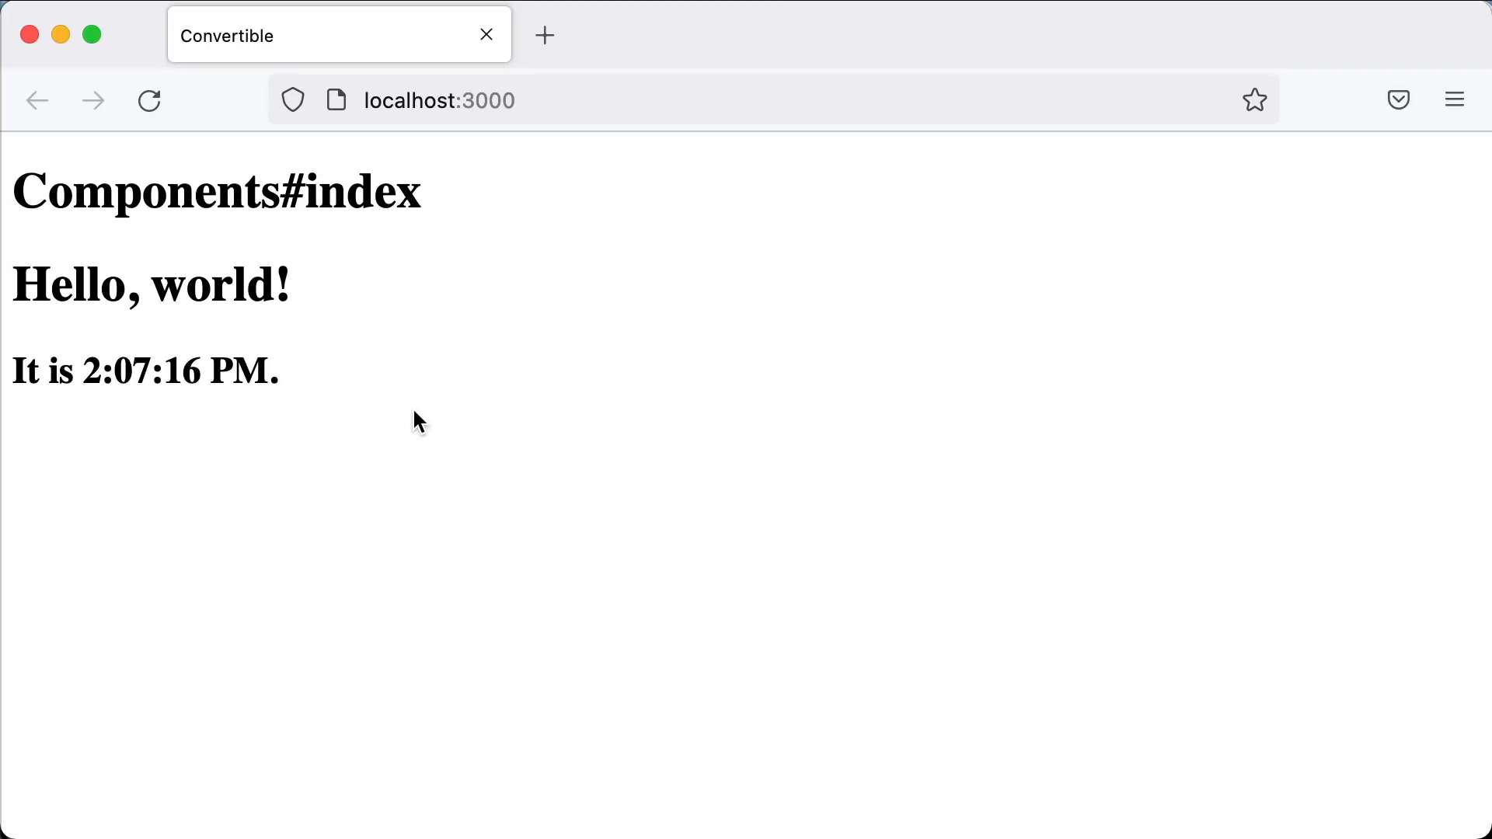
mouse_move(421, 416)
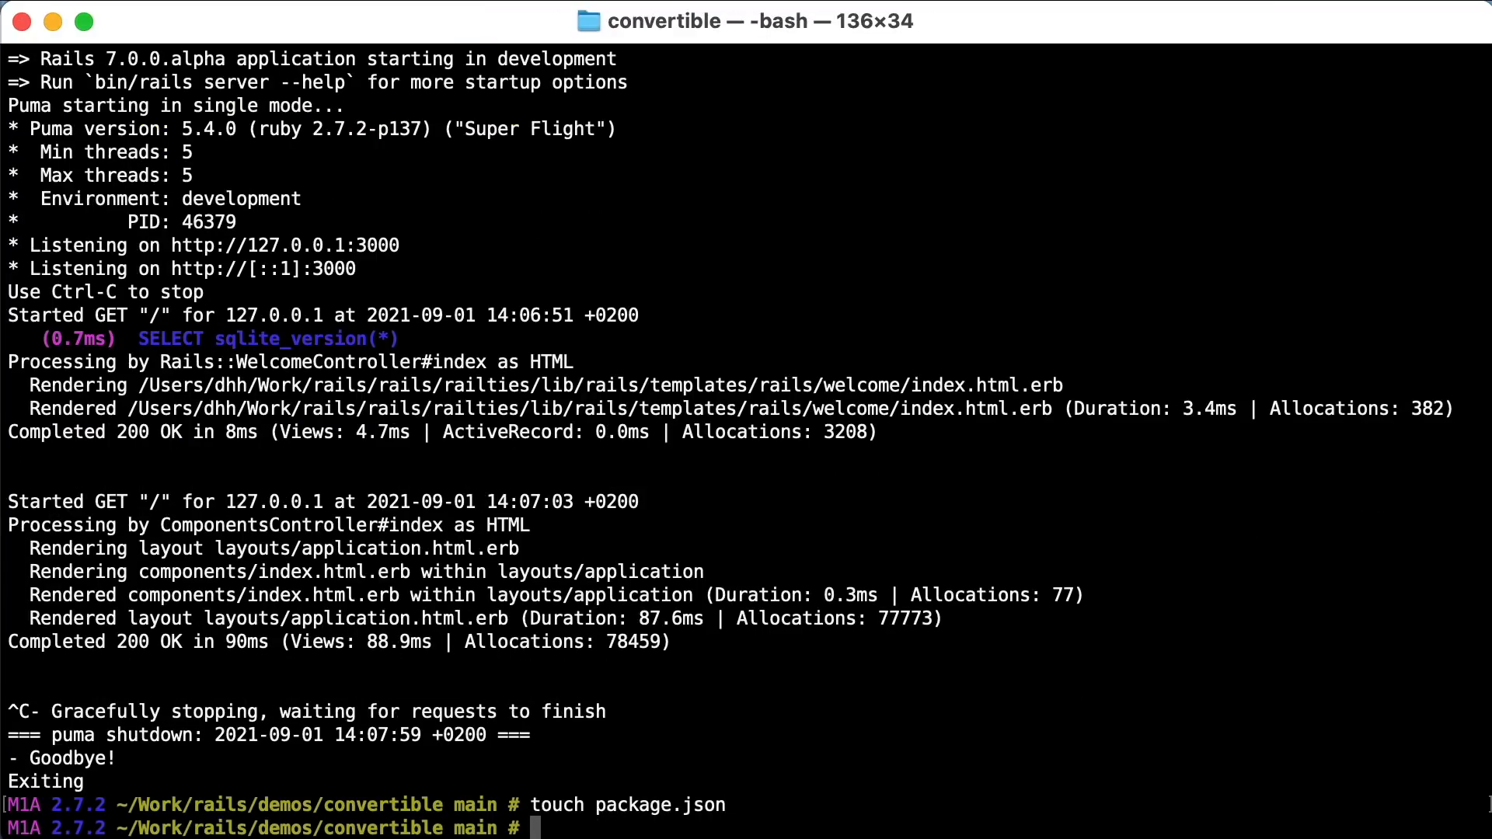
Open the new package.json in TextMate with mate package.json
type("mate package.json")
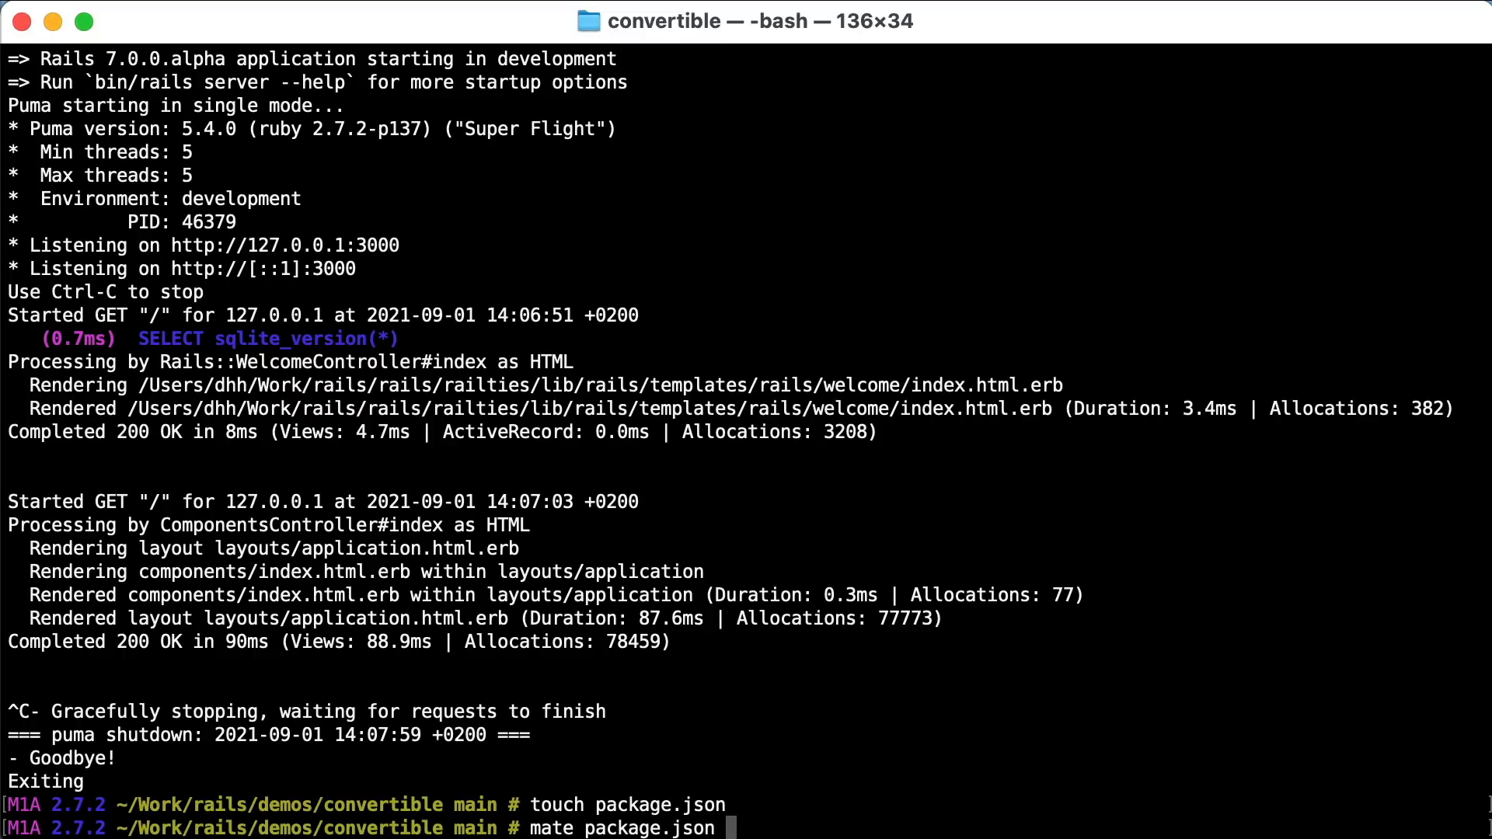
key("Return")
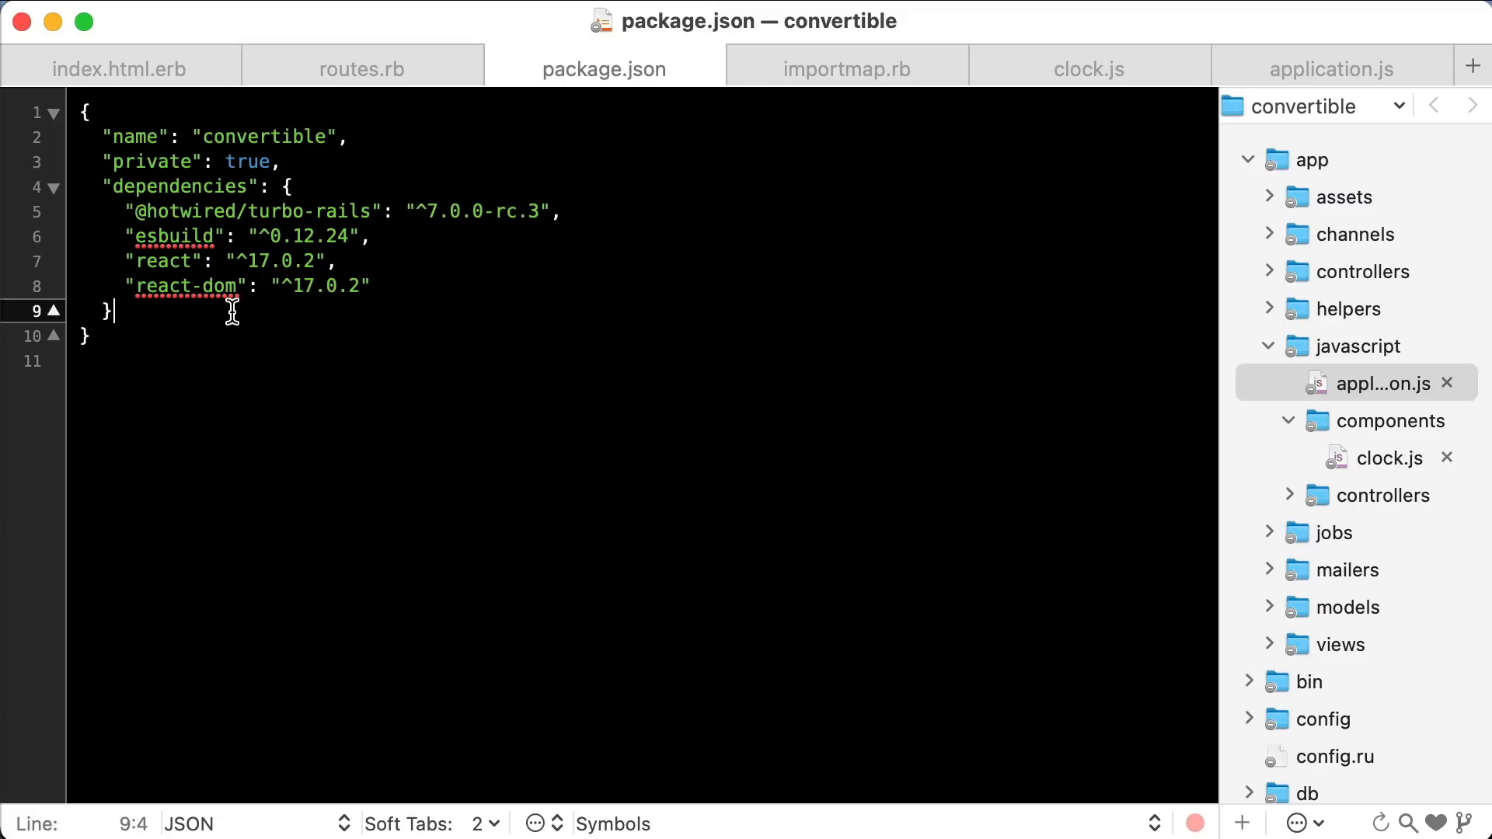
Add esbuild build and watch scripts bundling app/javascript/application.js to app/assets/javascripts, and save
type(",")
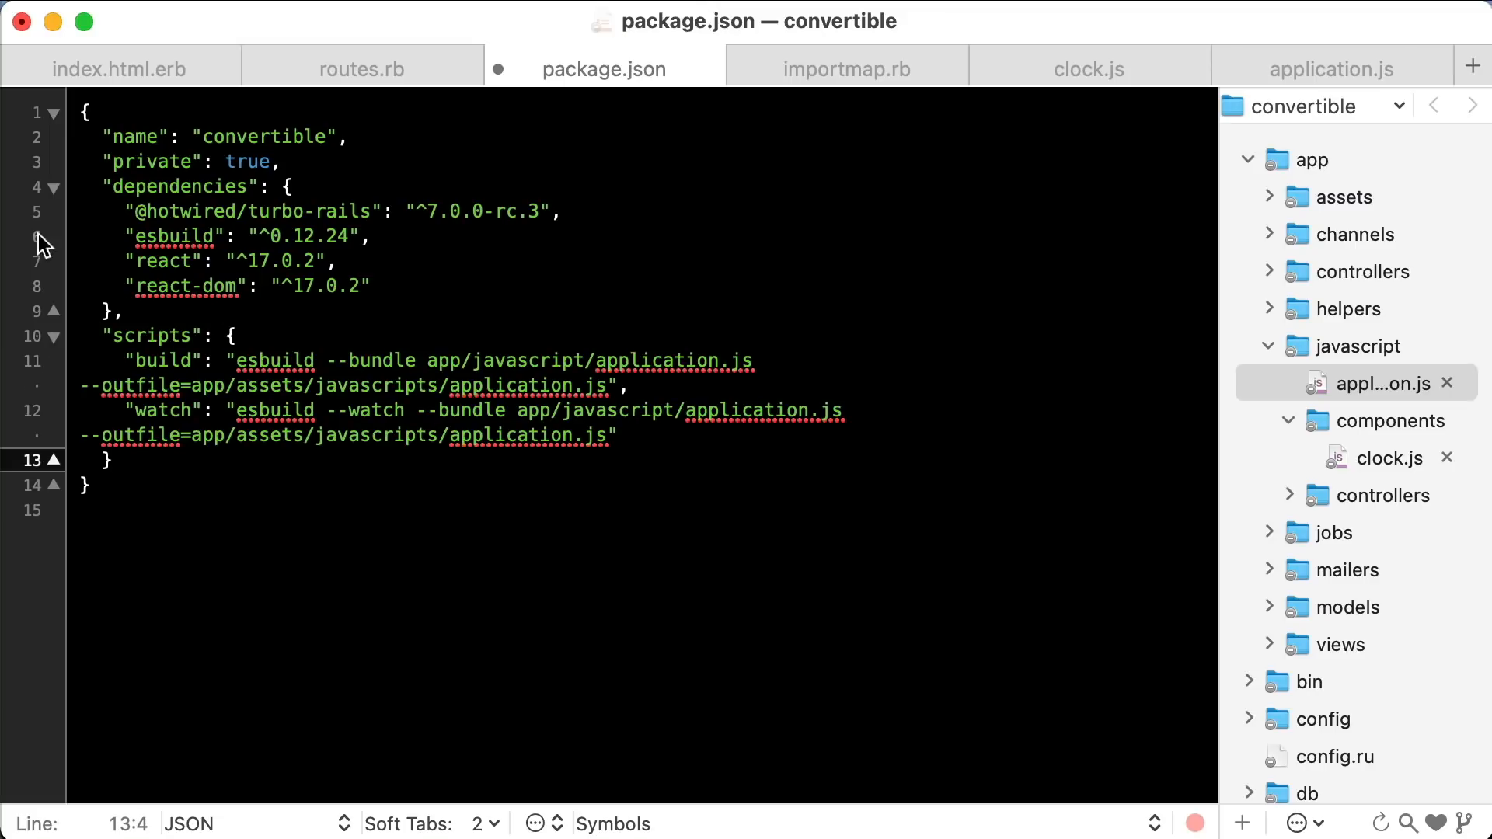
double_click(275, 359)
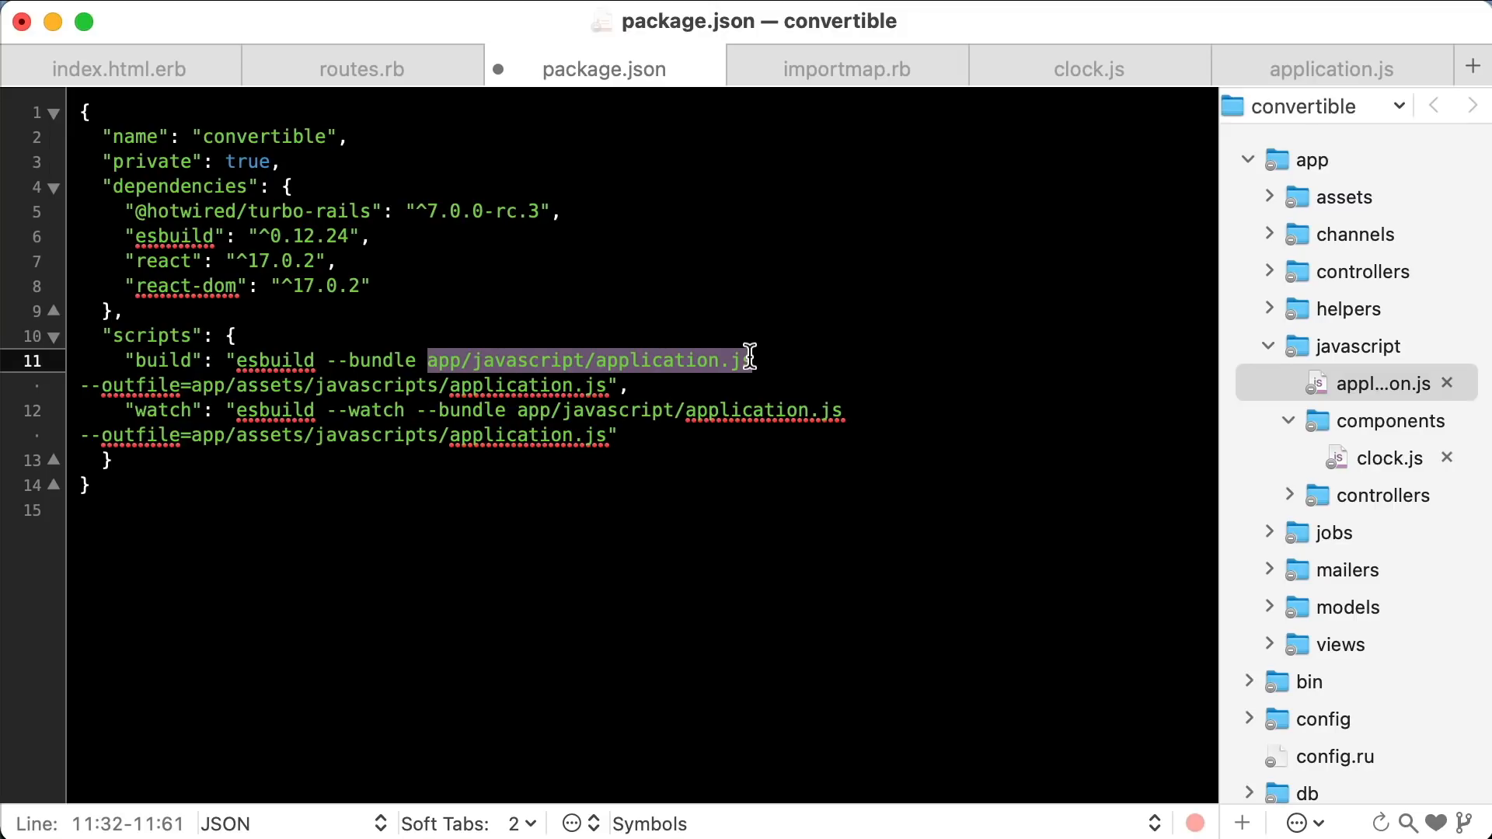
mouse_move(633, 390)
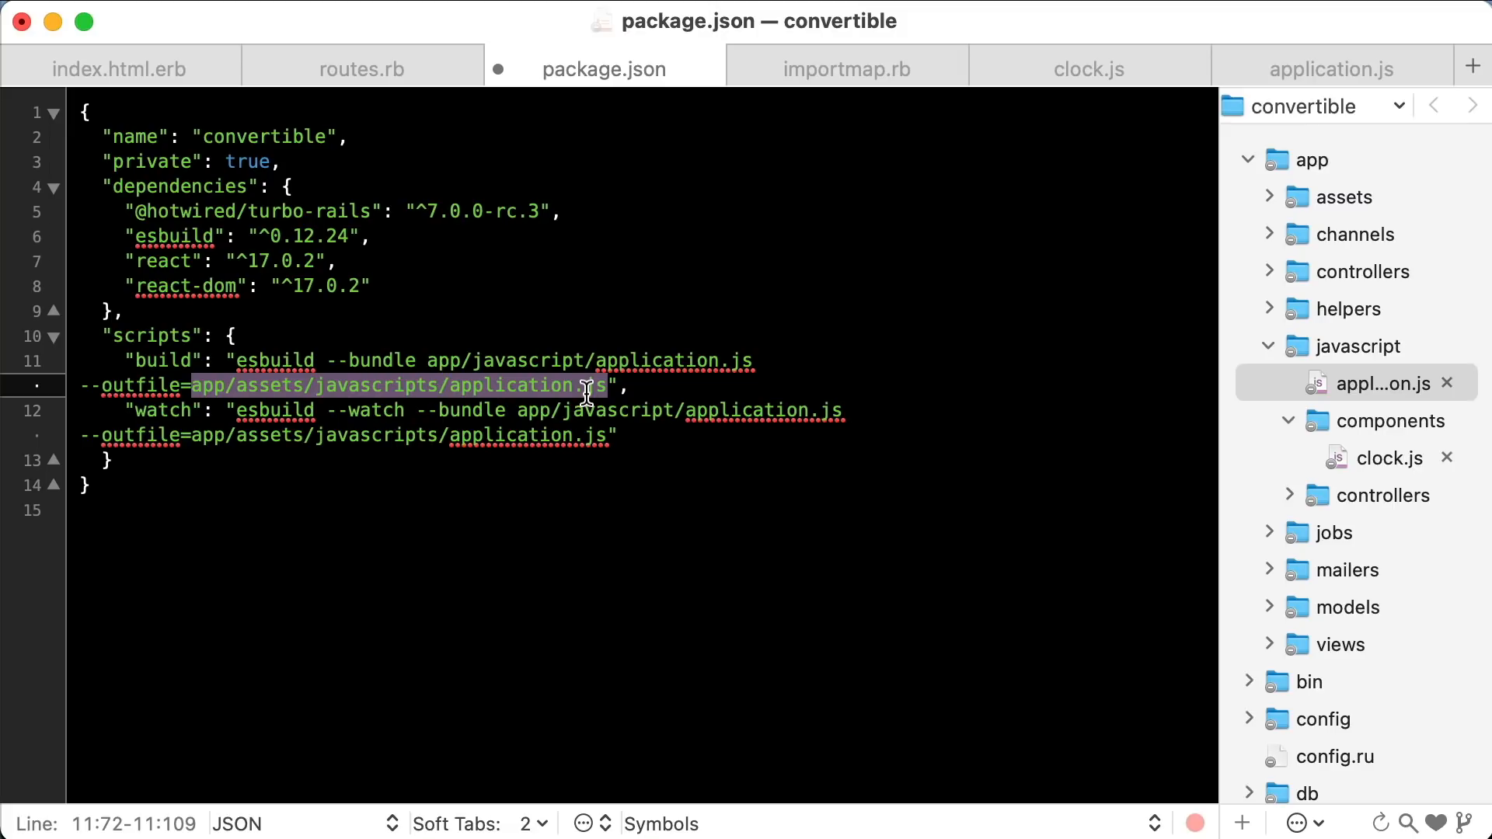
left_click(784, 438)
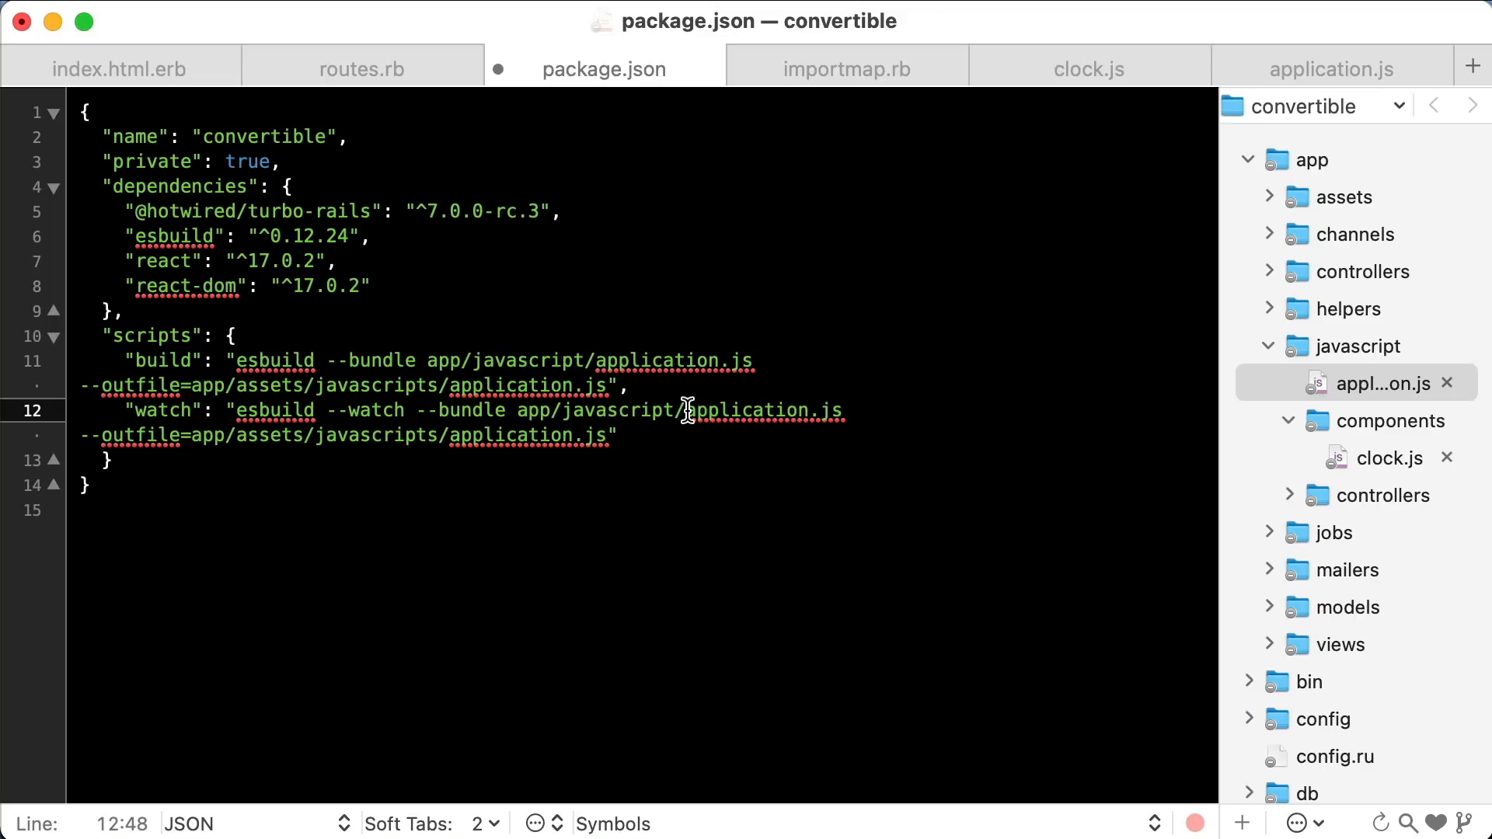
mouse_move(672, 428)
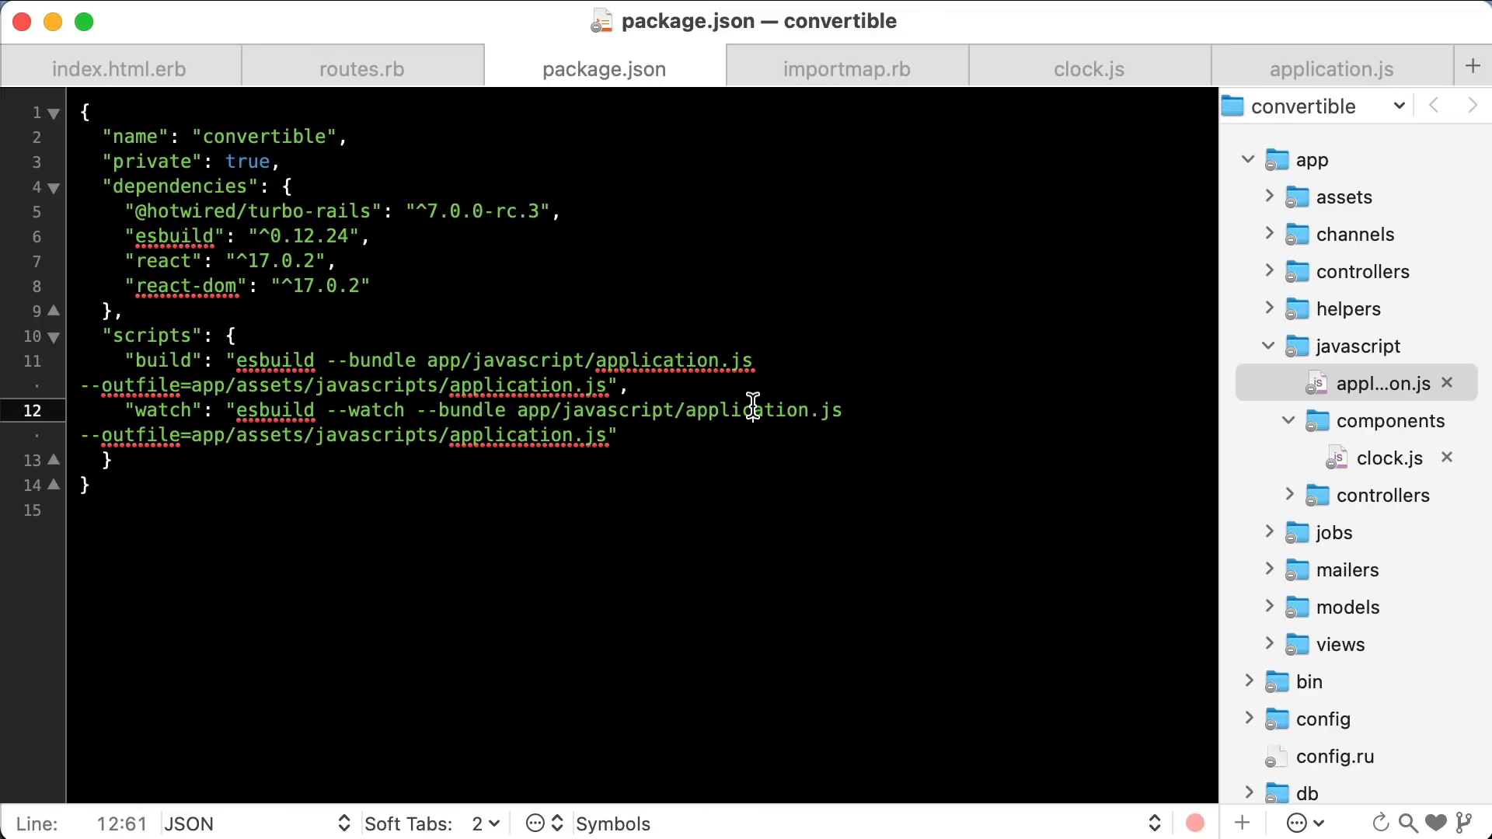
left_click(845, 66)
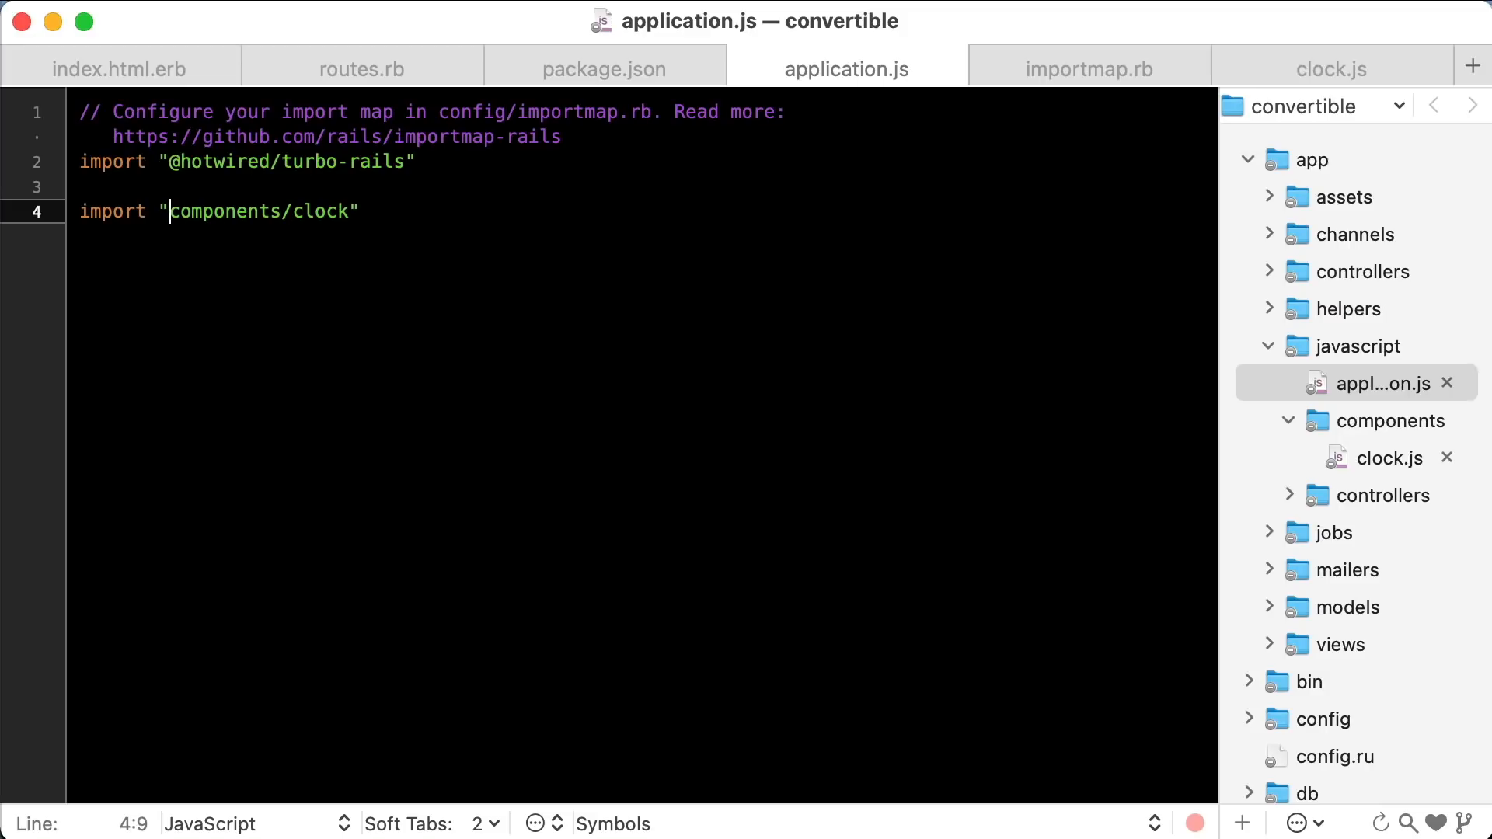
Import the clock component as ./components/clock and start a new clock.jsx file
type("./")
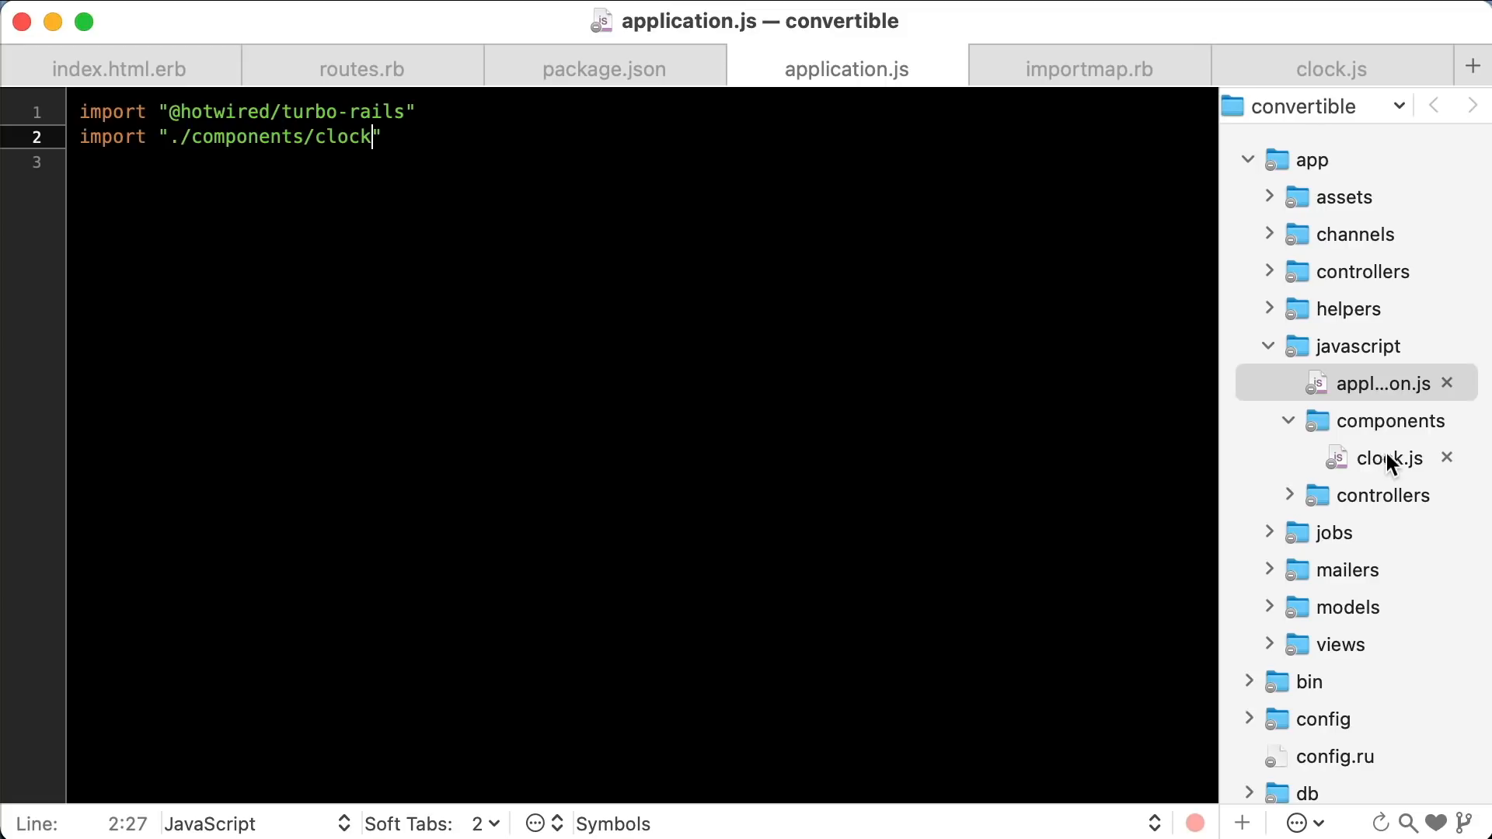
type(".jsx")
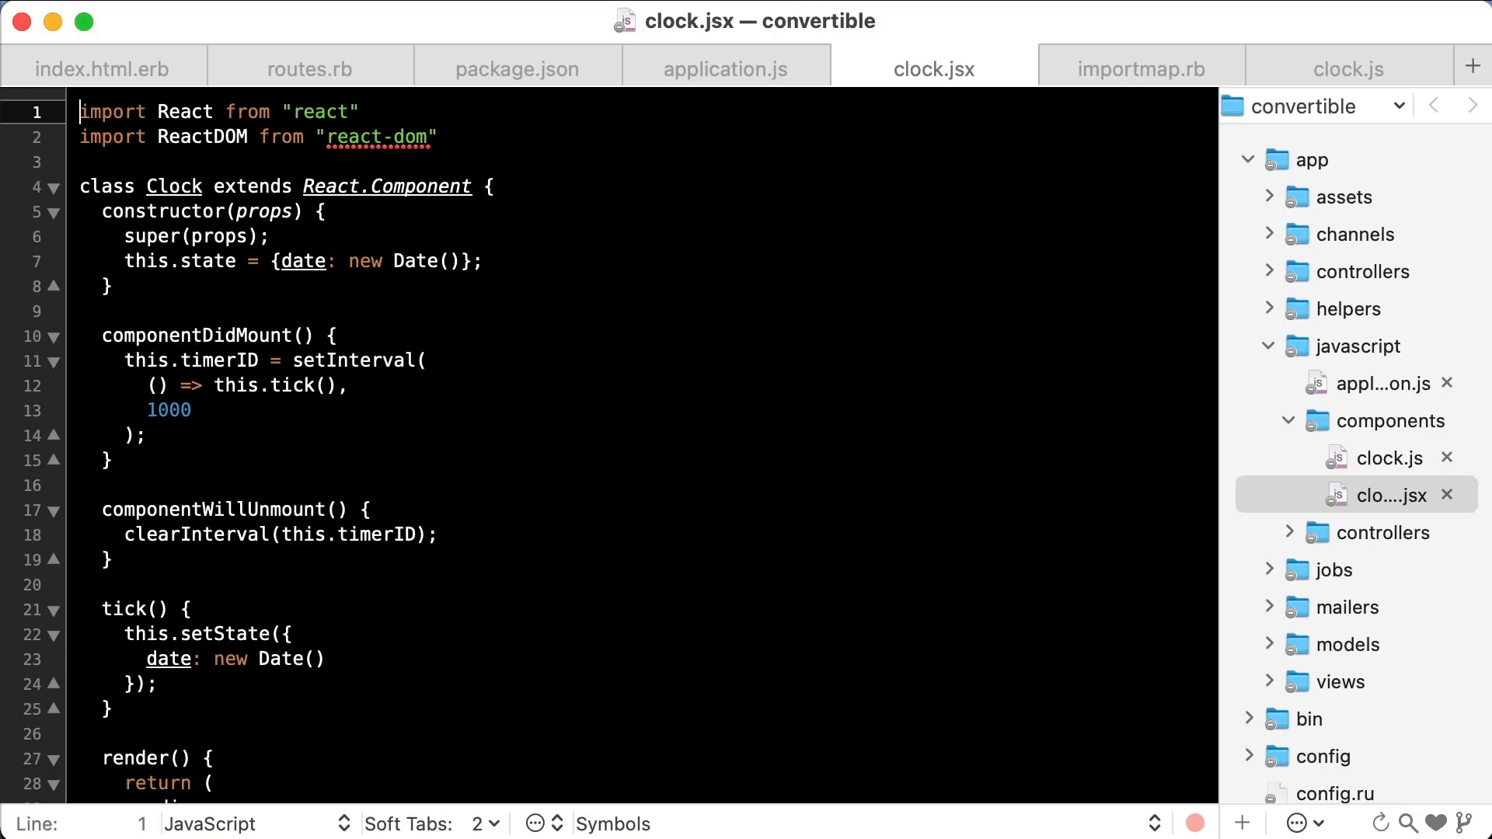
Rewrite the htm Clock as JSX in clock.jsx, comparing against clock.js, rendering Hello, world! and the time
left_click(1384, 456)
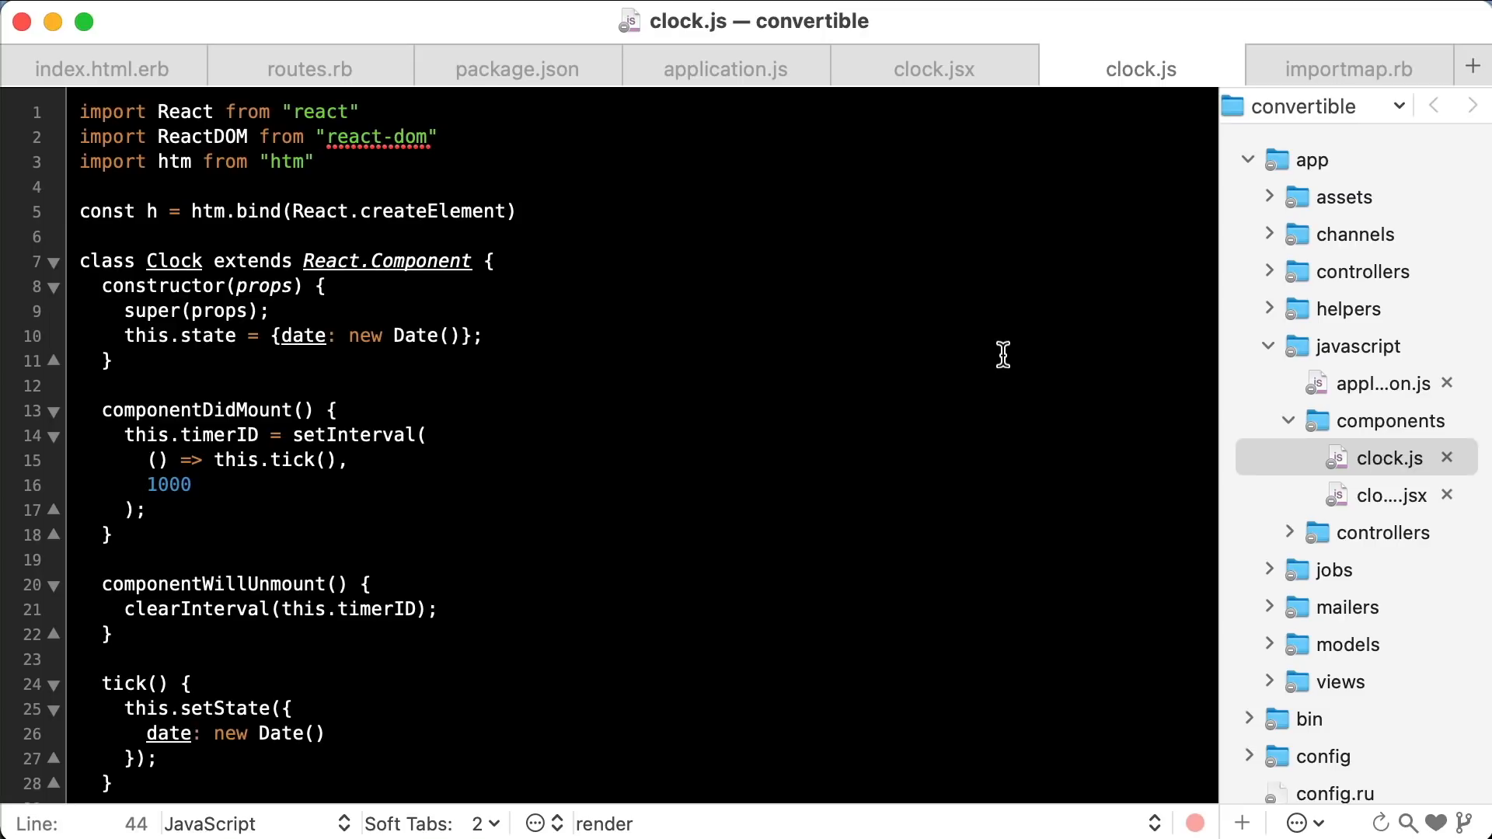
mouse_move(281, 163)
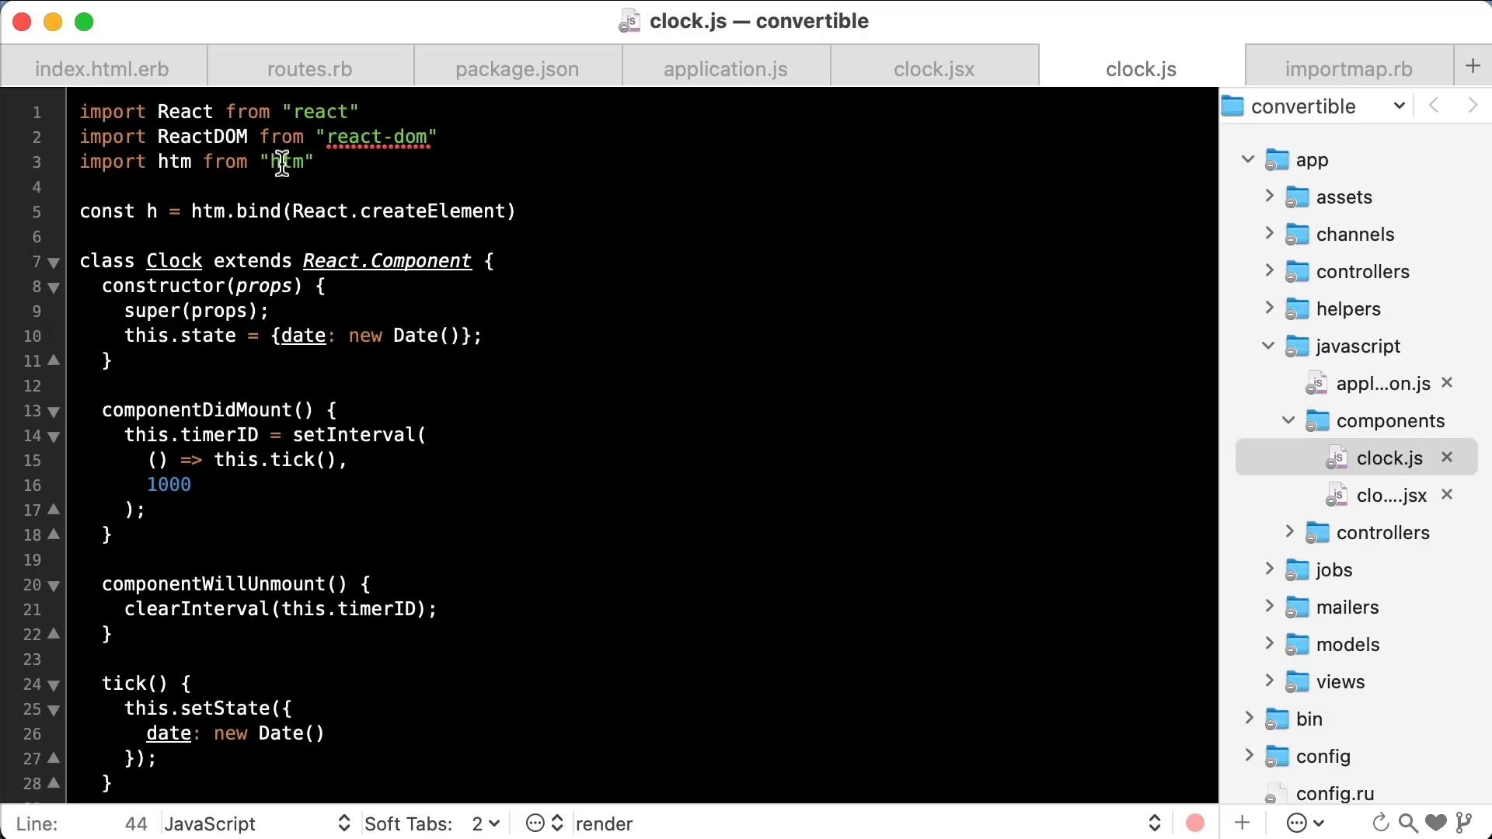
left_click_drag(281, 160, 409, 212)
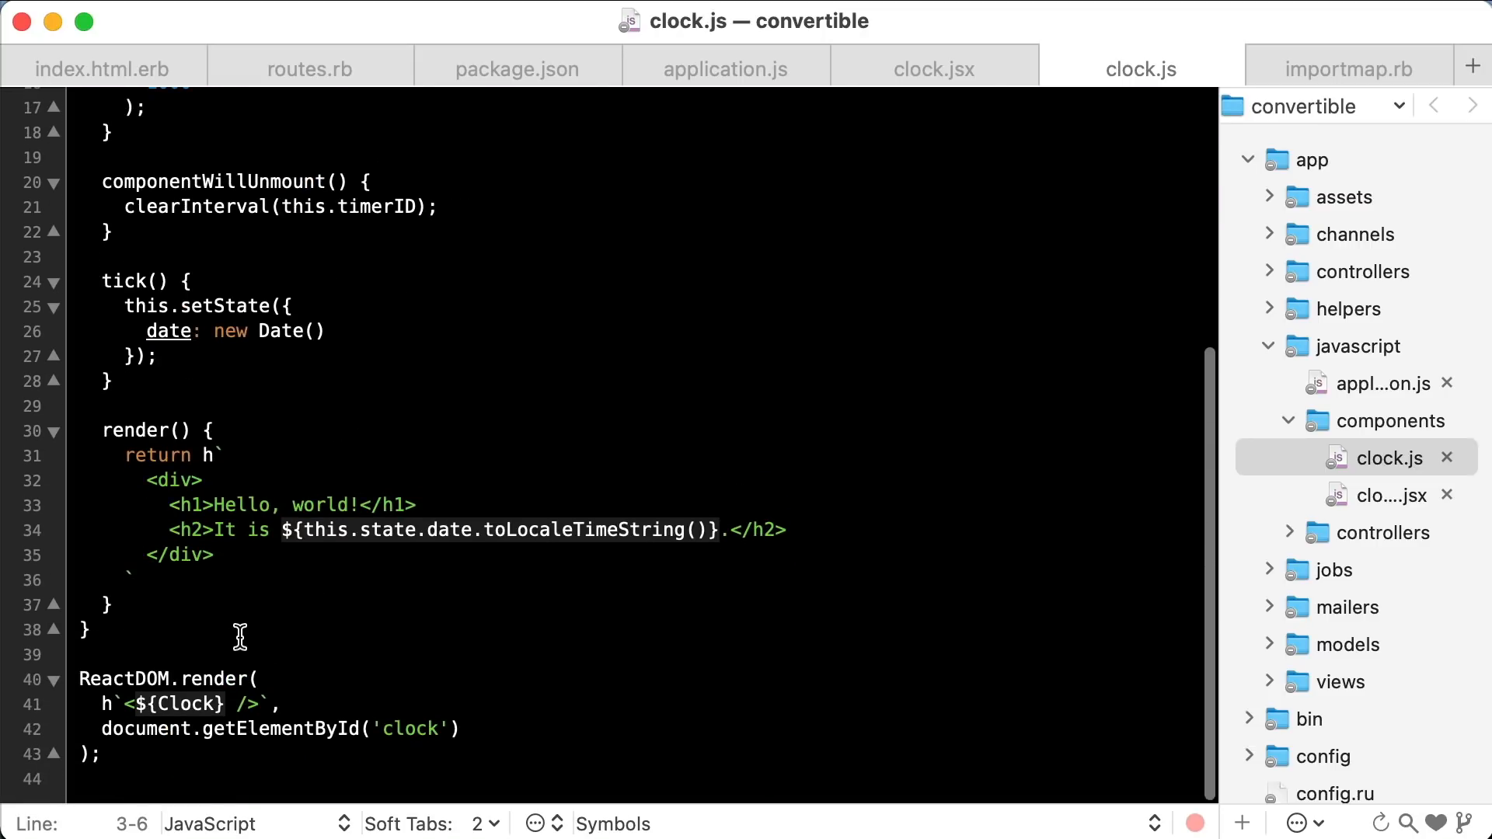
left_click(934, 68)
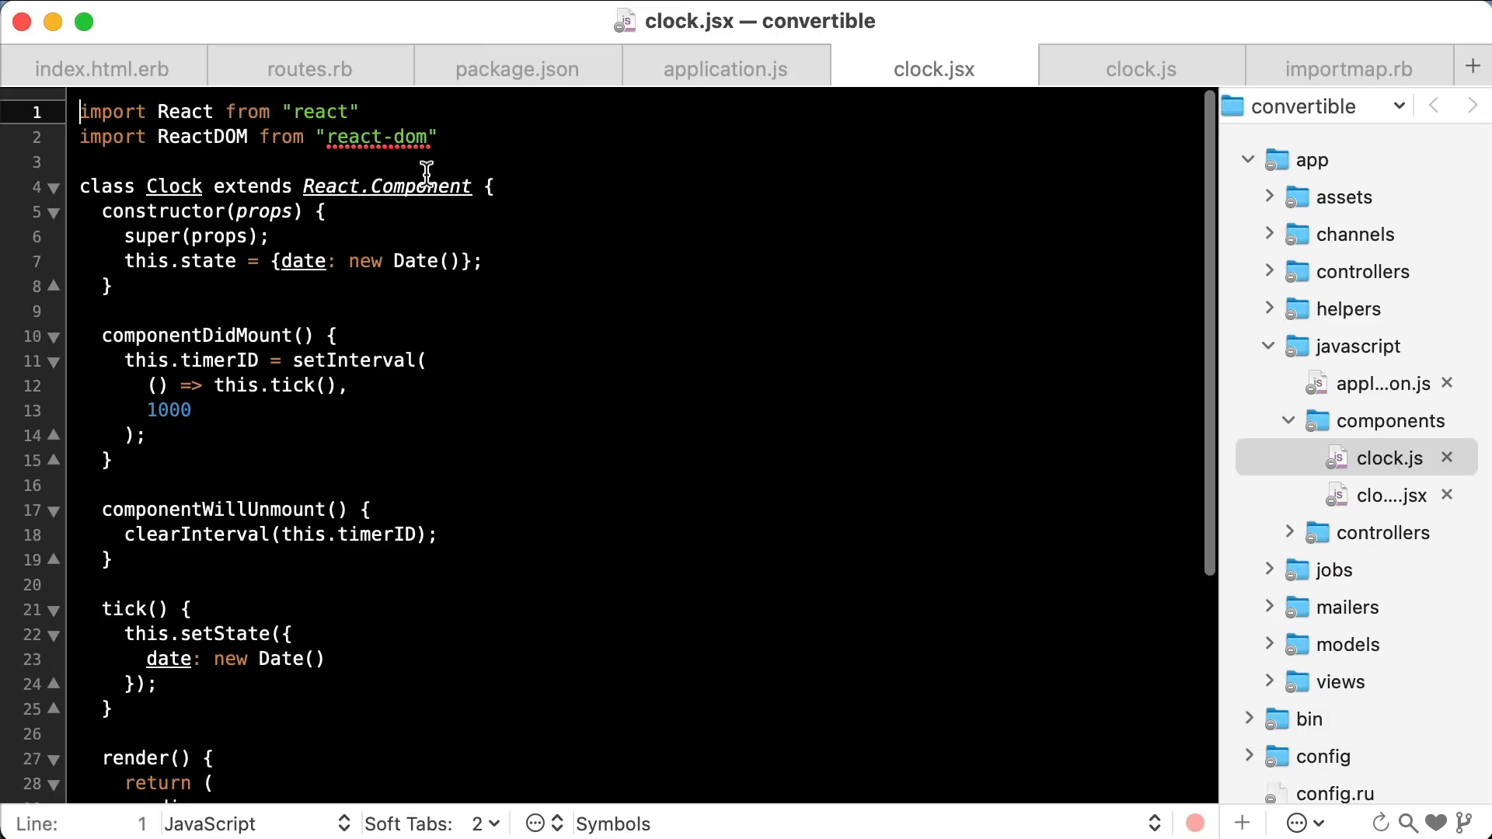
scroll("down", 3)
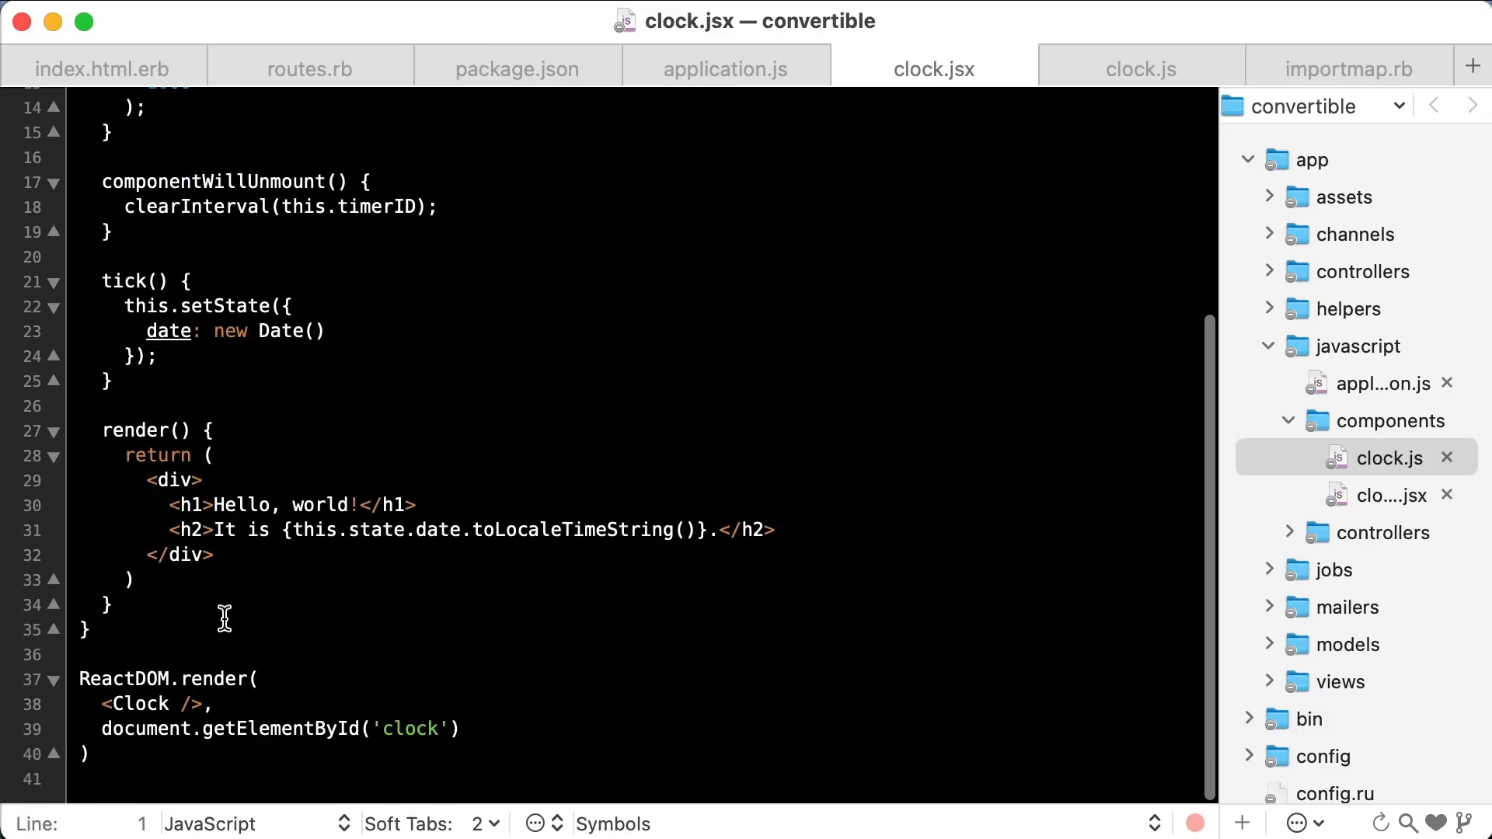
mouse_move(480, 612)
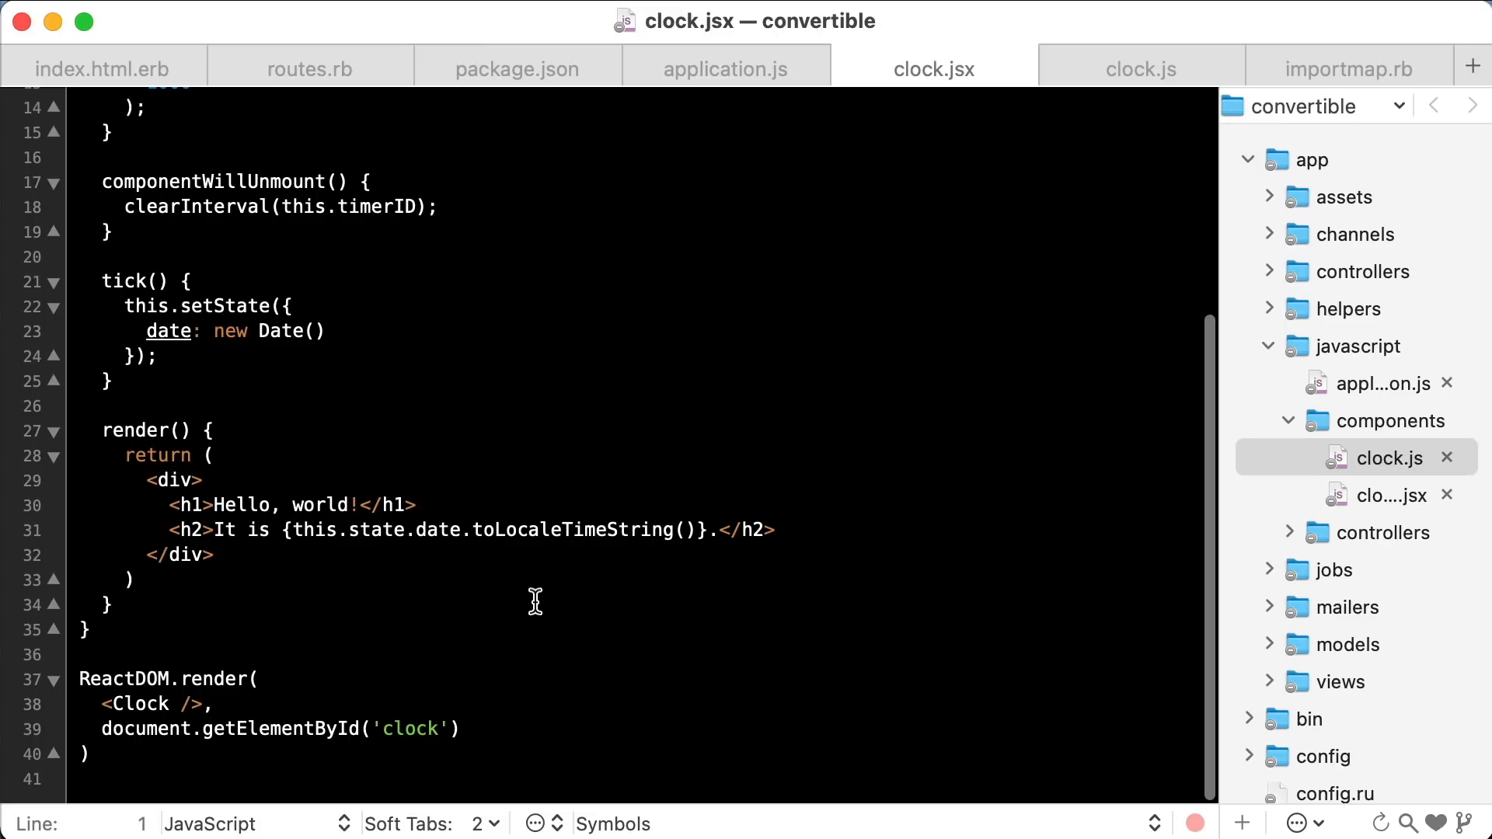
left_click(671, 496)
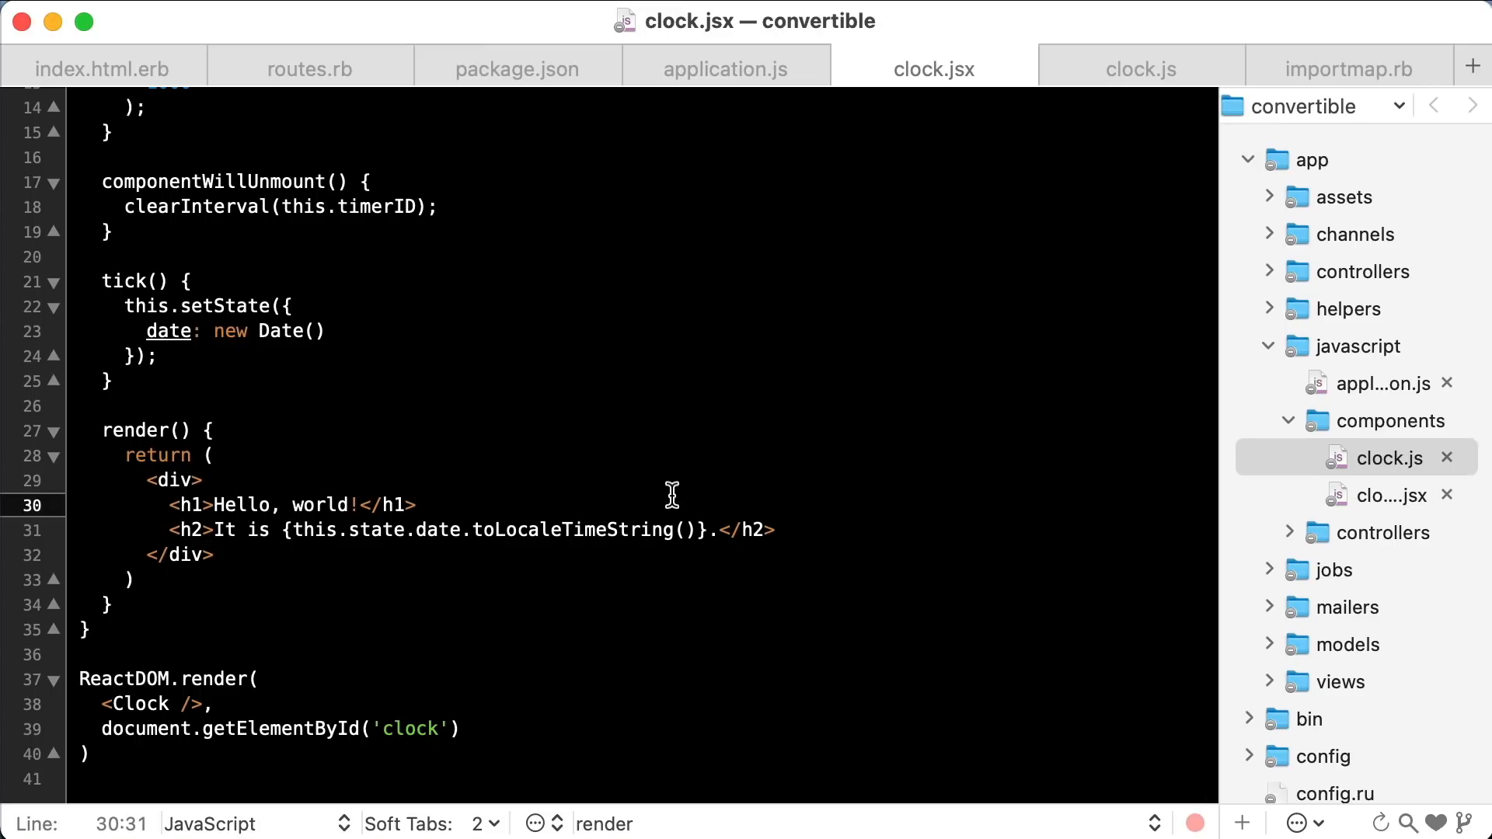
left_click(726, 67)
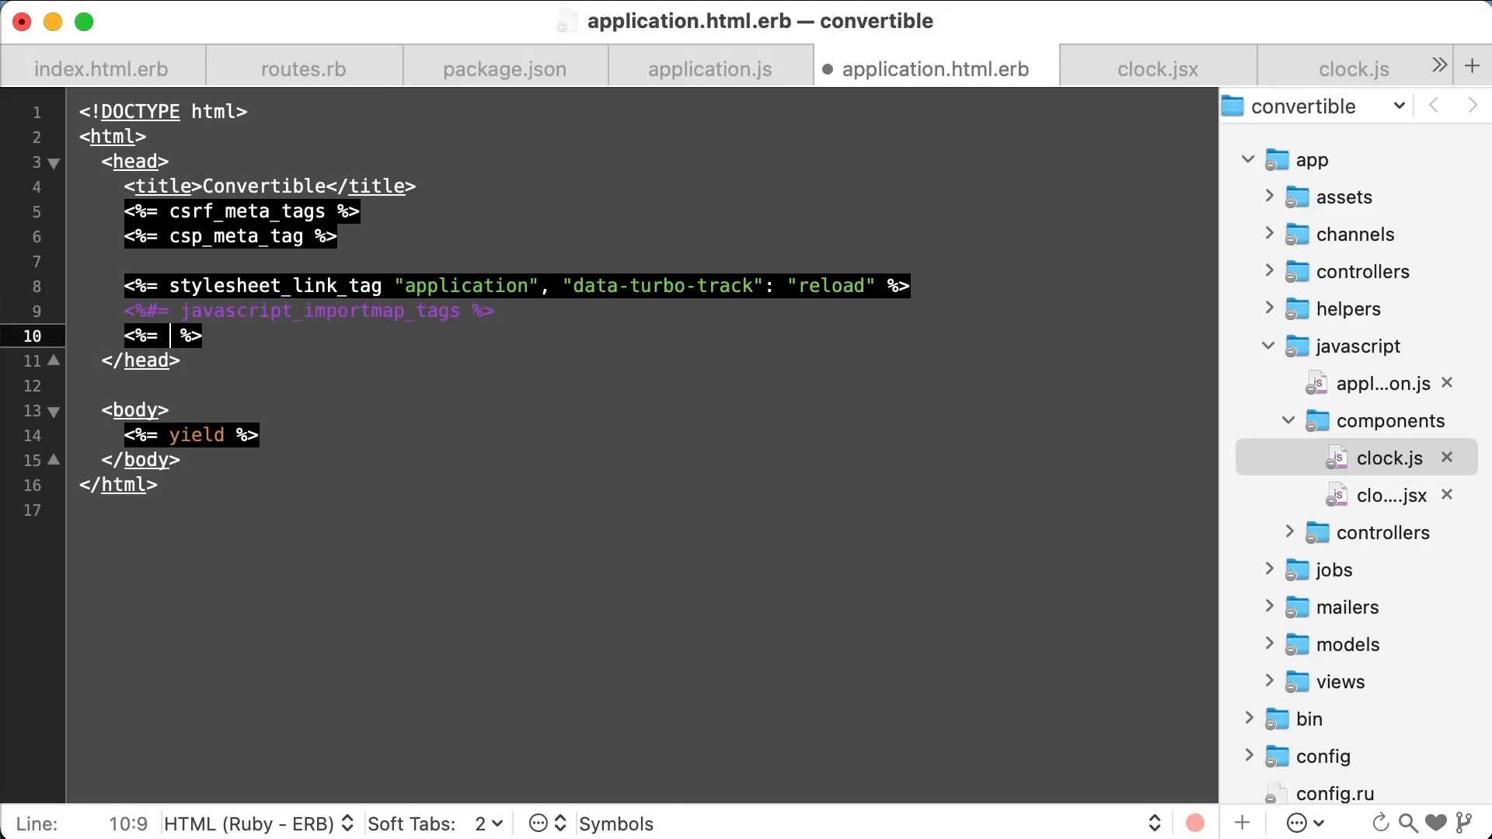
Add javascript_include_tag "application" with "data-turbo-track": "reload", defer: true to the layout and save
type("javascript_include")
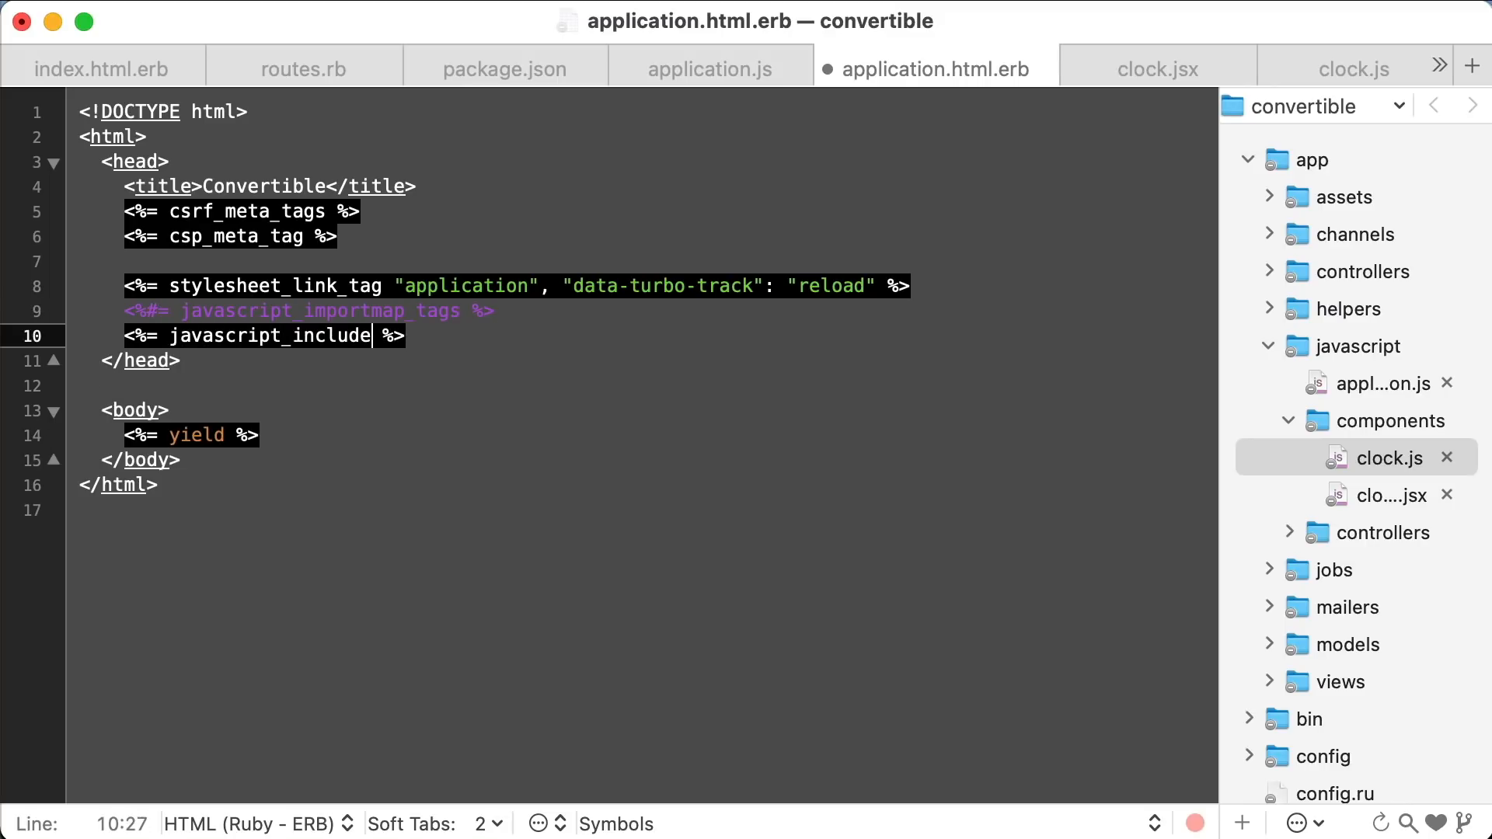
type("_tag")
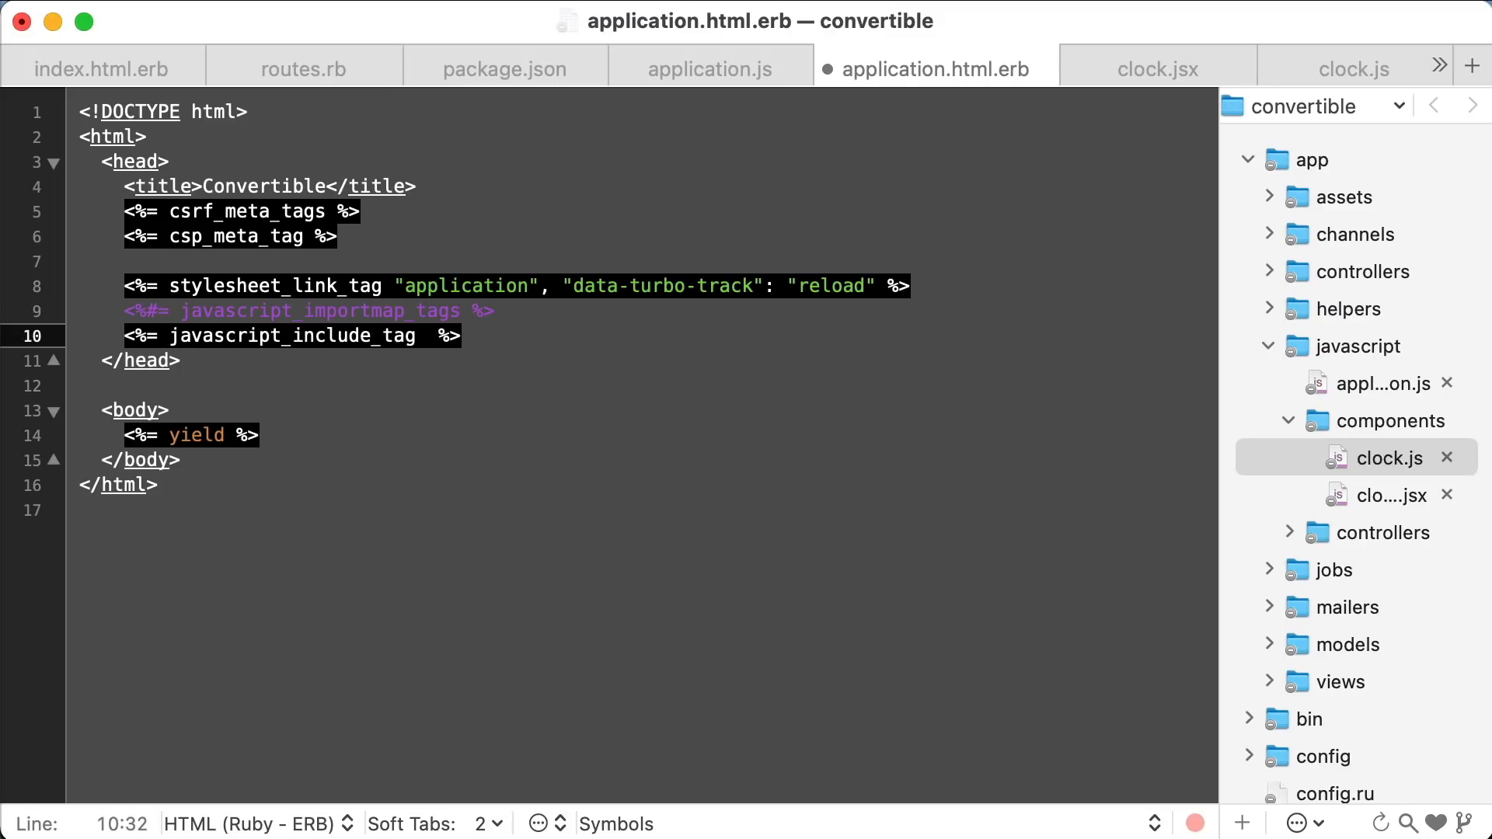
type("\"application\"")
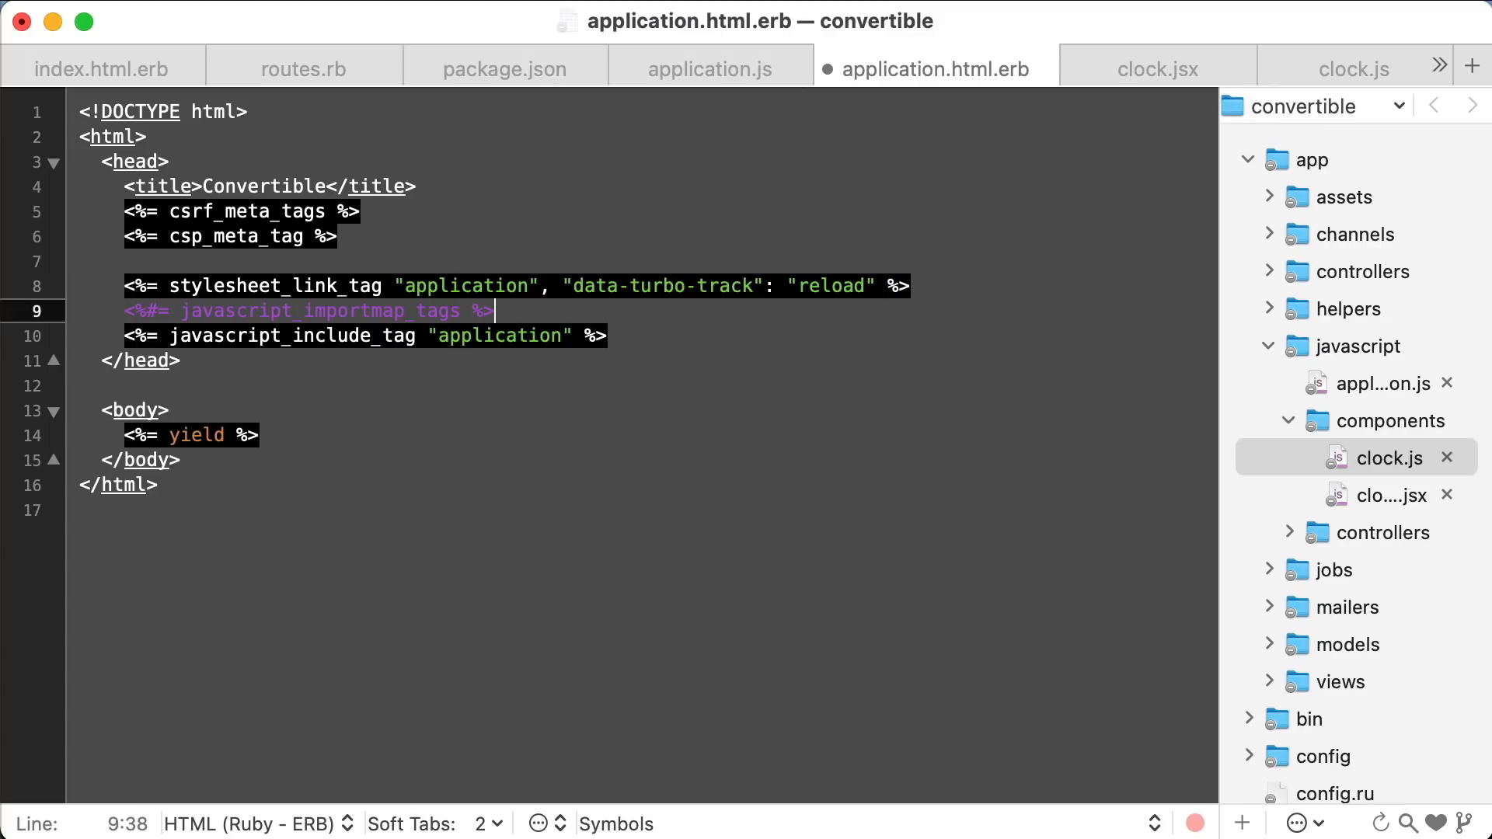
type(", \"data-turbo-track\": \"reload\"")
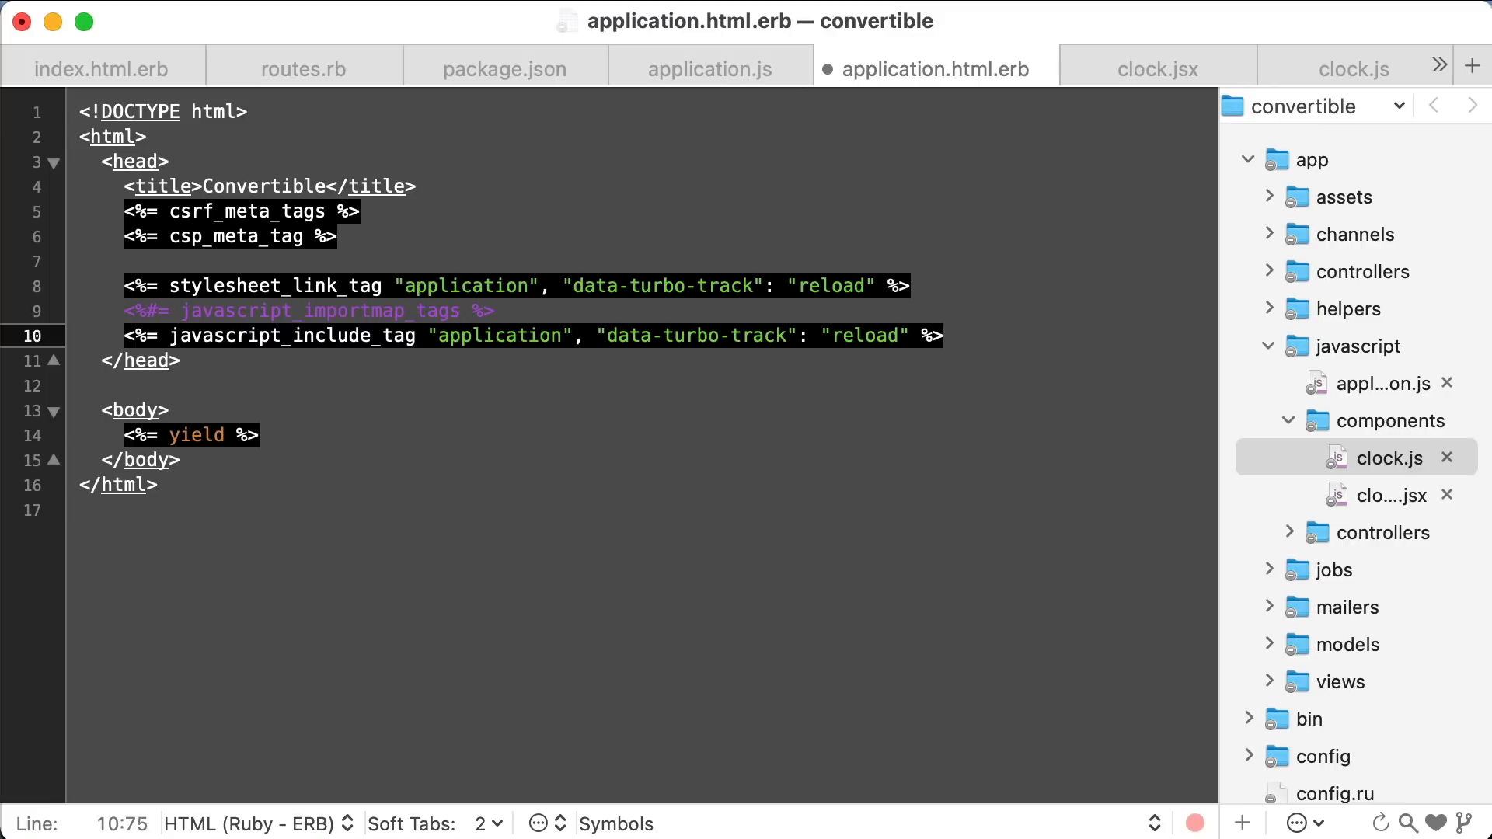
type(", defer:")
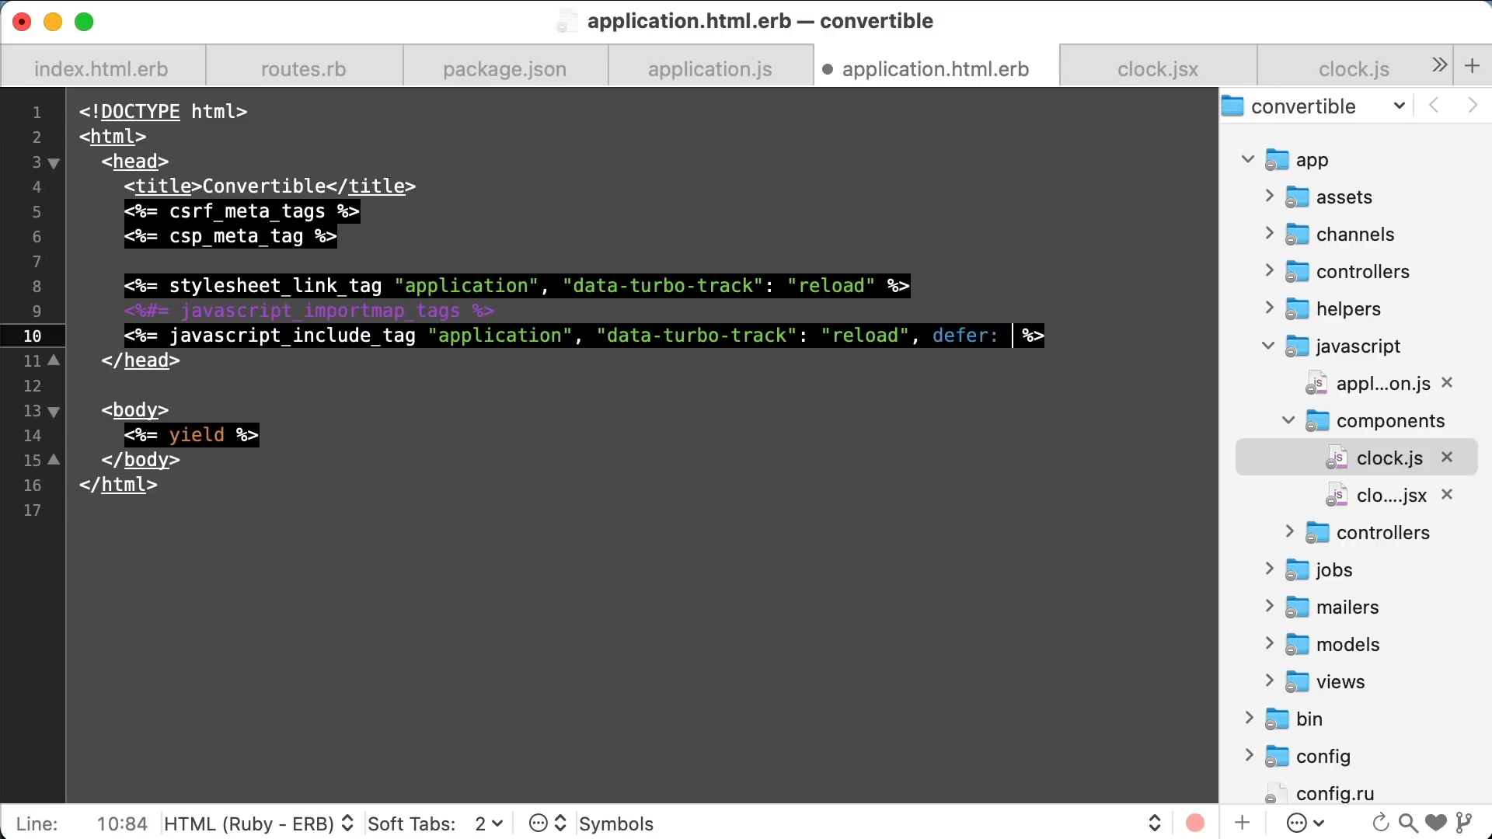
type("true")
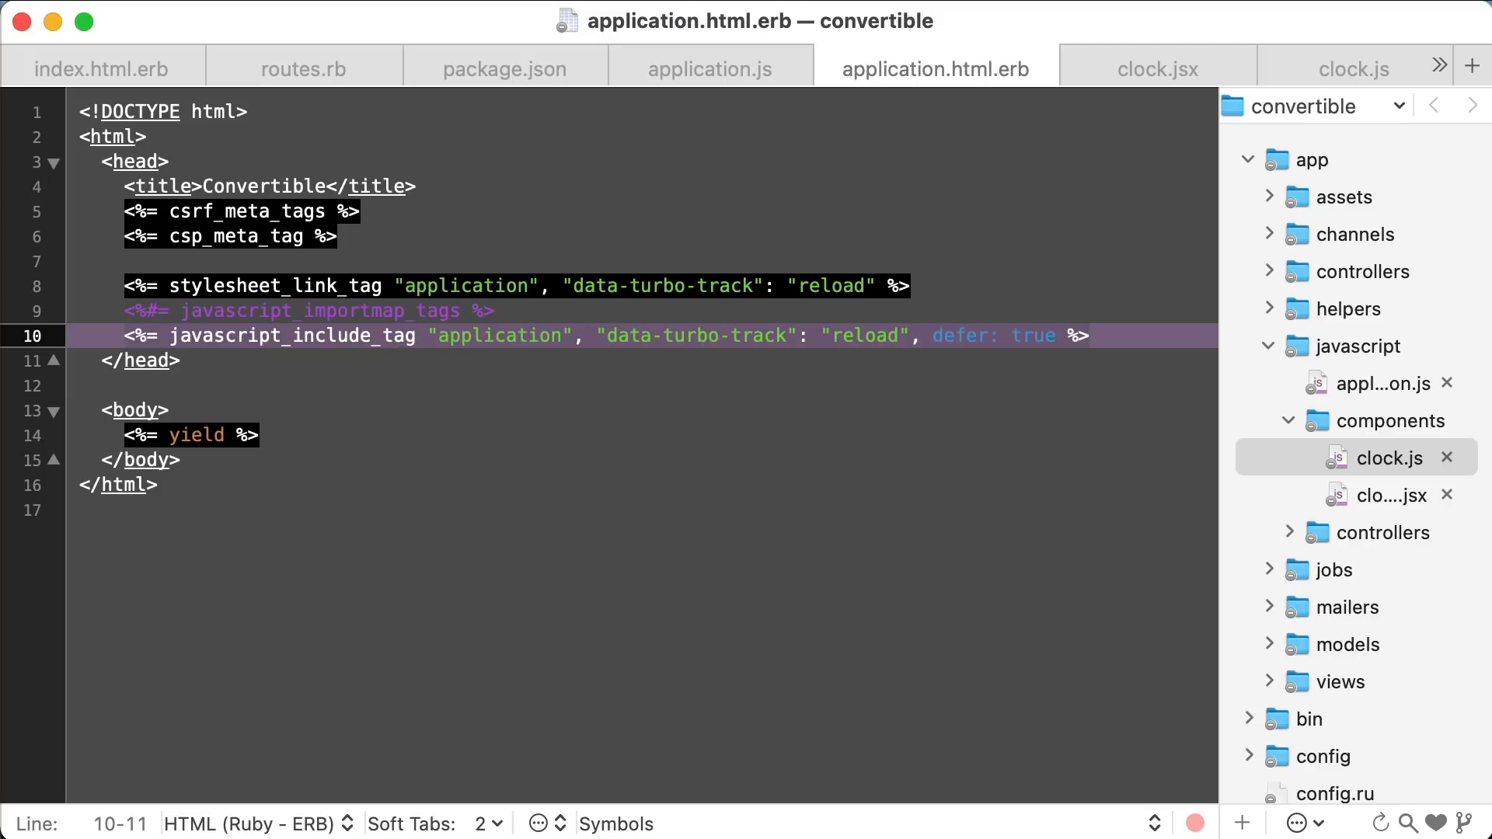
left_click(1156, 68)
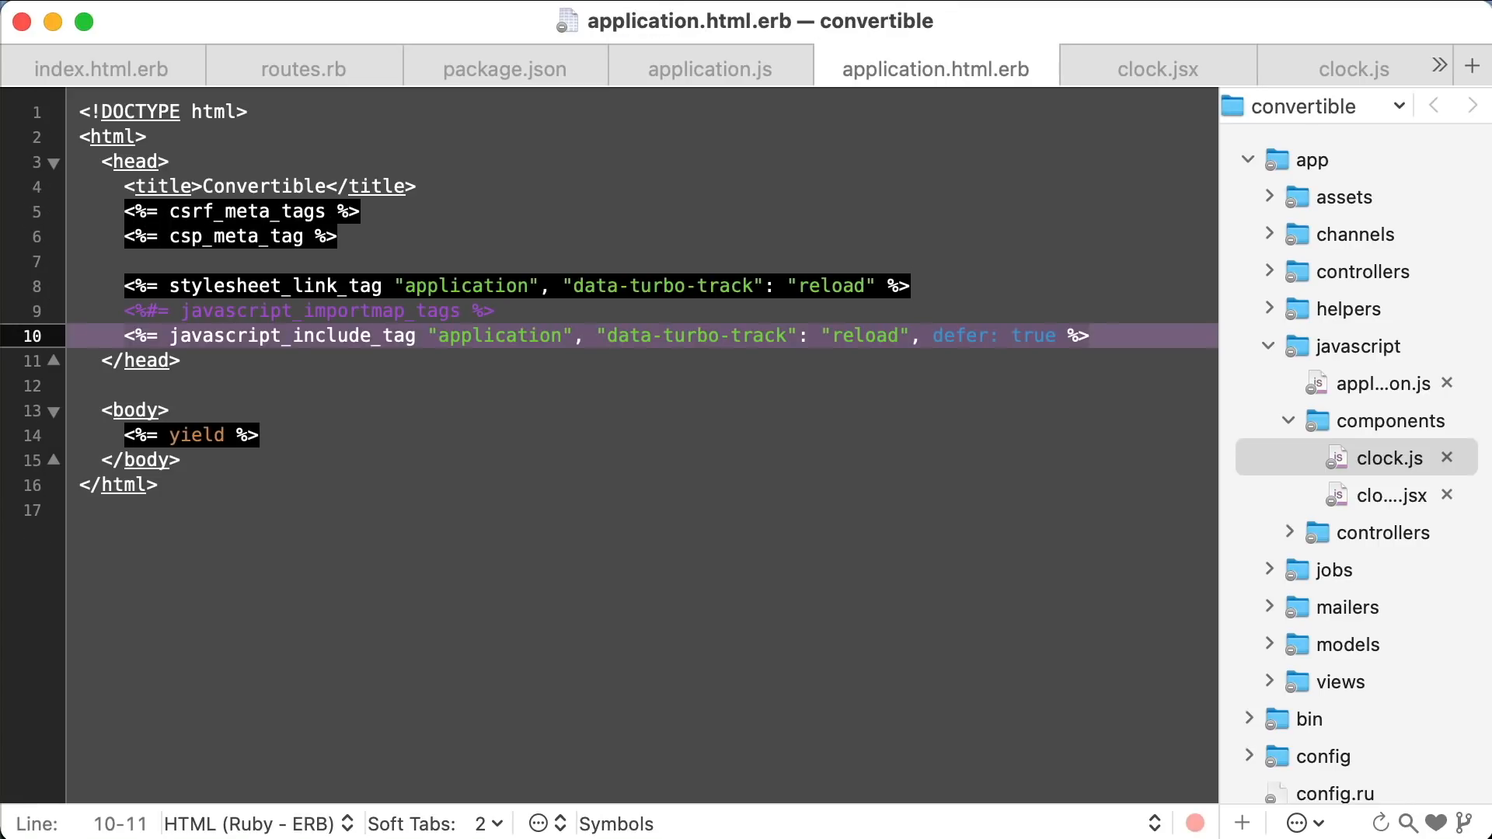
Run npm run build in Terminal to bundle application.js with esbuild
left_click(303, 67)
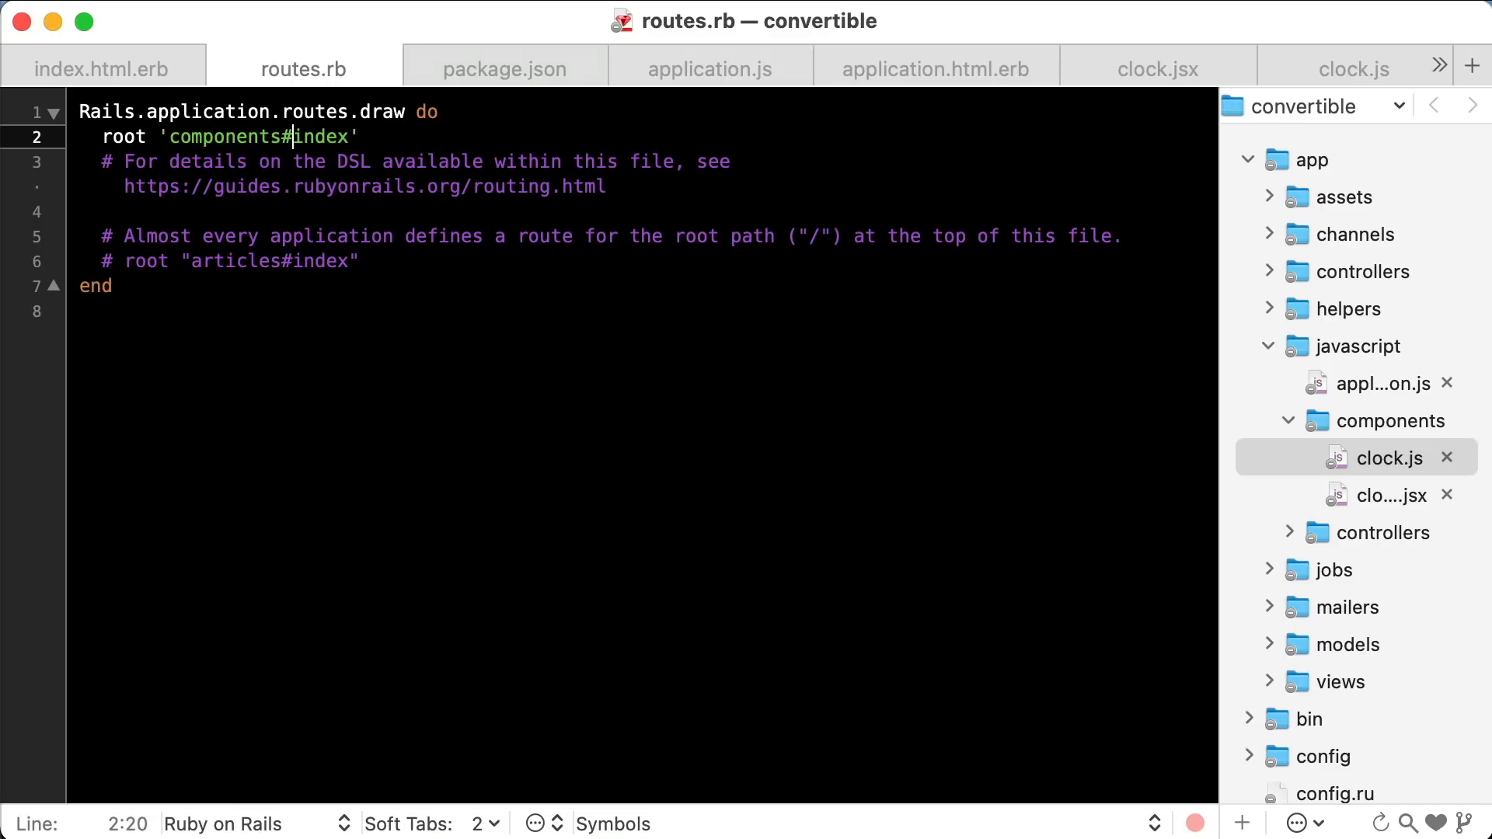
left_click(504, 68)
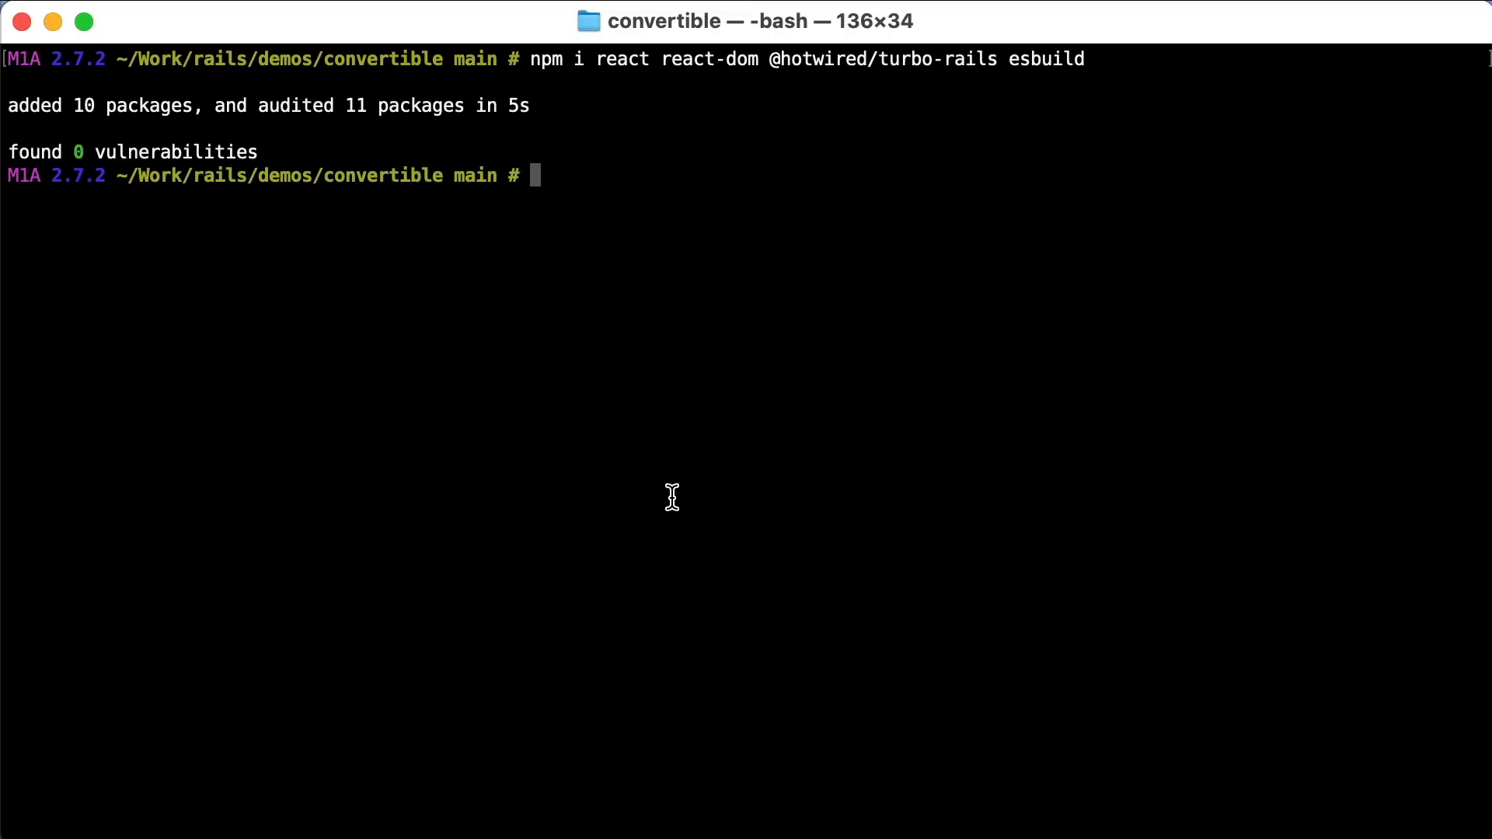
type("npm run build")
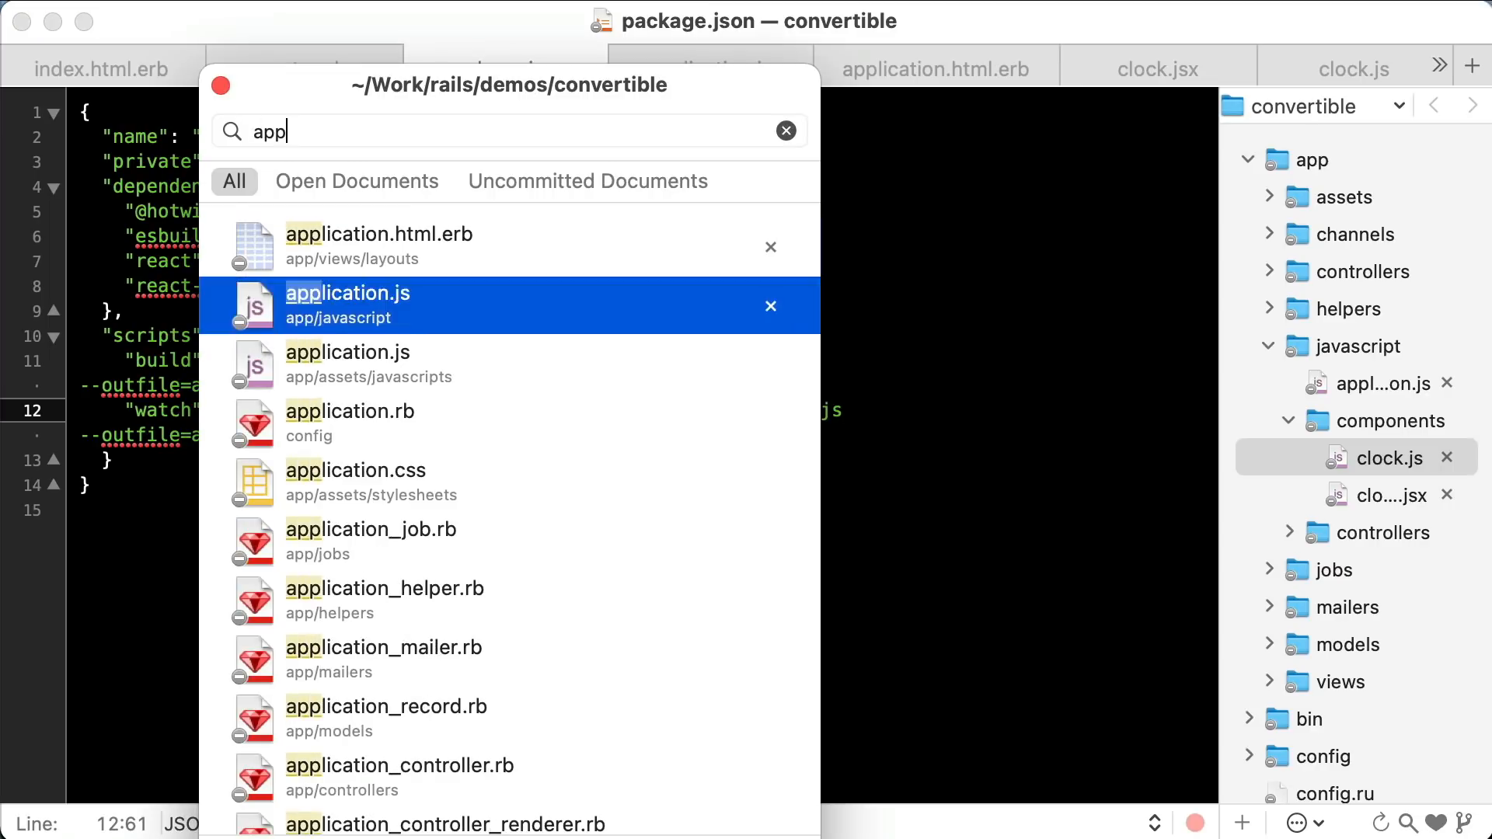
Open the bundled app/assets/javascripts/application.js and scroll through the esbuild output
left_click(346, 305)
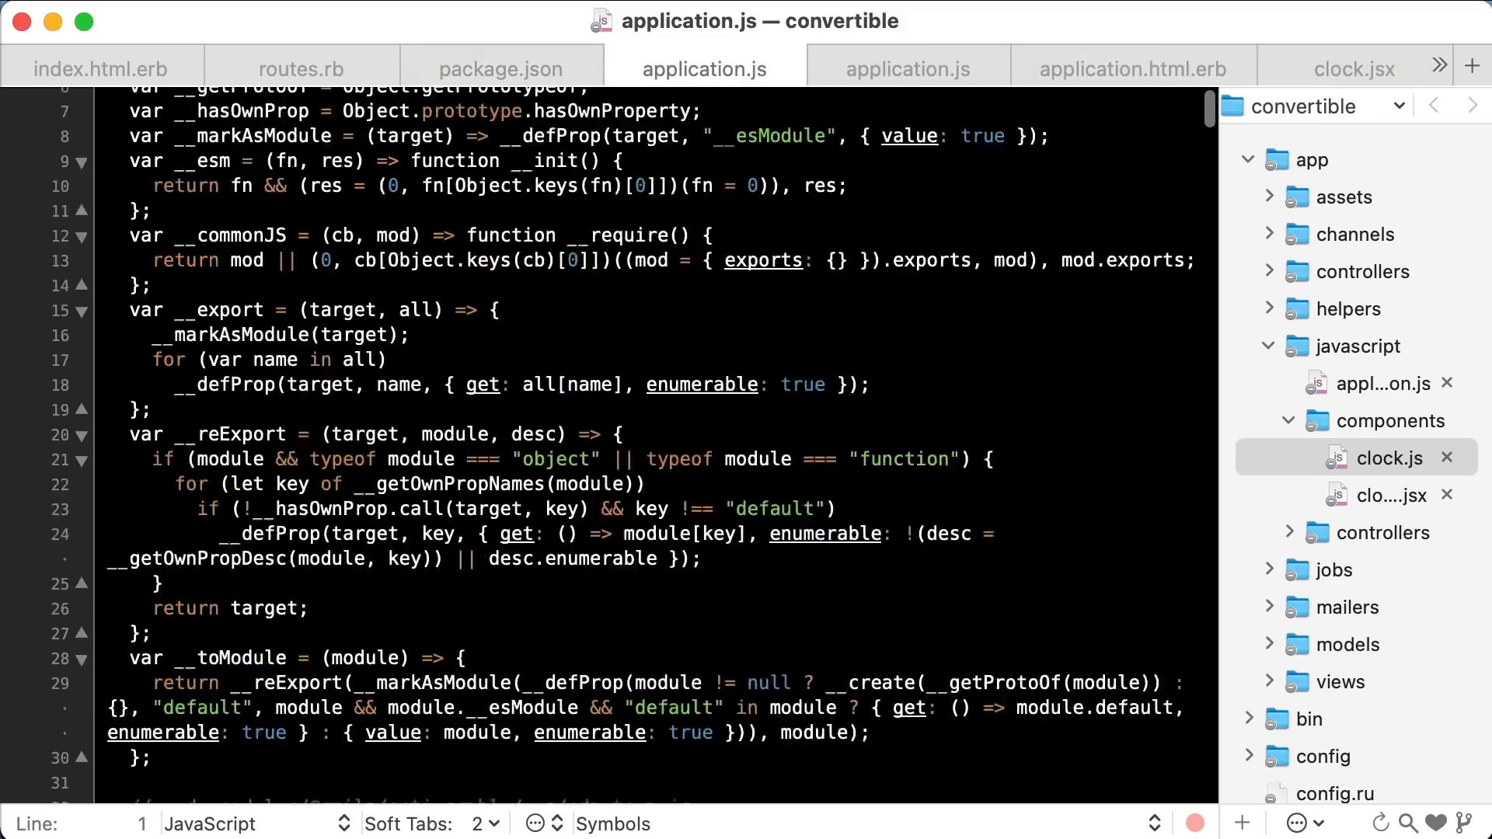
scroll("down", 3)
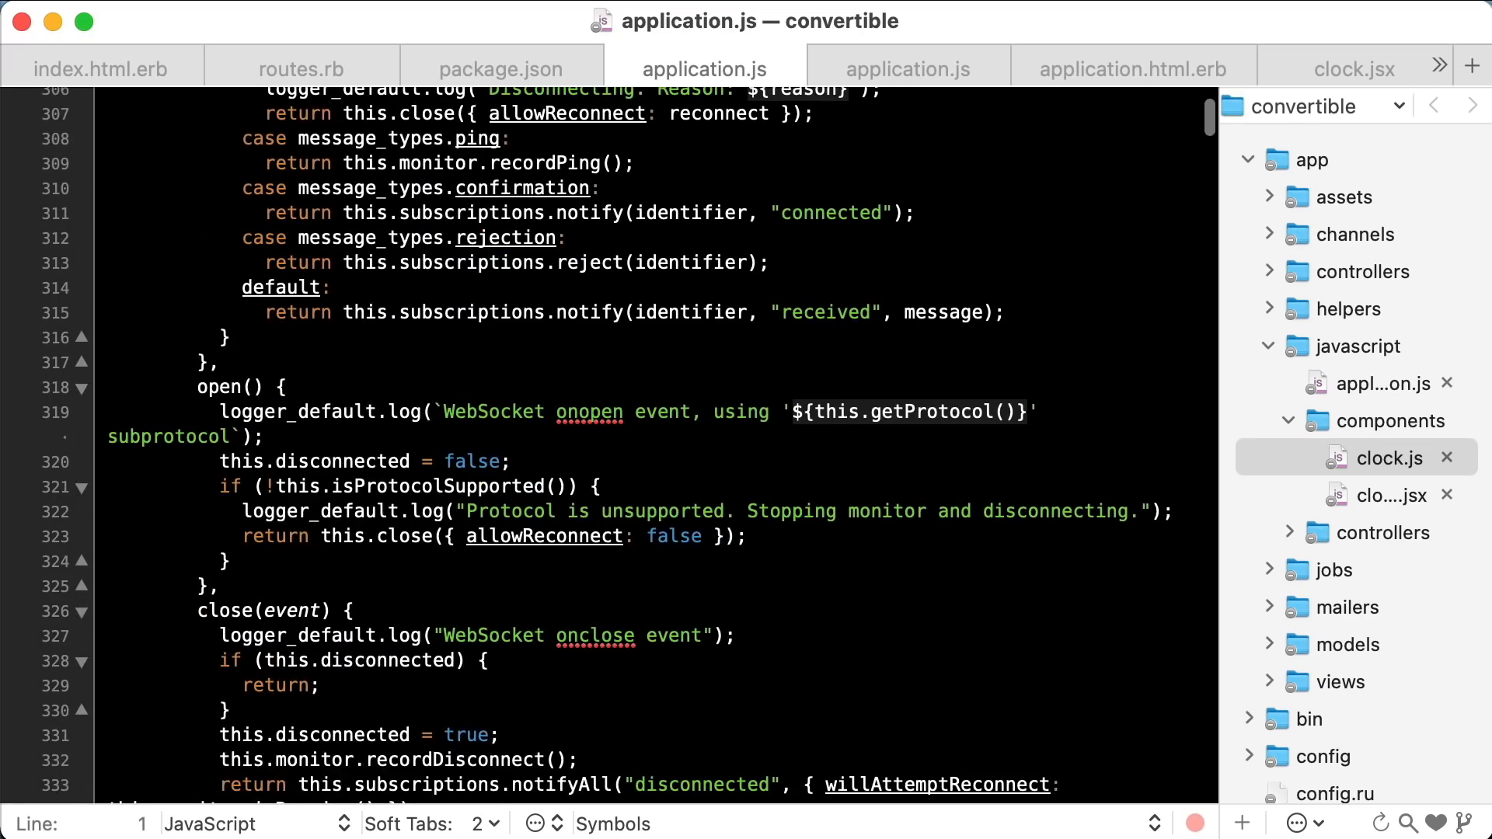
scroll("down", 3)
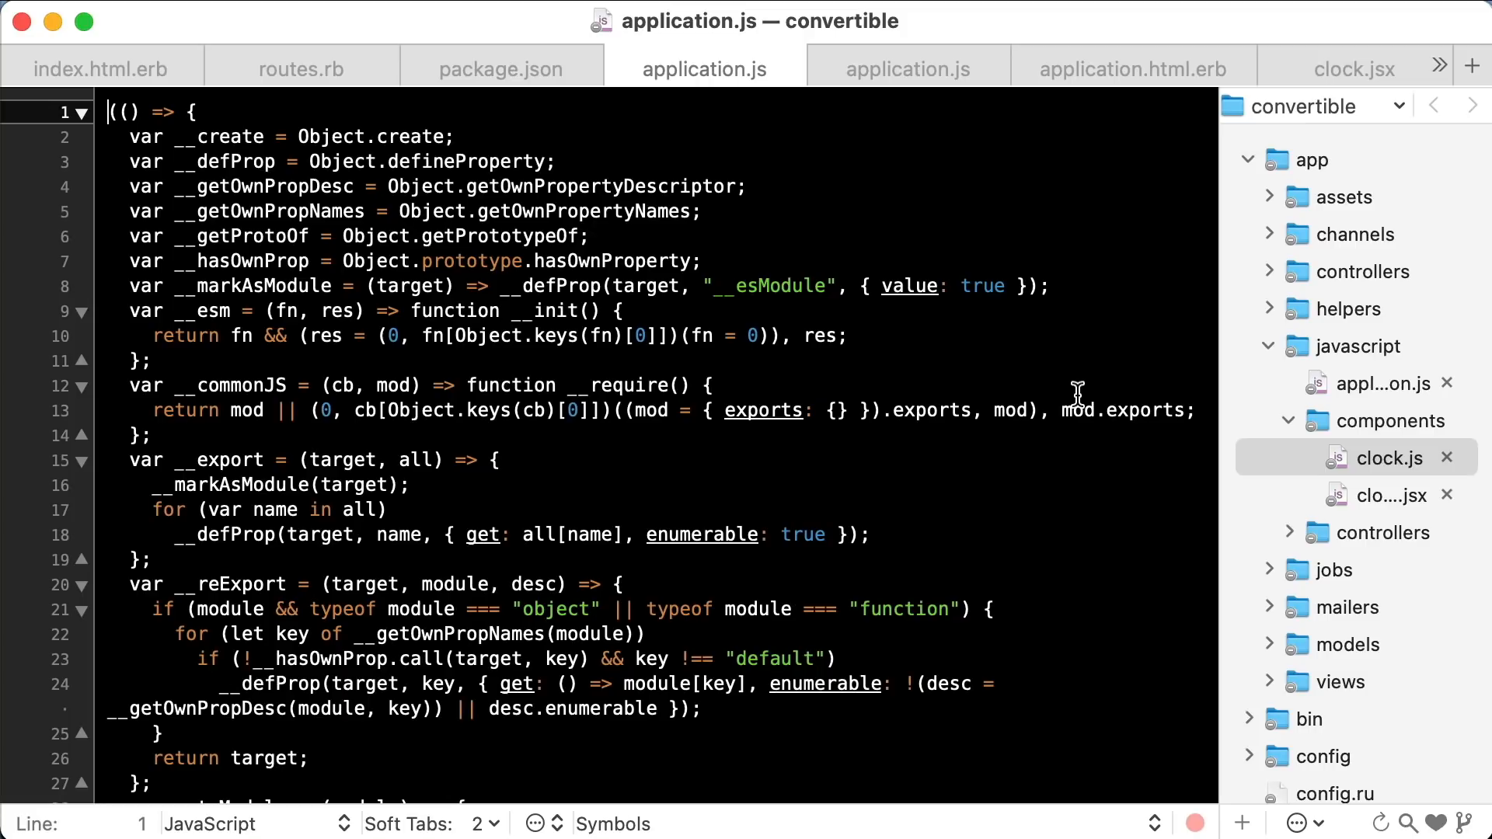
left_click(502, 67)
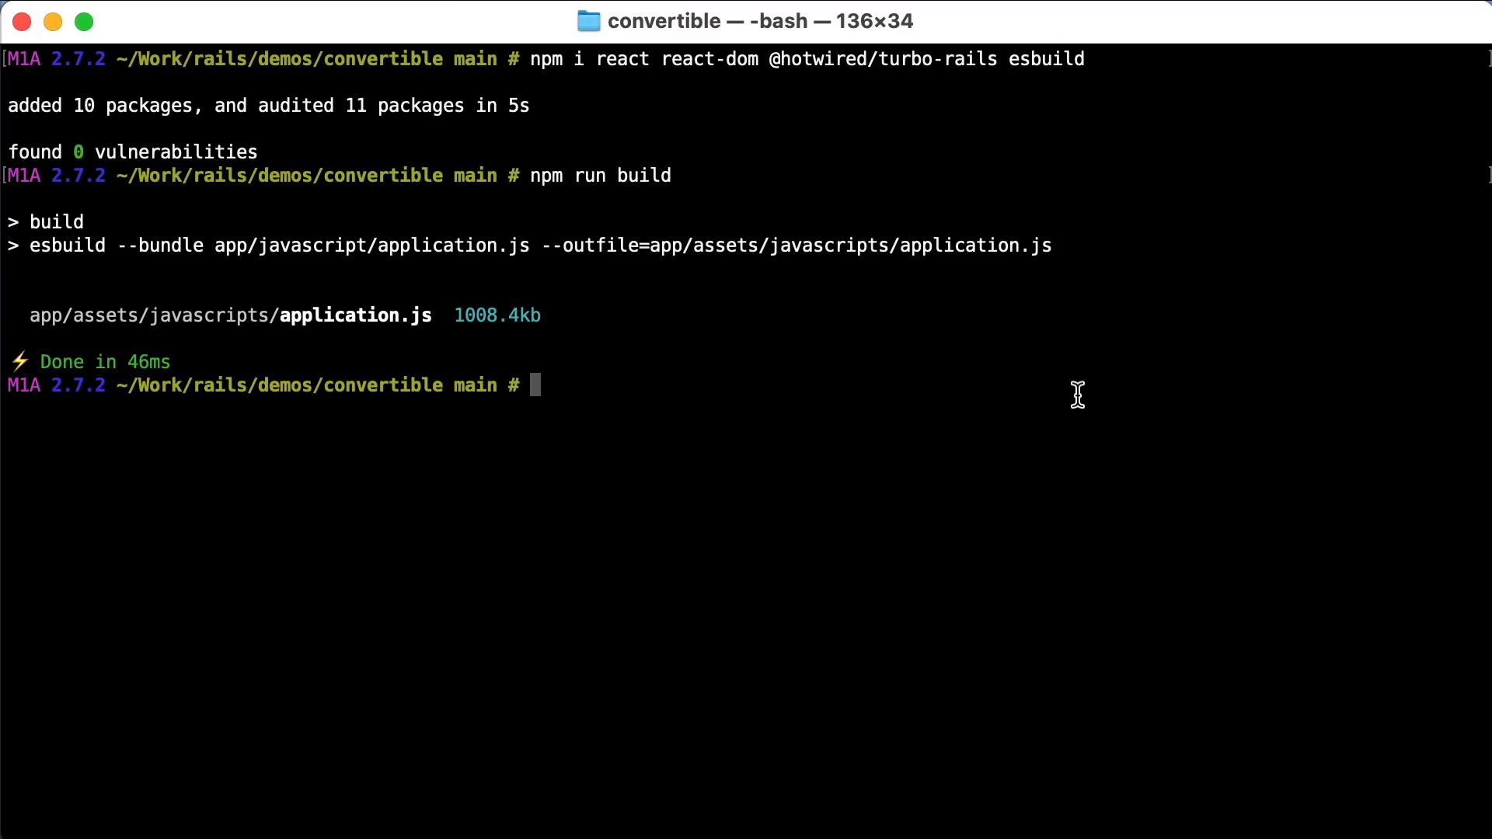
Run npm run watch so the bundle rebuilds automatically on changes
type("npm run buil")
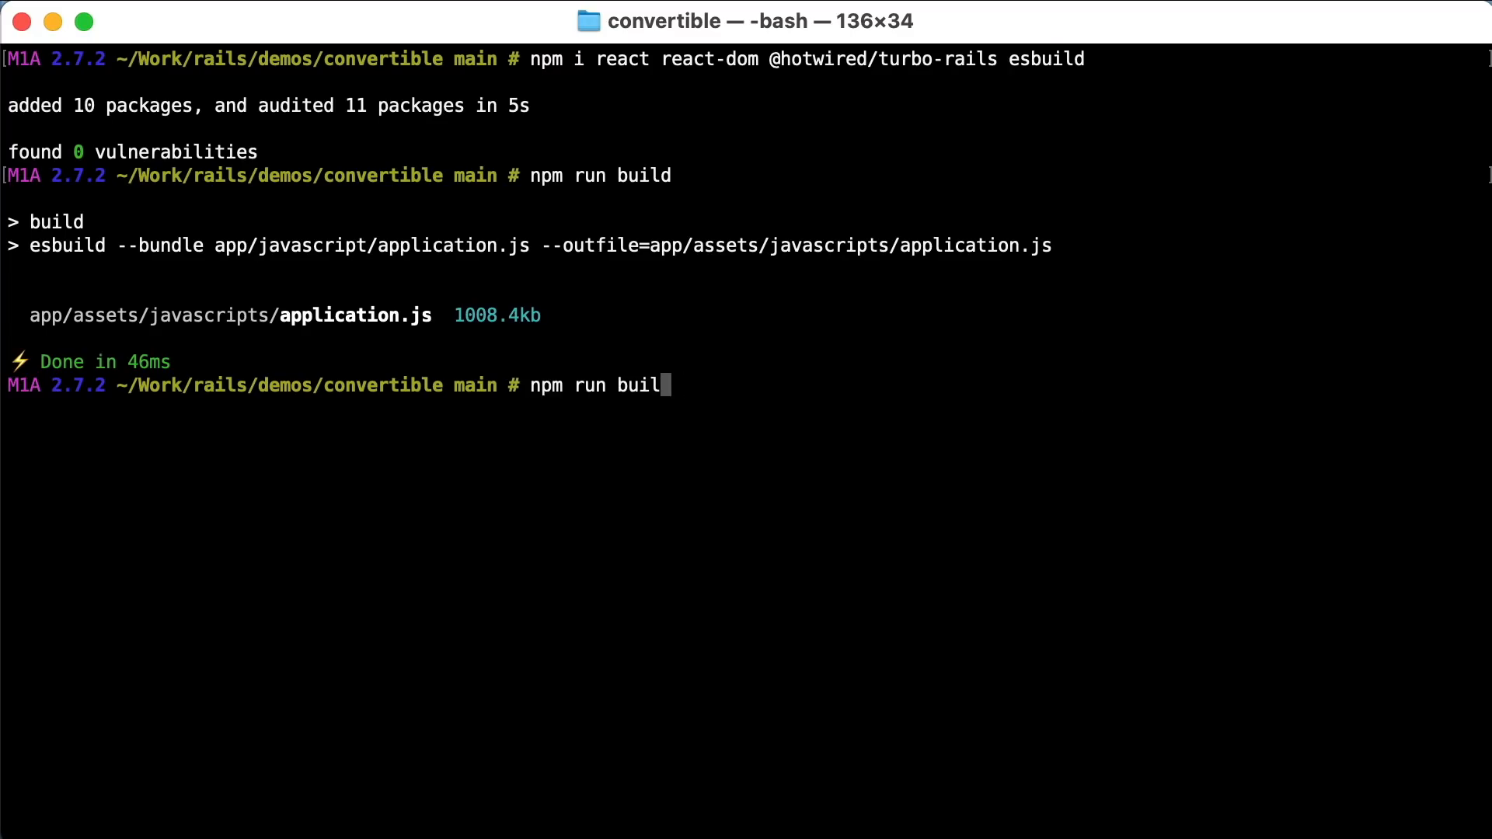
key("Backspace")
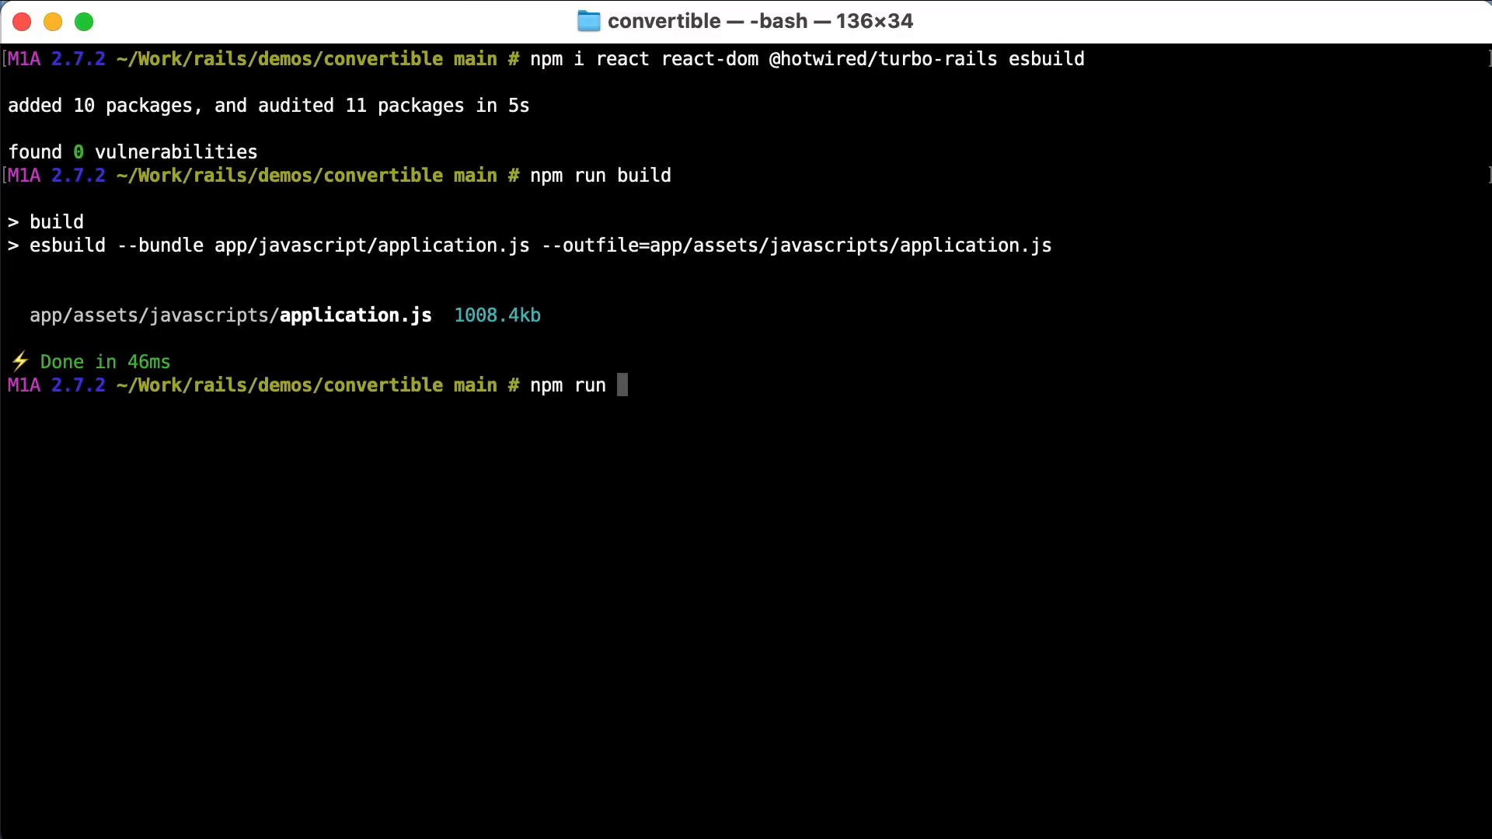
type("watch")
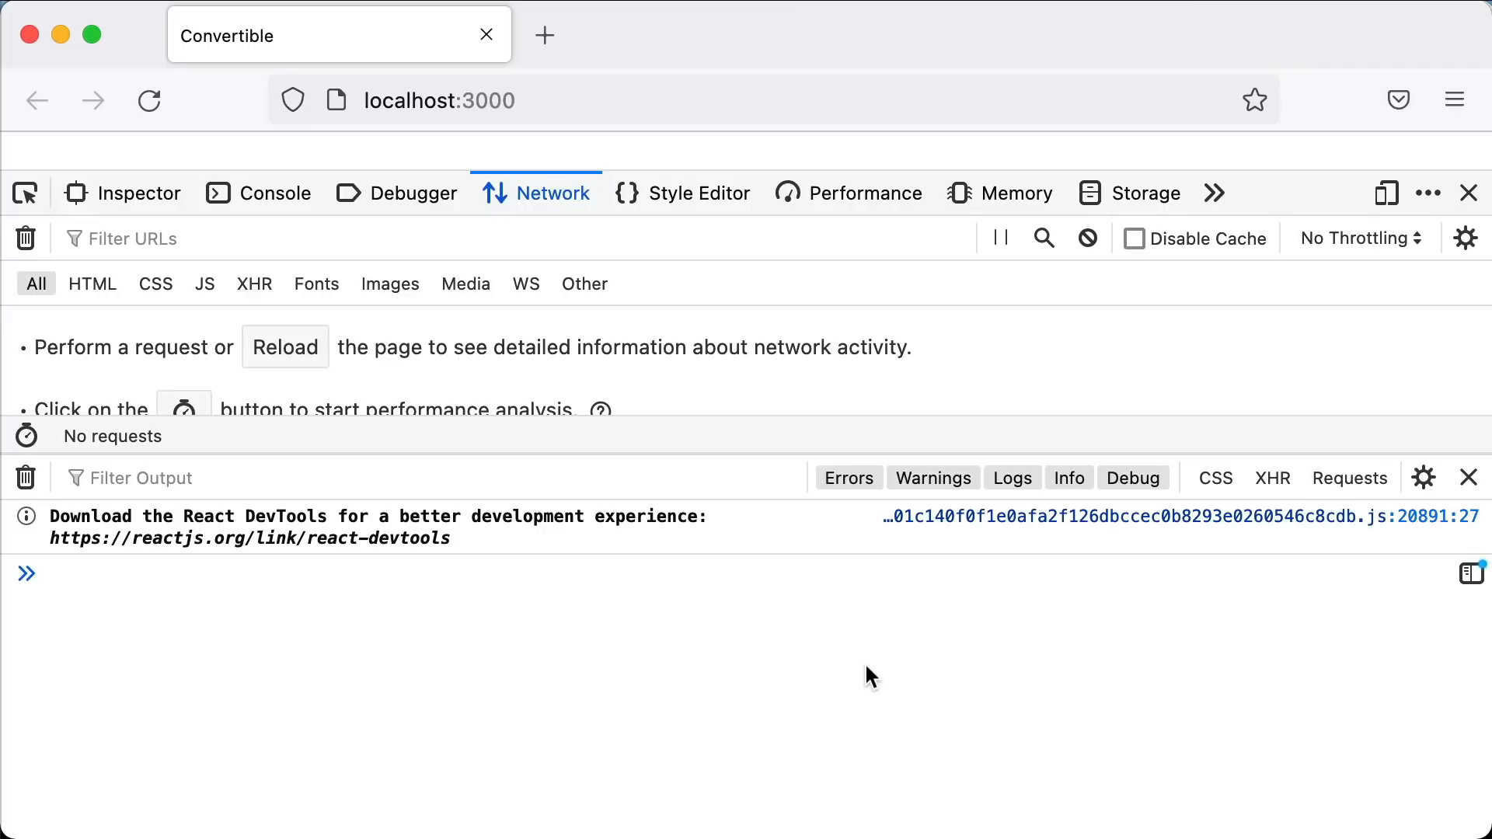
mouse_move(934, 172)
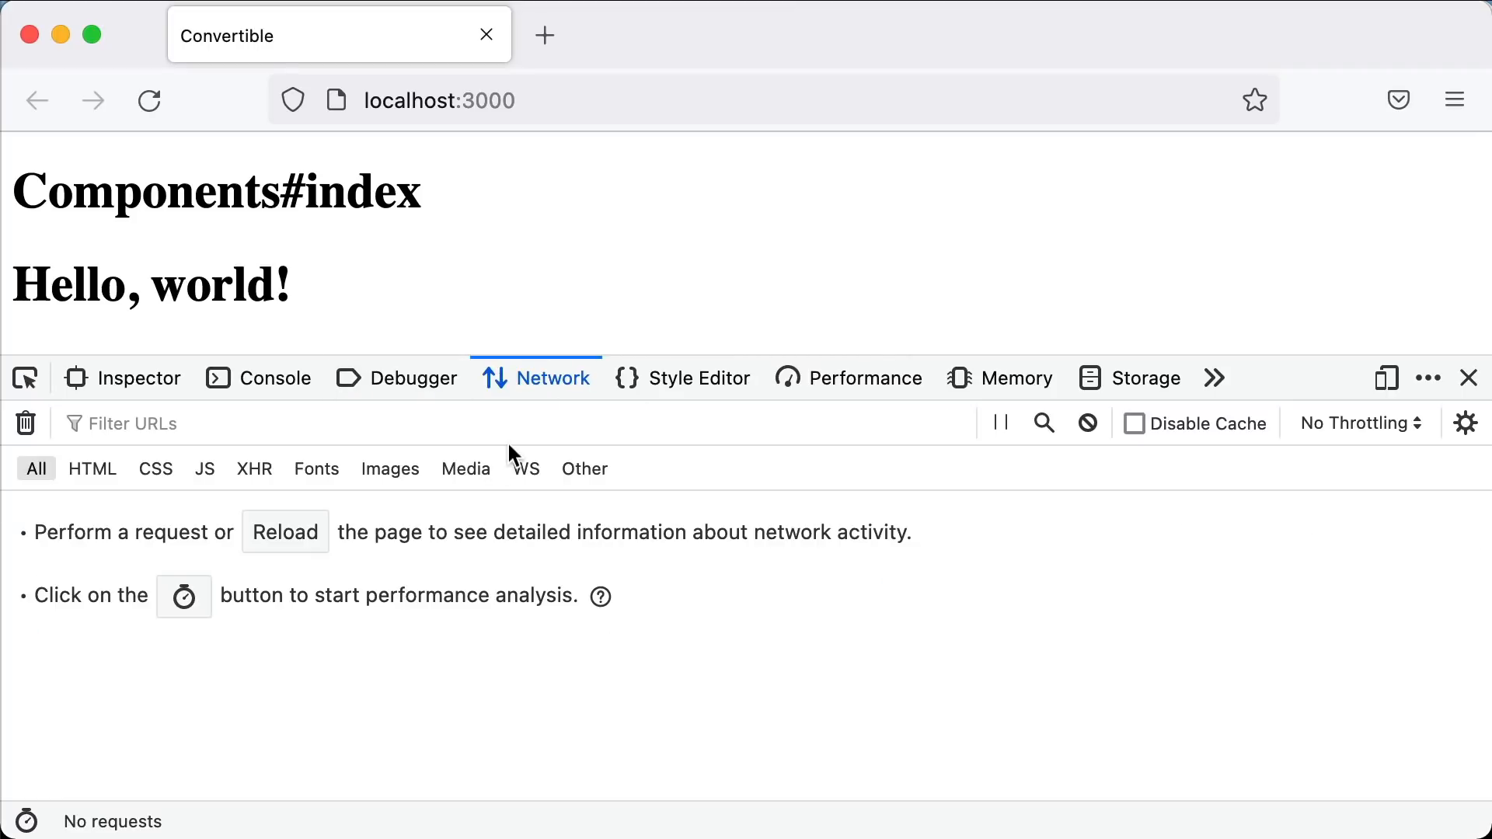
mouse_move(327, 498)
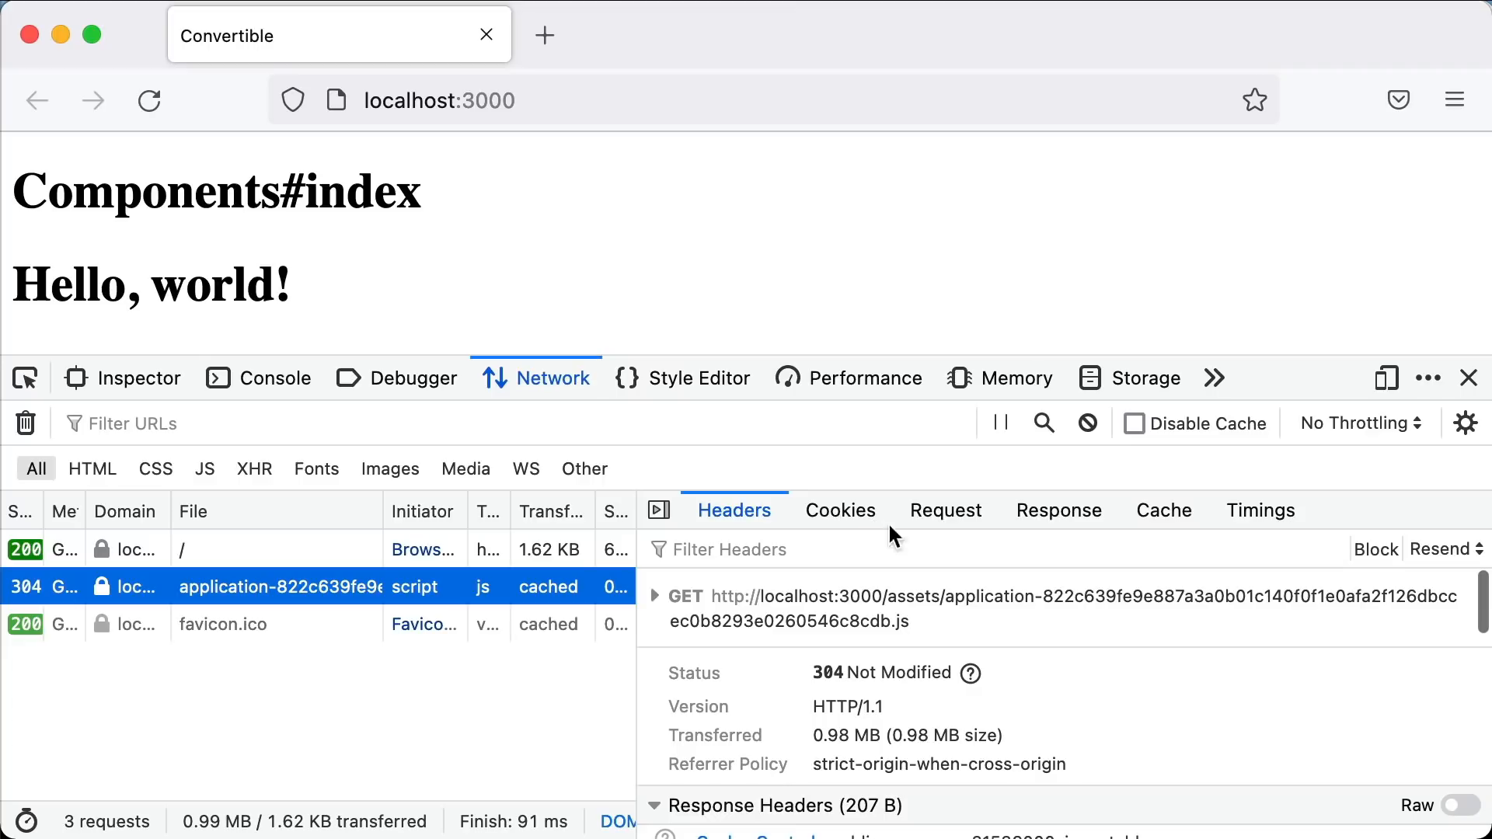
View the response body of the bundled application script request and scroll through its code
left_click(1058, 510)
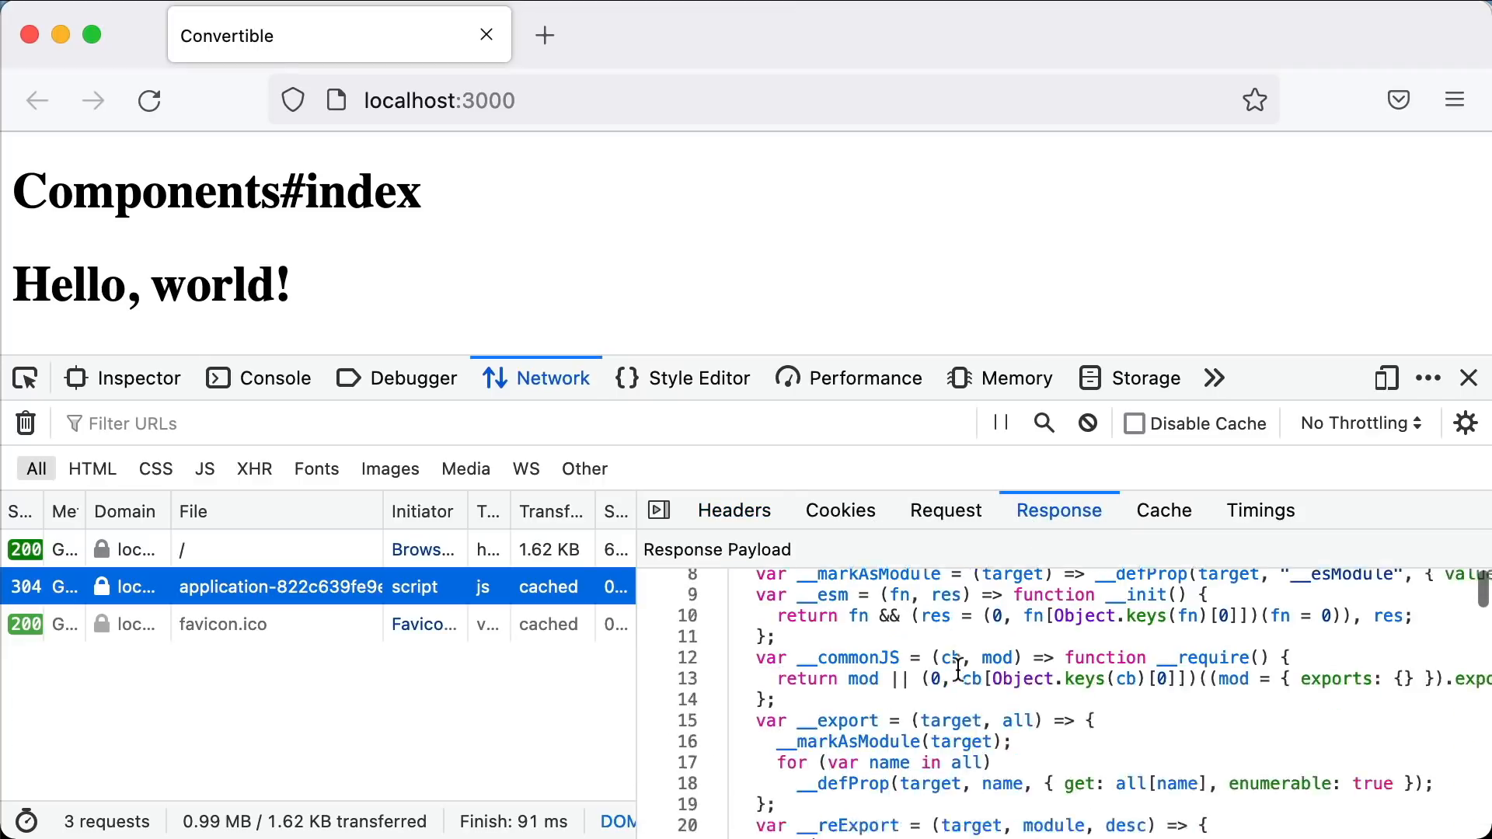
scroll("down", 3)
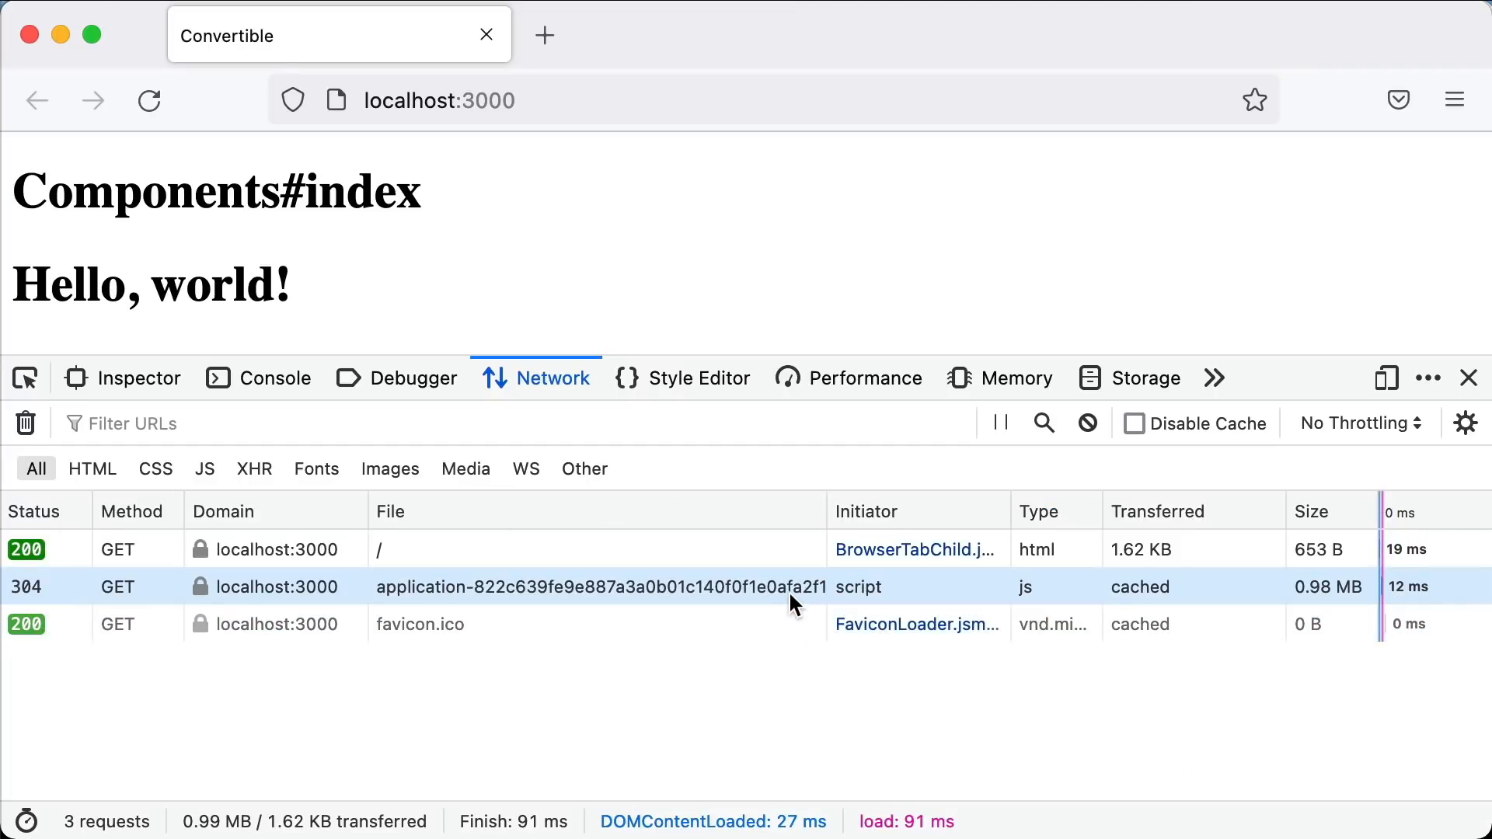
mouse_move(845, 683)
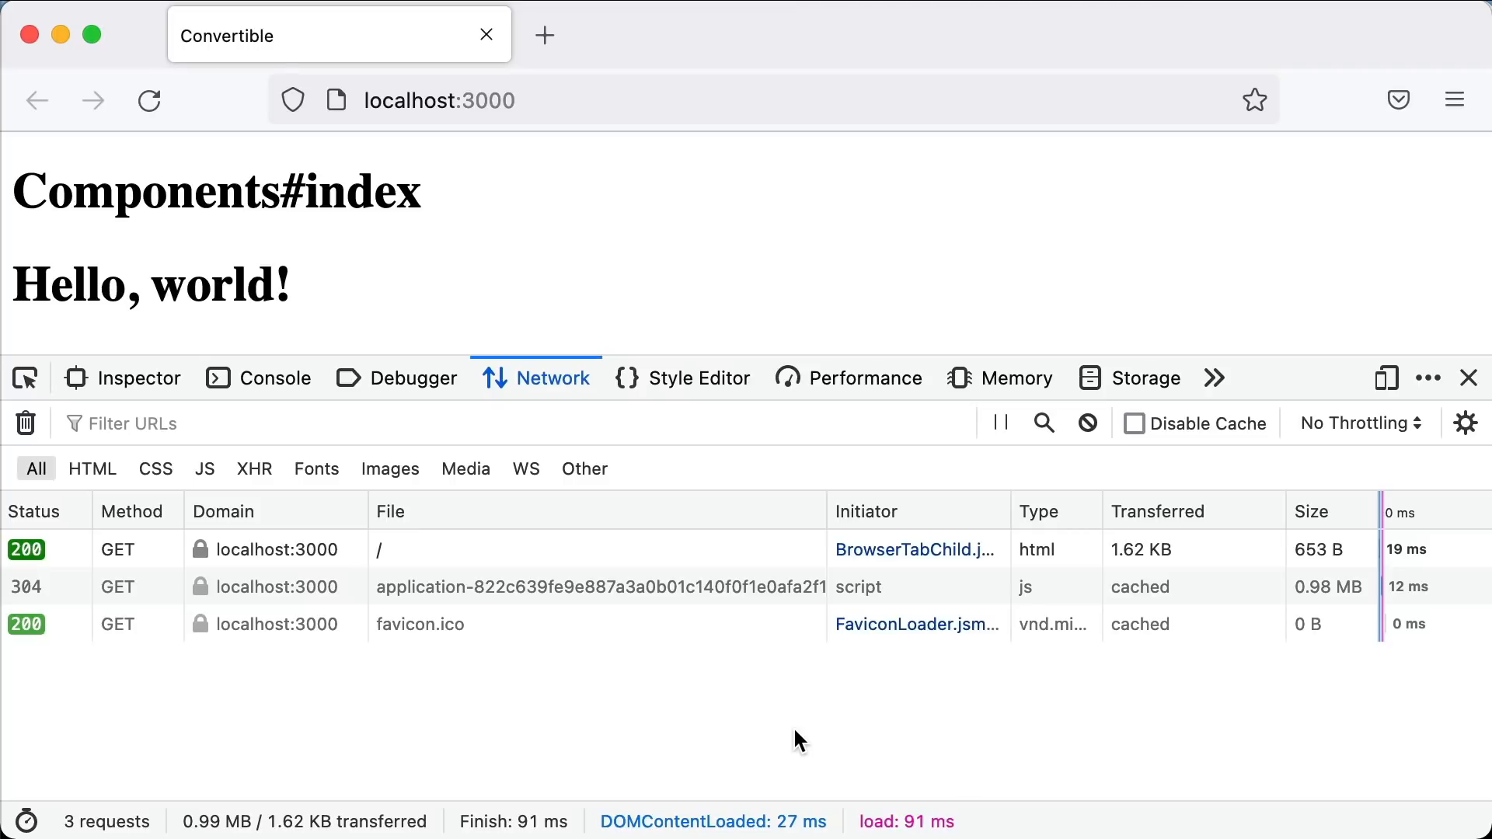
mouse_move(975, 779)
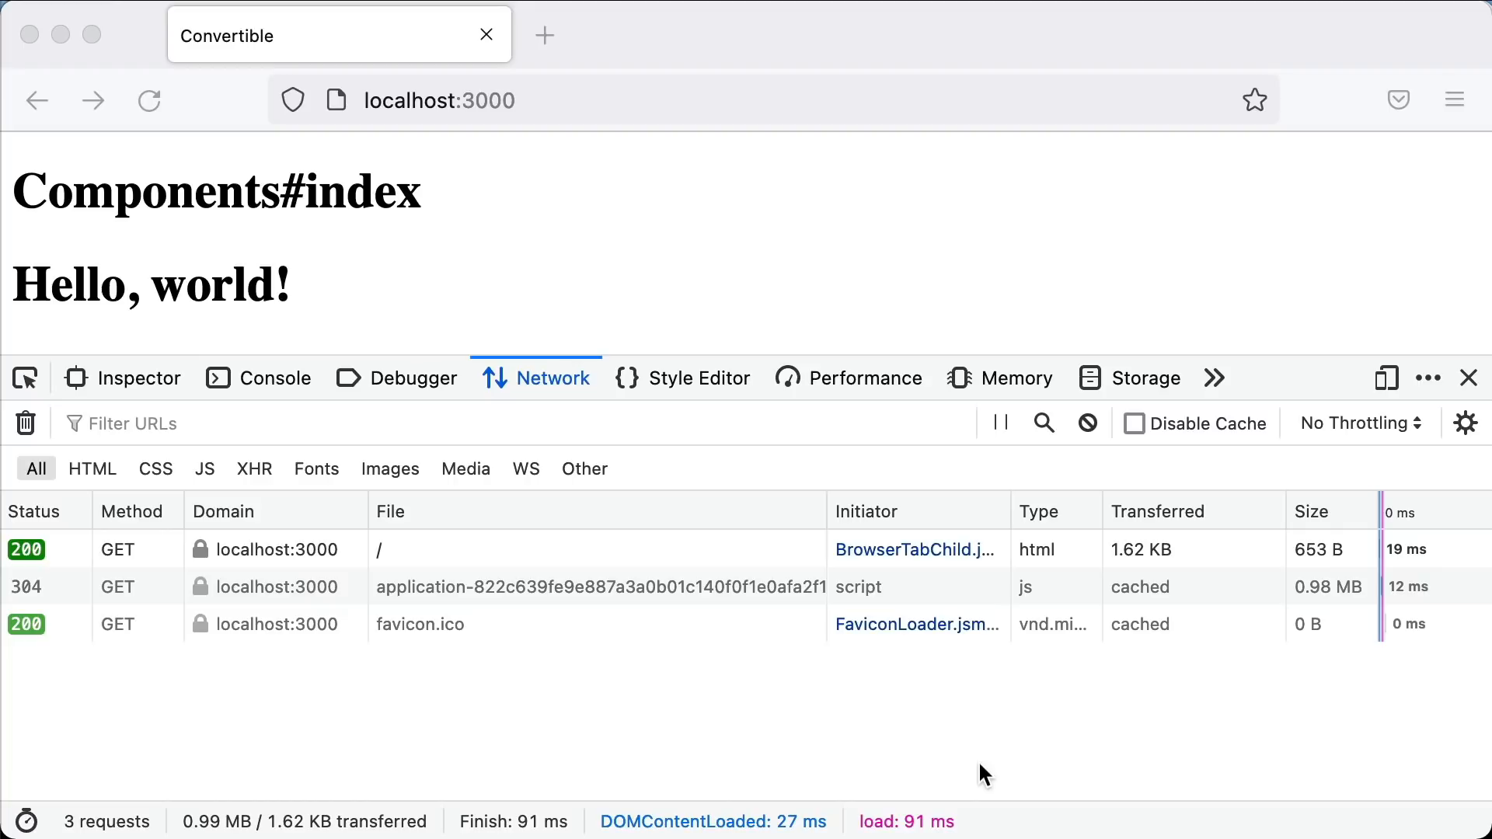
mouse_move(995, 801)
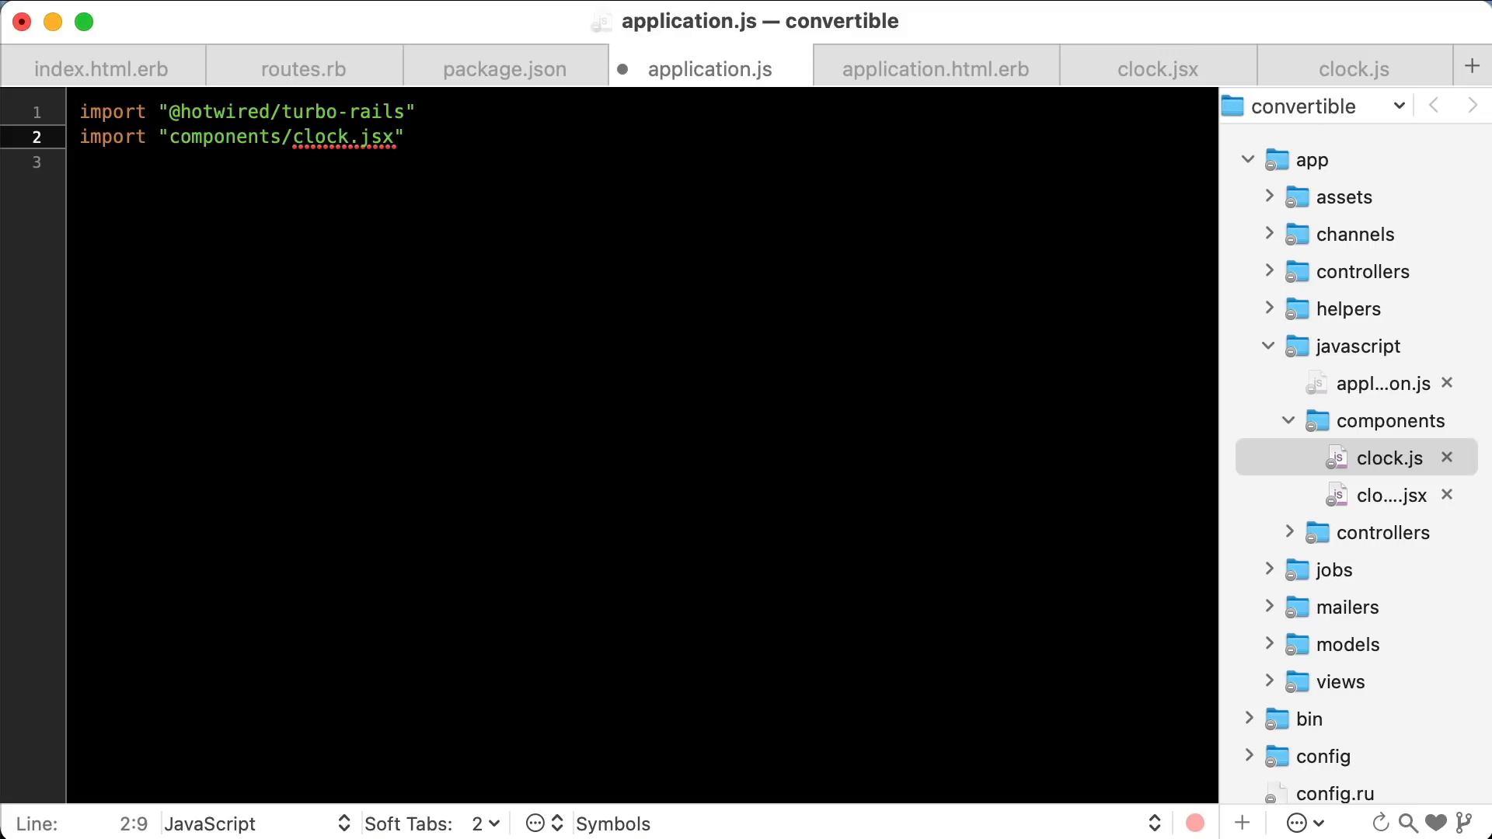
Make the clock import path relative with a ./ prefix, then switch to the clock.js component
type("./")
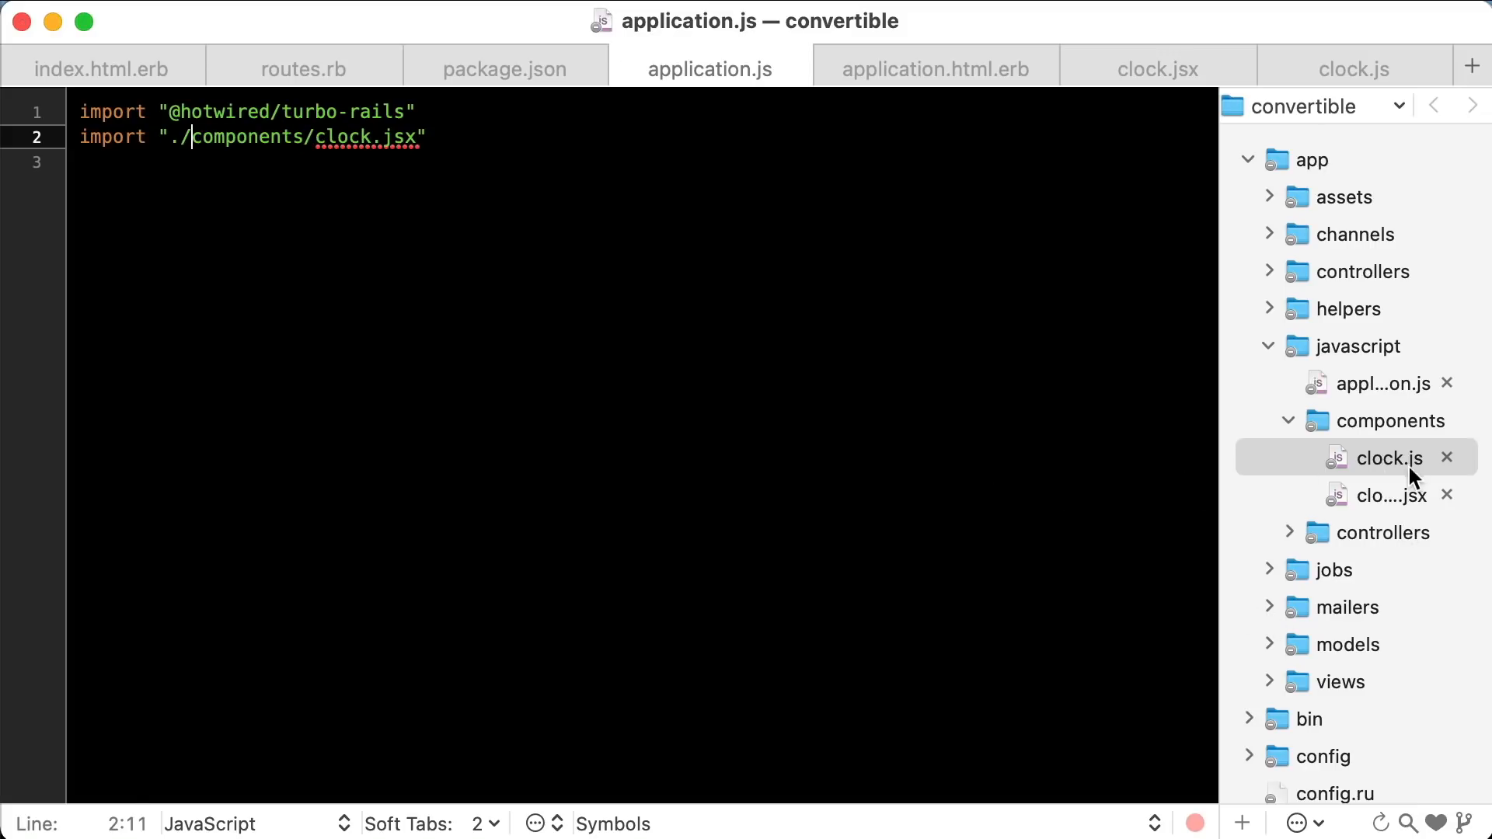
left_click(1389, 457)
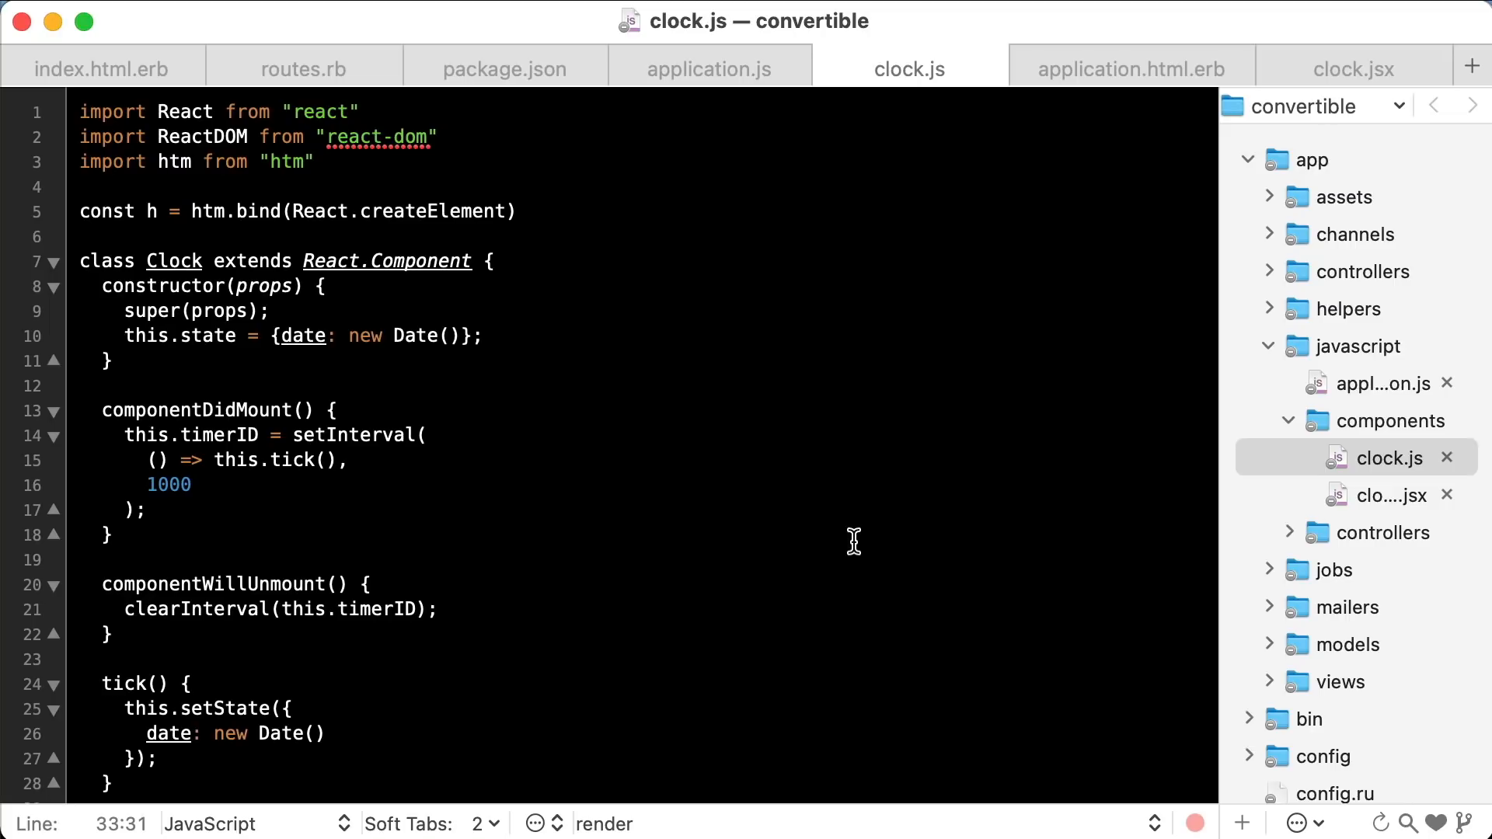
mouse_move(928, 581)
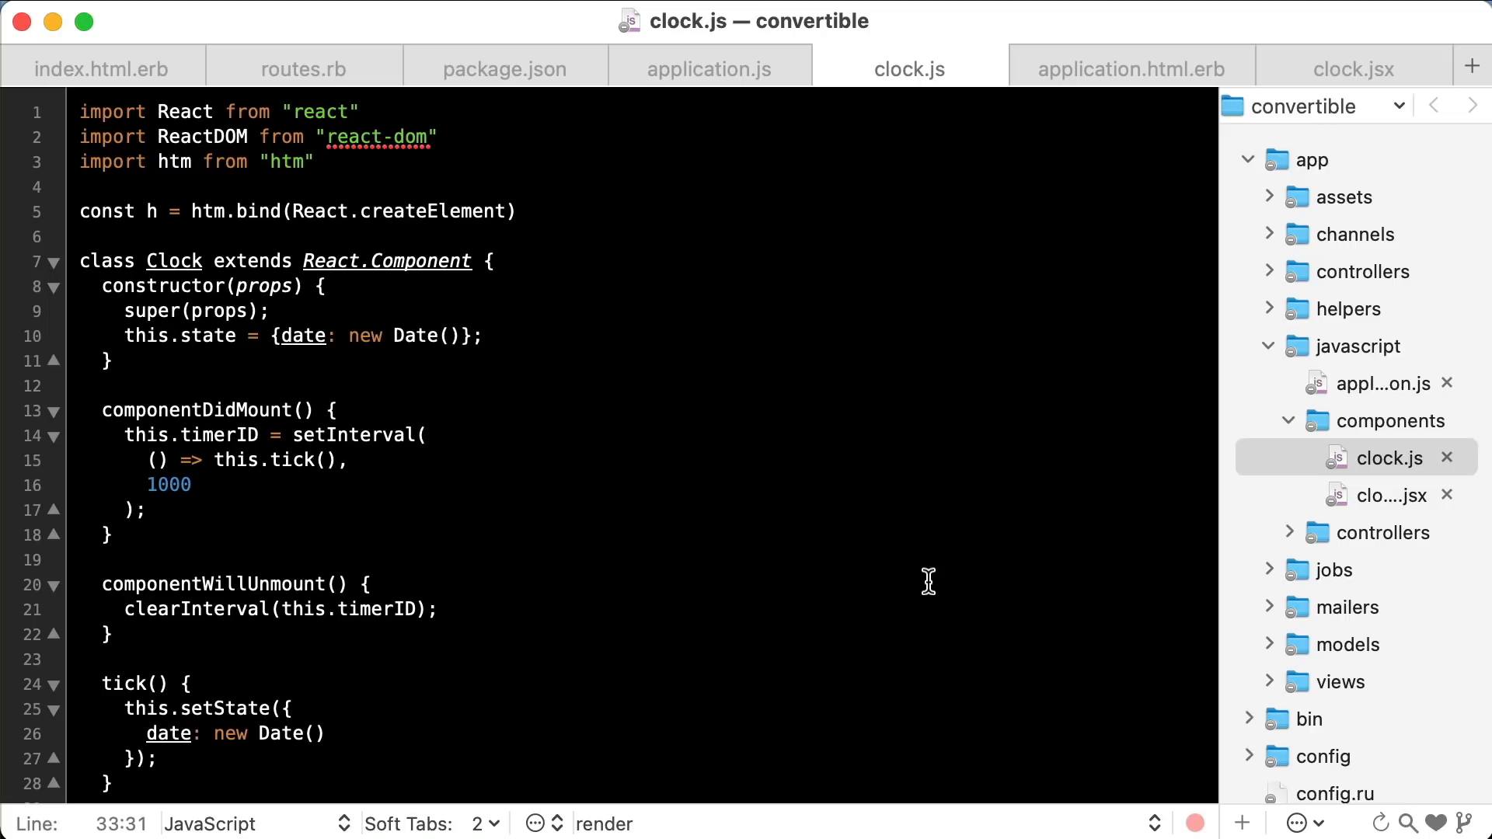